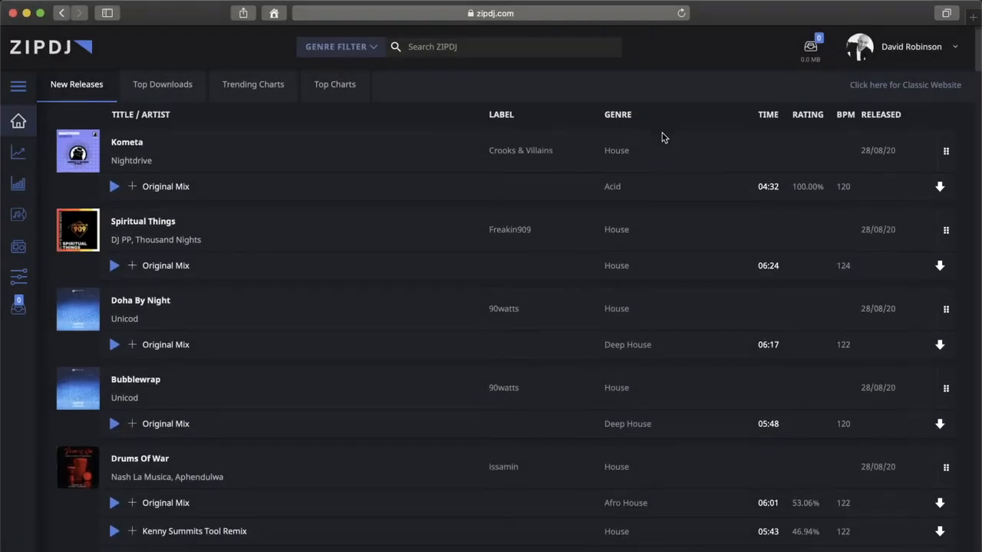
Browse down through the New Releases track list.
scroll("down", 3)
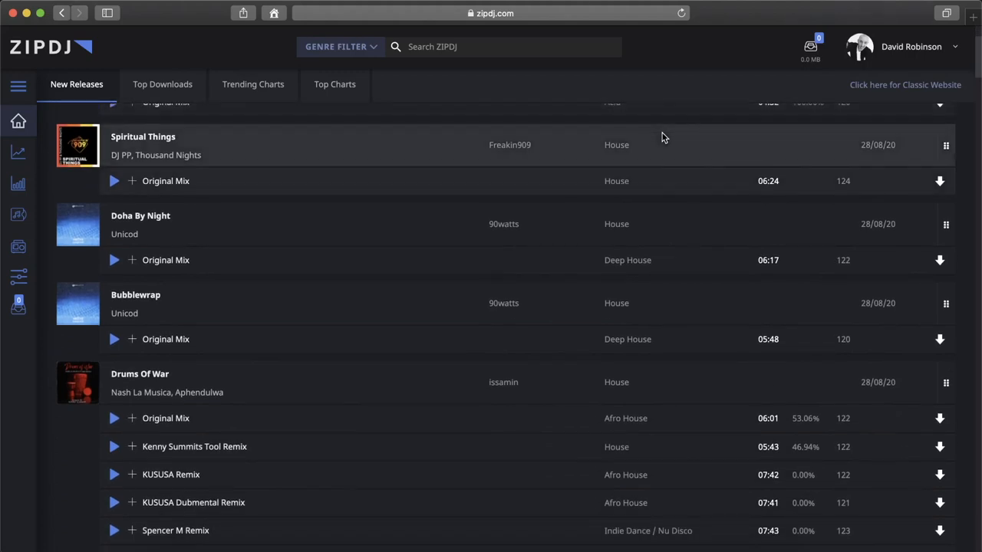
scroll("down", 3)
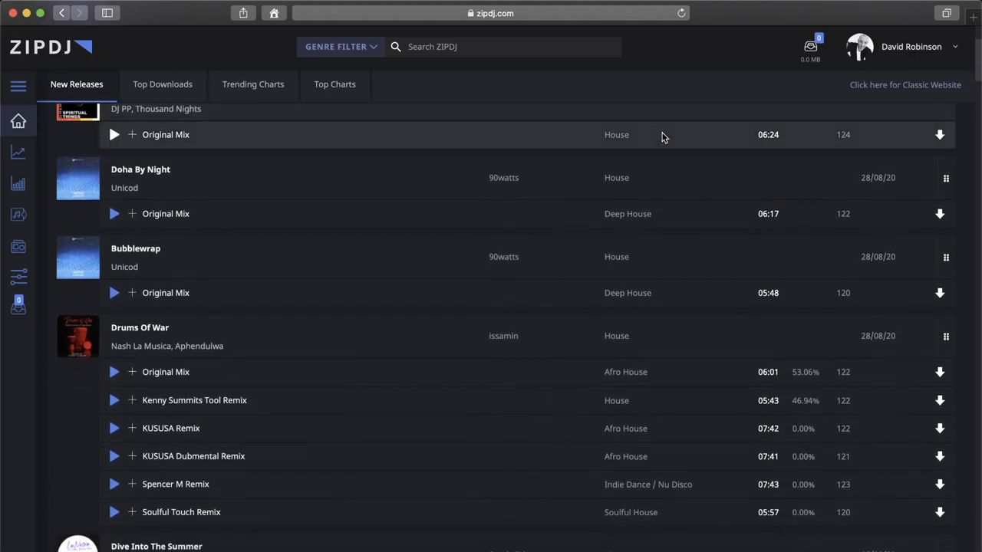
scroll("down", 3)
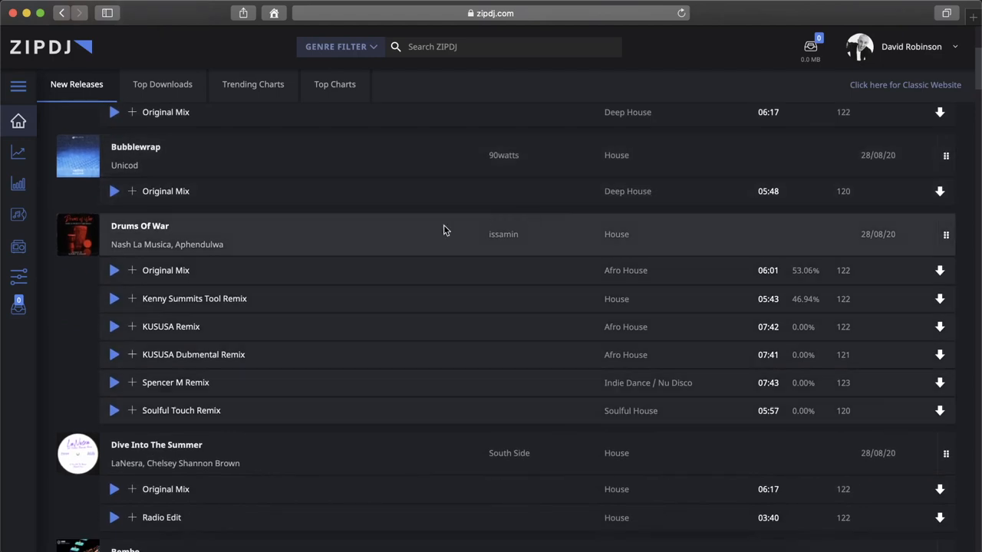
scroll("down", 3)
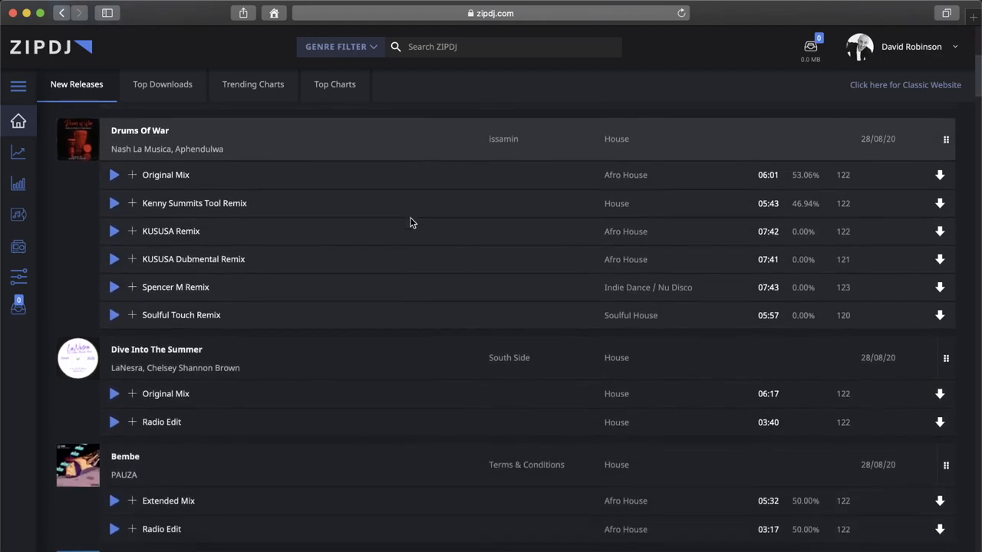
scroll("down", 3)
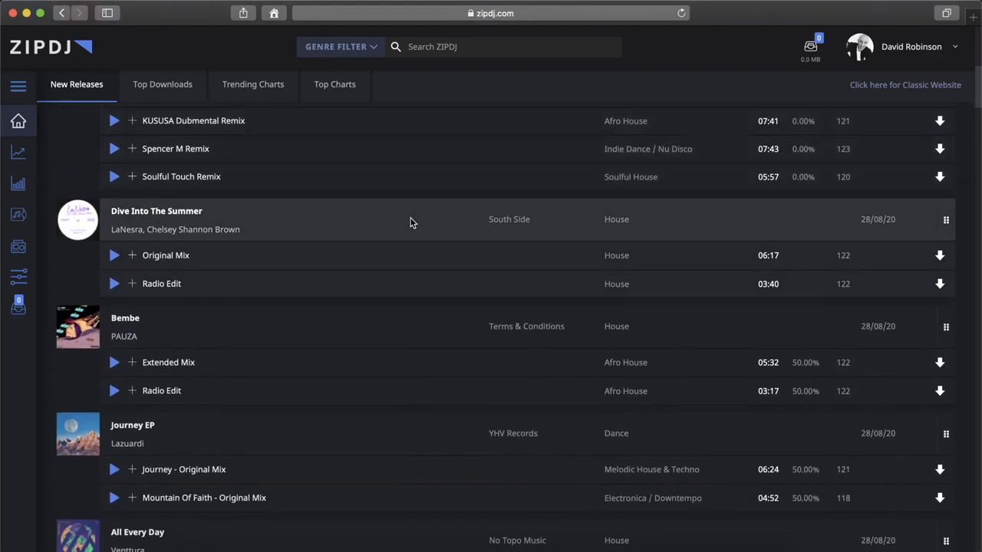
scroll("down", 3)
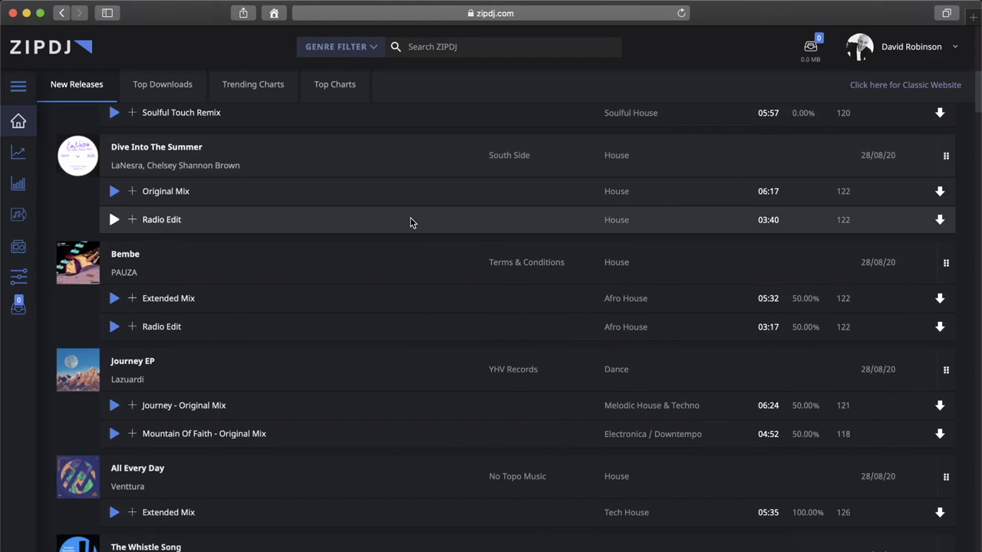
scroll("down", 3)
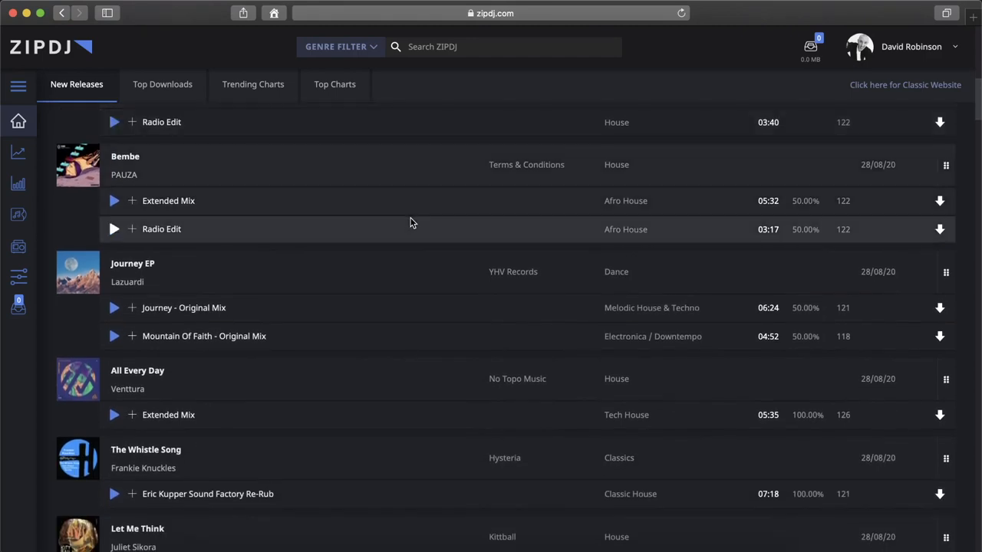
scroll("down", 3)
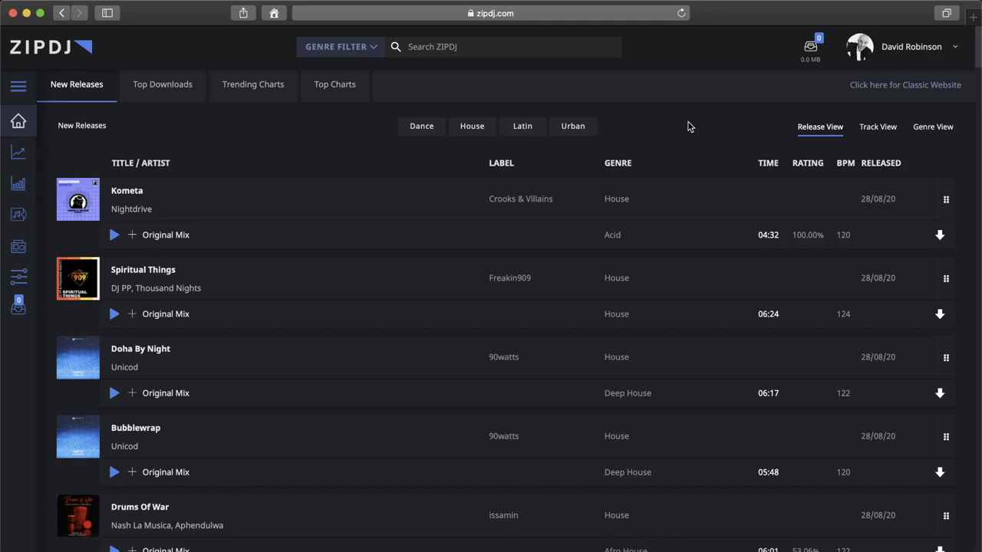
mouse_move(512, 77)
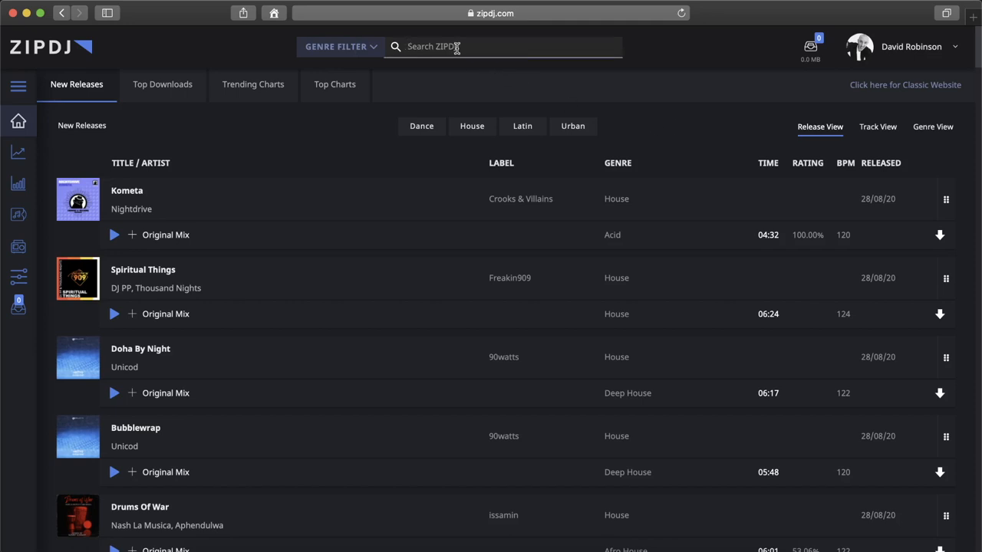
Explore the header: genre filter, download cart, account options and the expandable site navigation.
left_click(339, 46)
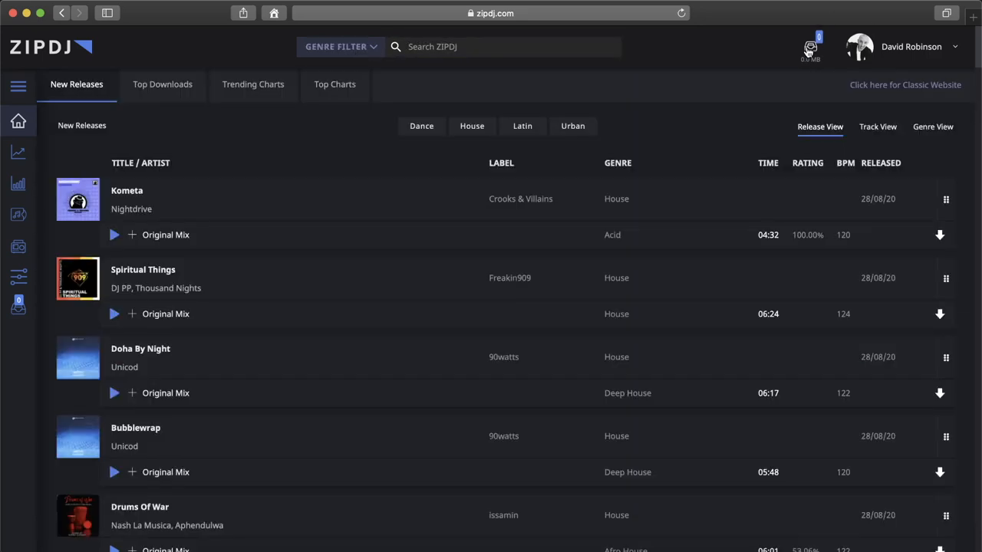
left_click(811, 47)
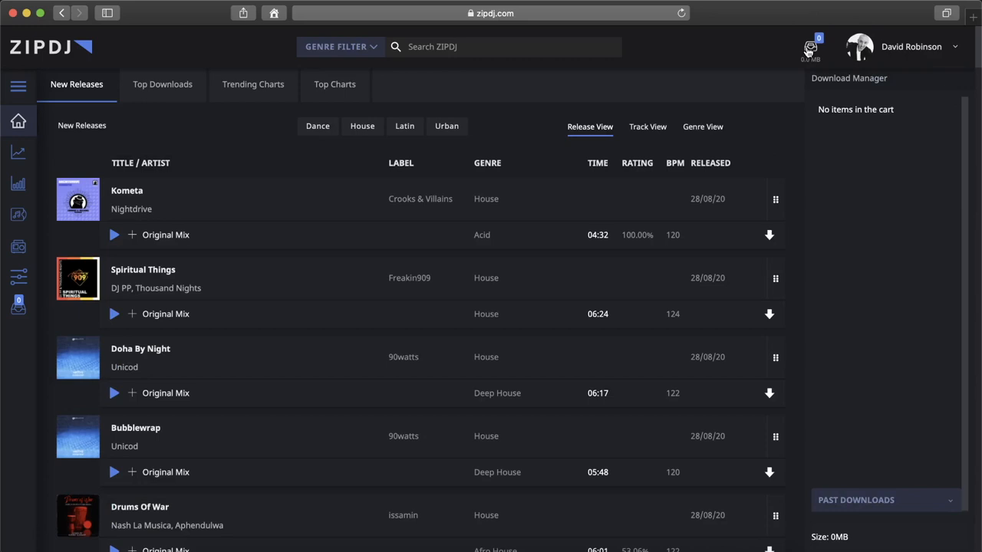
left_click(909, 46)
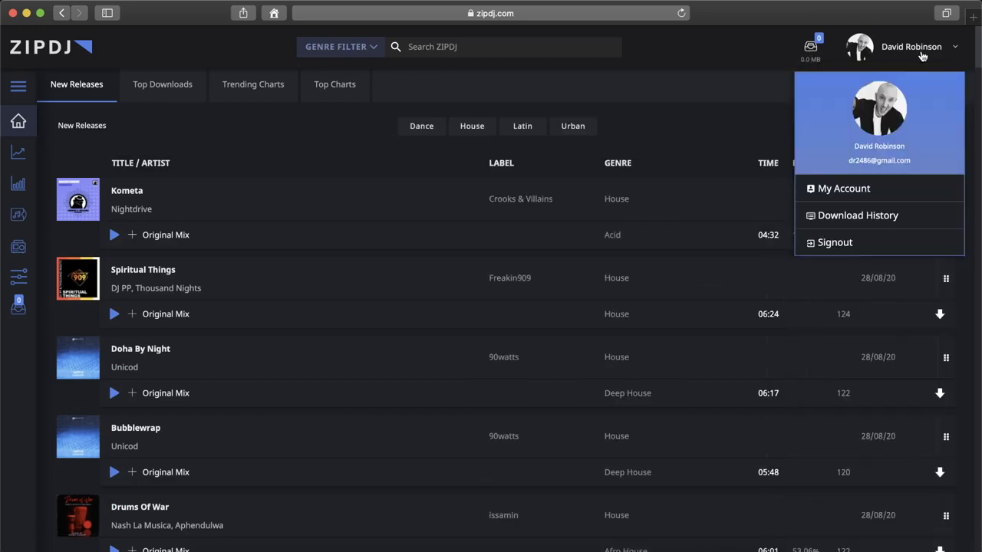
left_click(912, 46)
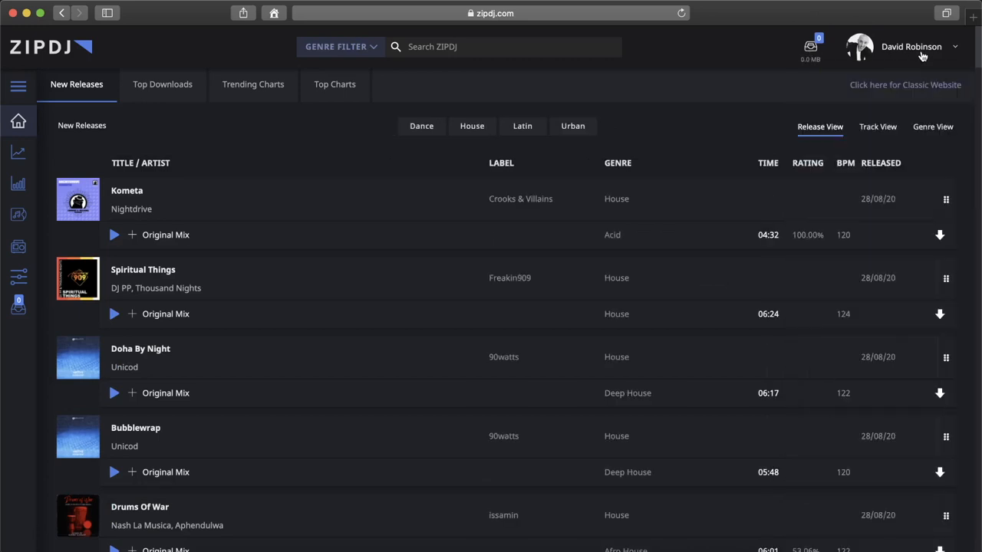
mouse_move(190, 110)
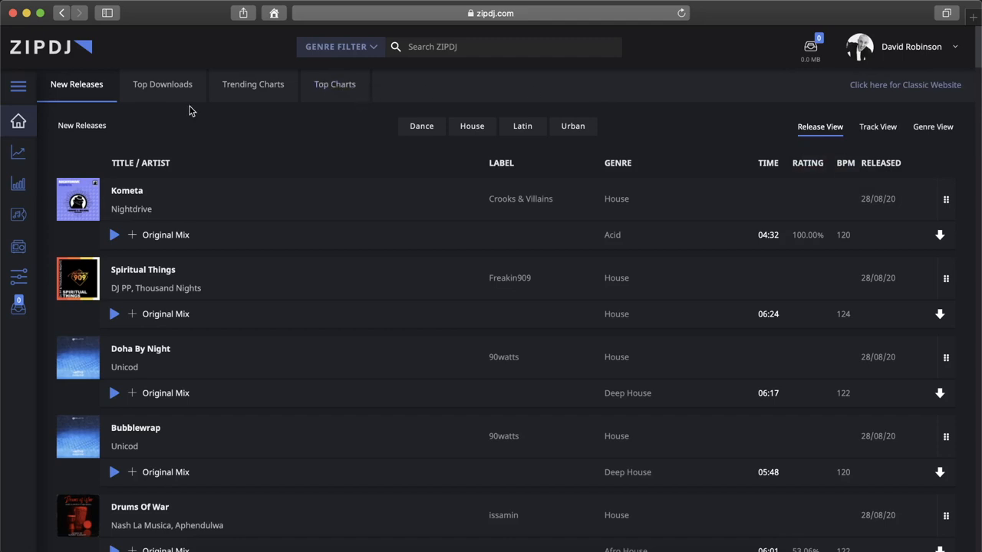
mouse_move(19, 95)
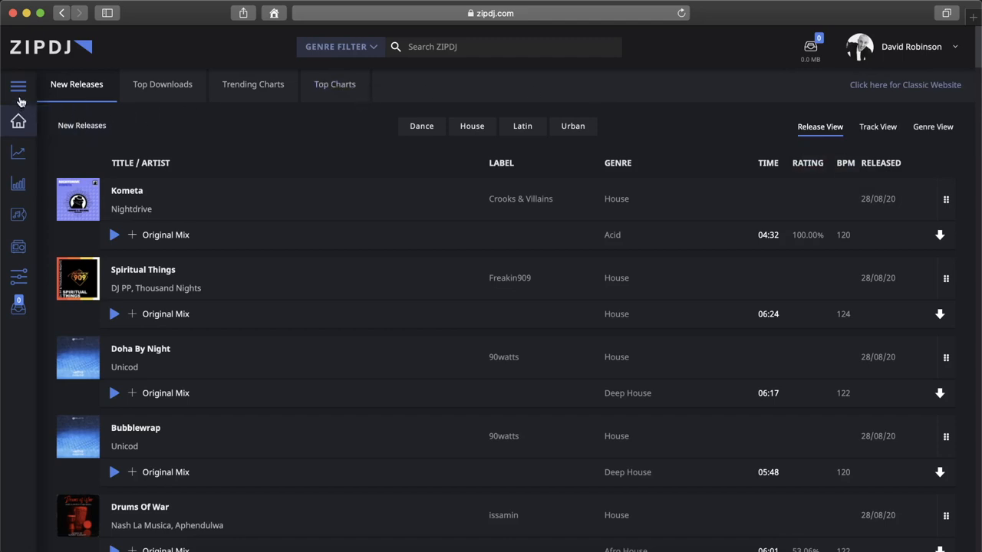
left_click(18, 86)
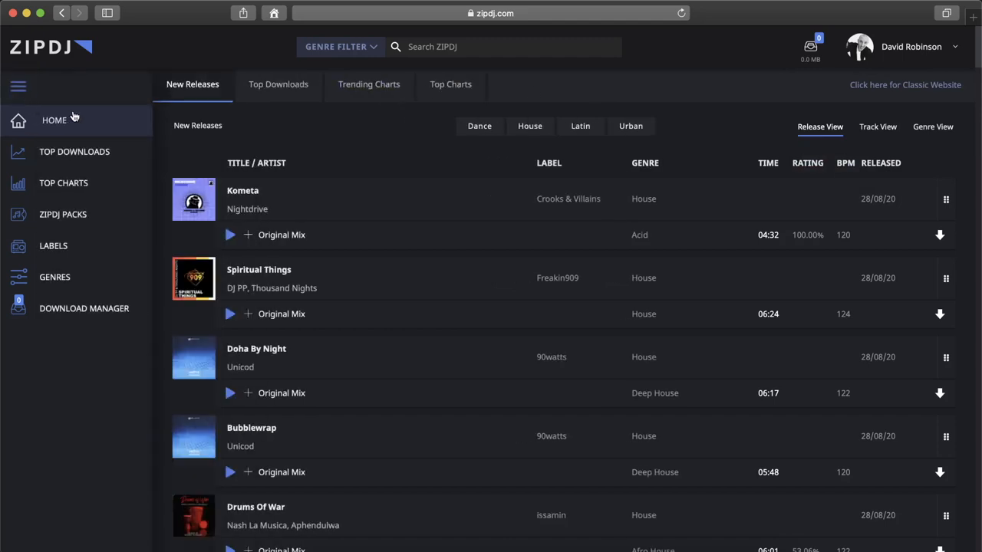
mouse_move(90, 152)
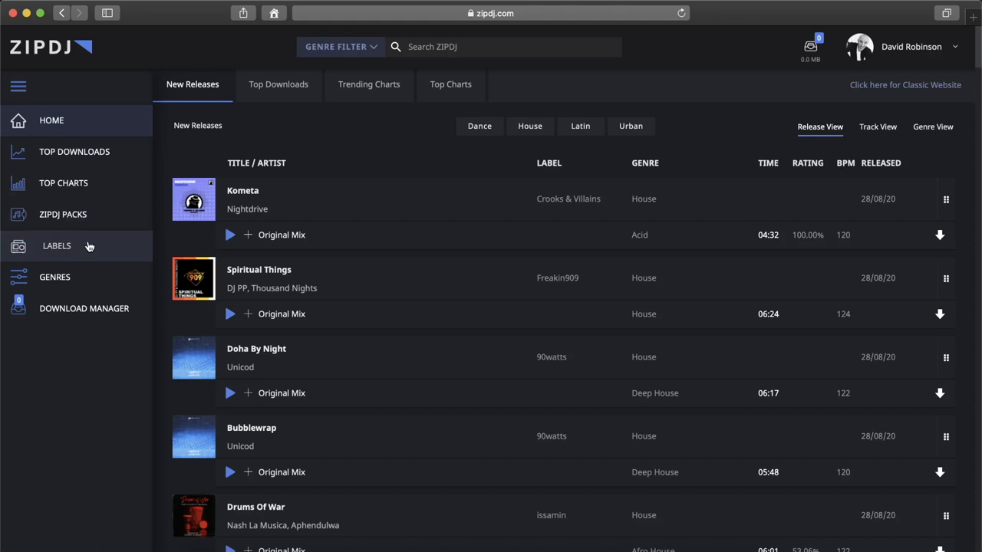
mouse_move(80, 284)
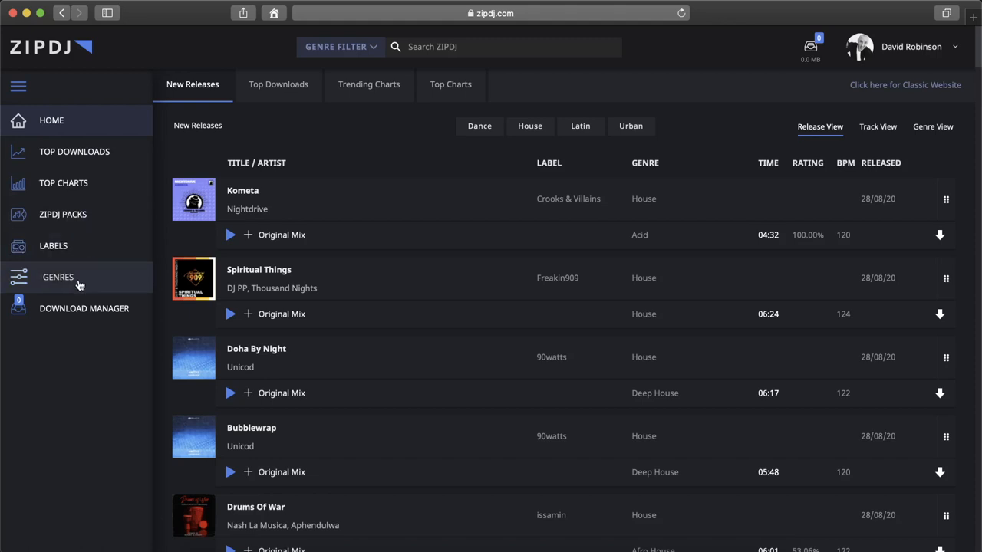
mouse_move(34, 119)
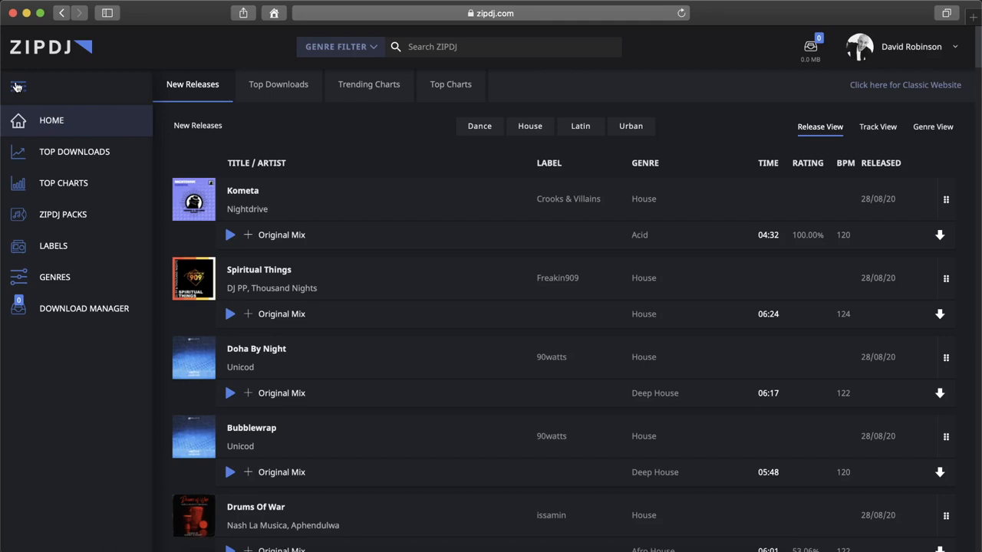
left_click(22, 86)
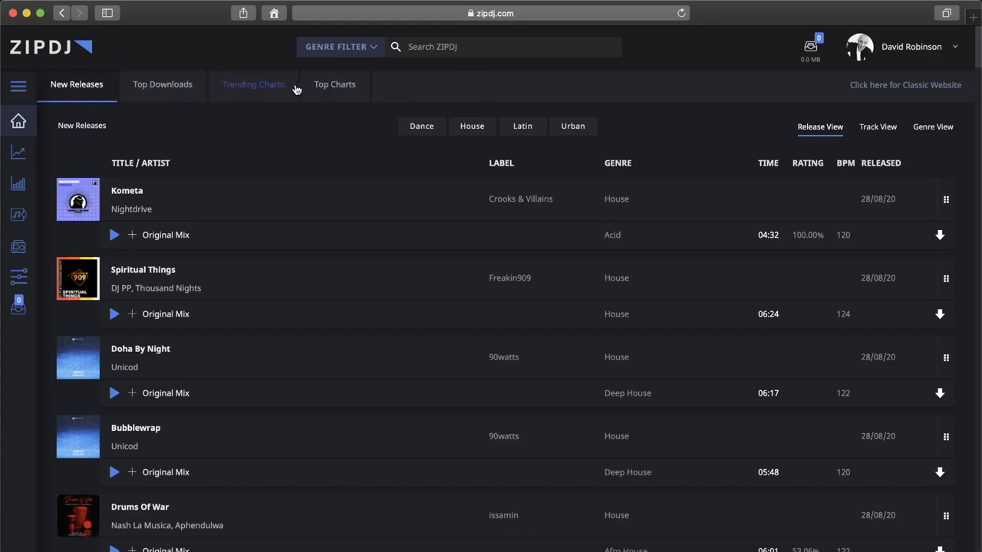
mouse_move(132, 46)
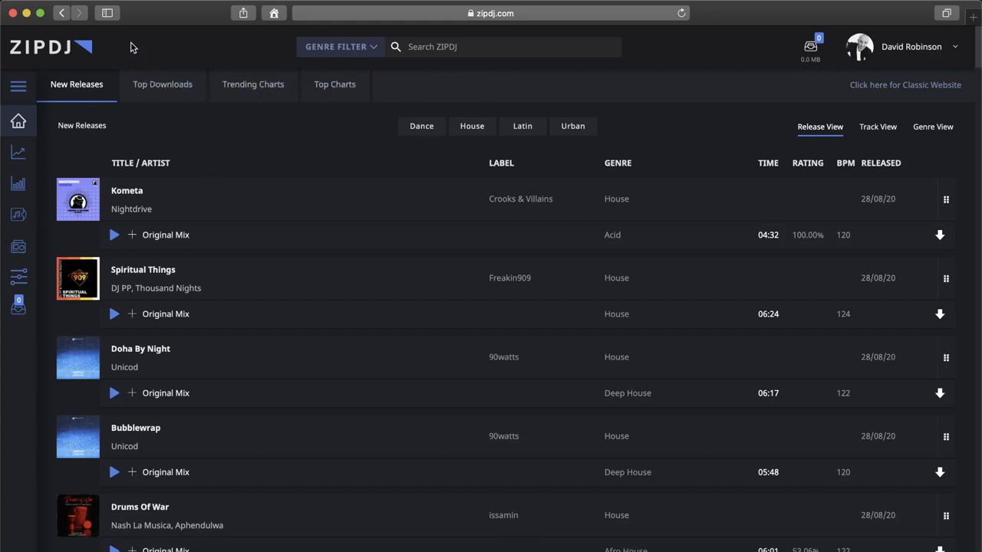
mouse_move(183, 131)
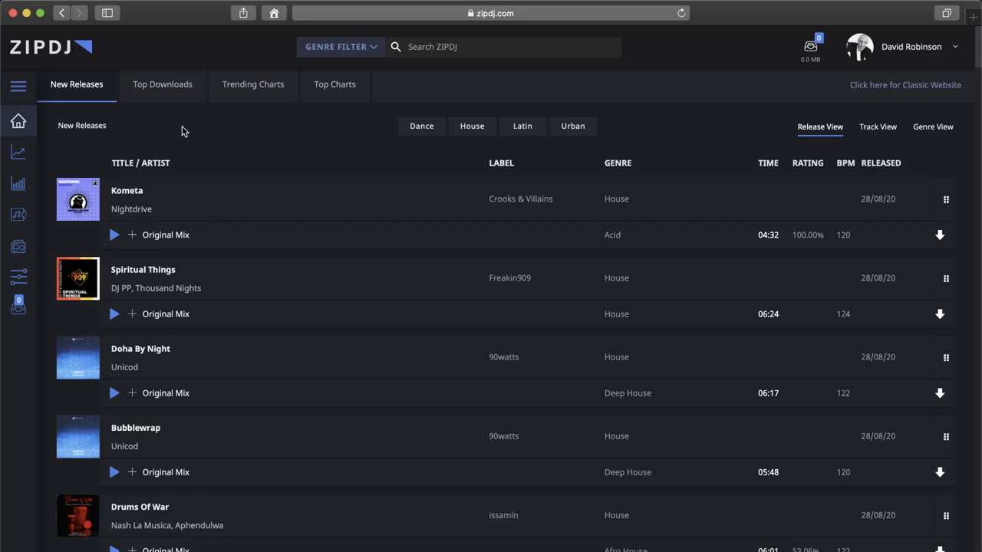
mouse_move(155, 125)
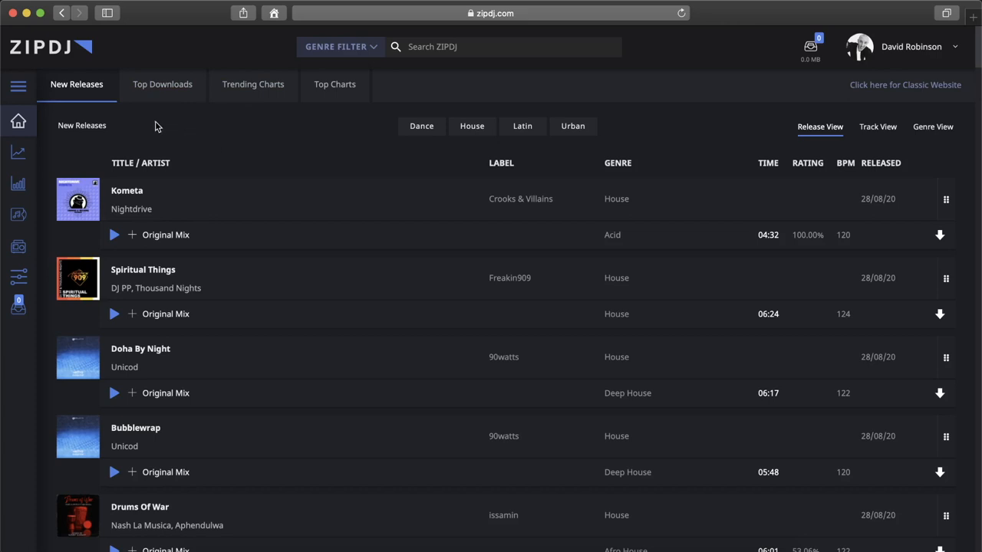
mouse_move(299, 138)
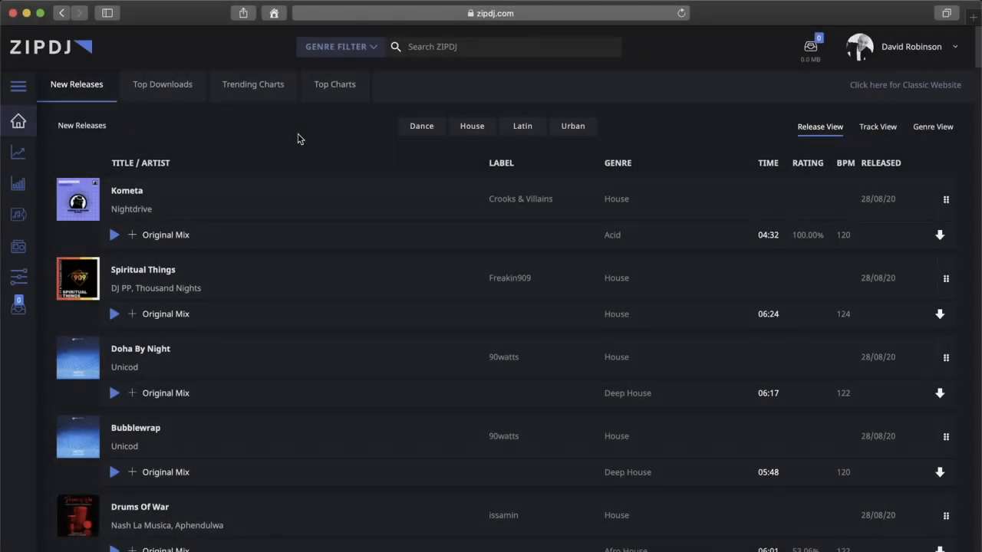
mouse_move(349, 152)
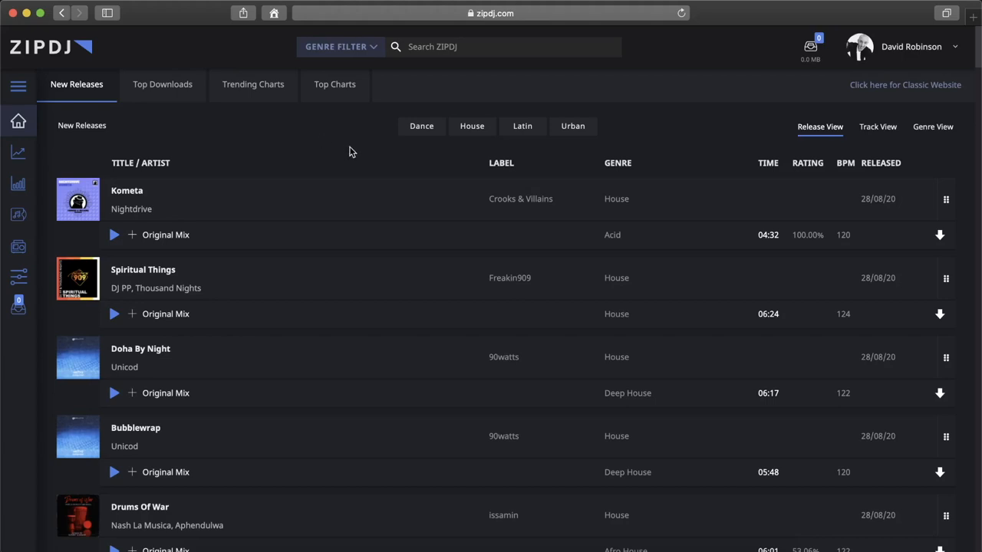
mouse_move(367, 156)
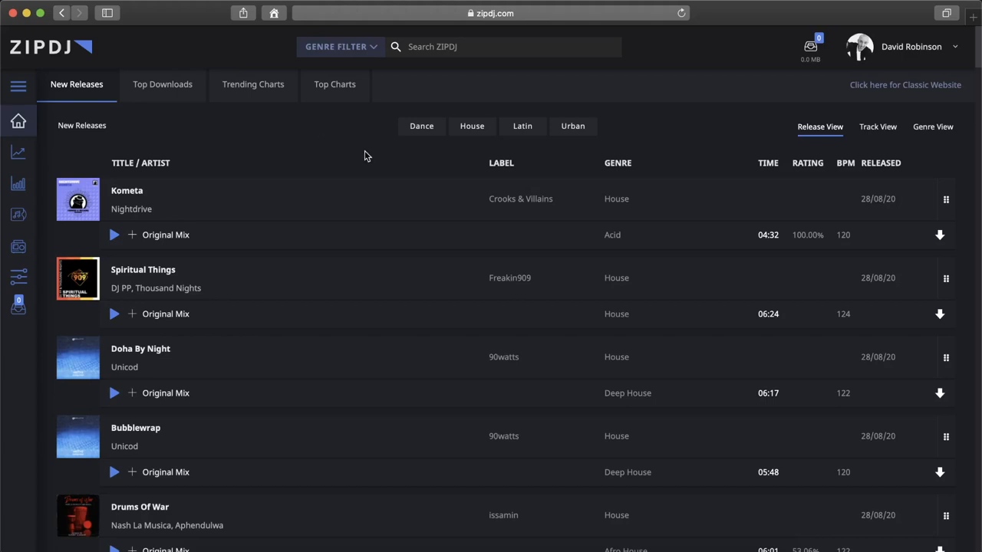
mouse_move(880, 175)
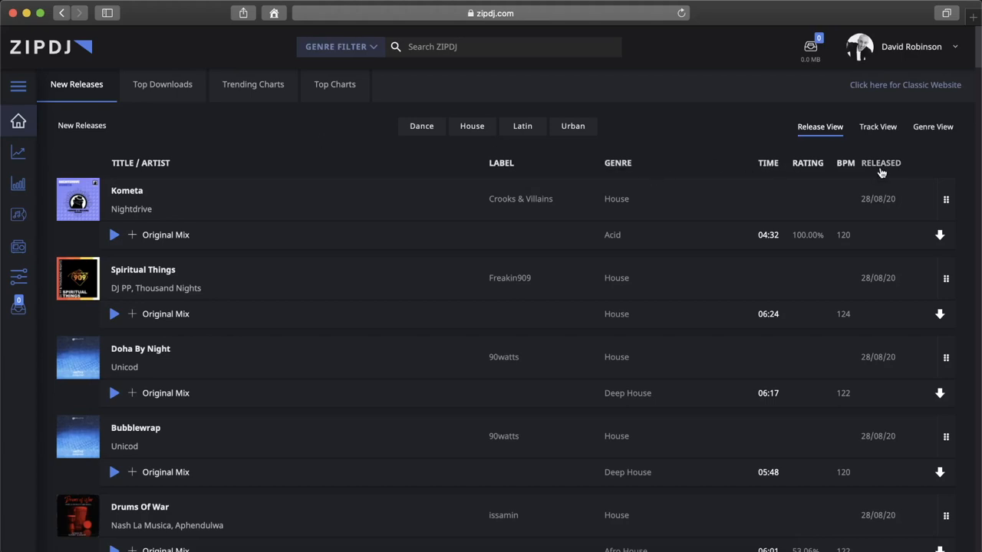
mouse_move(368, 297)
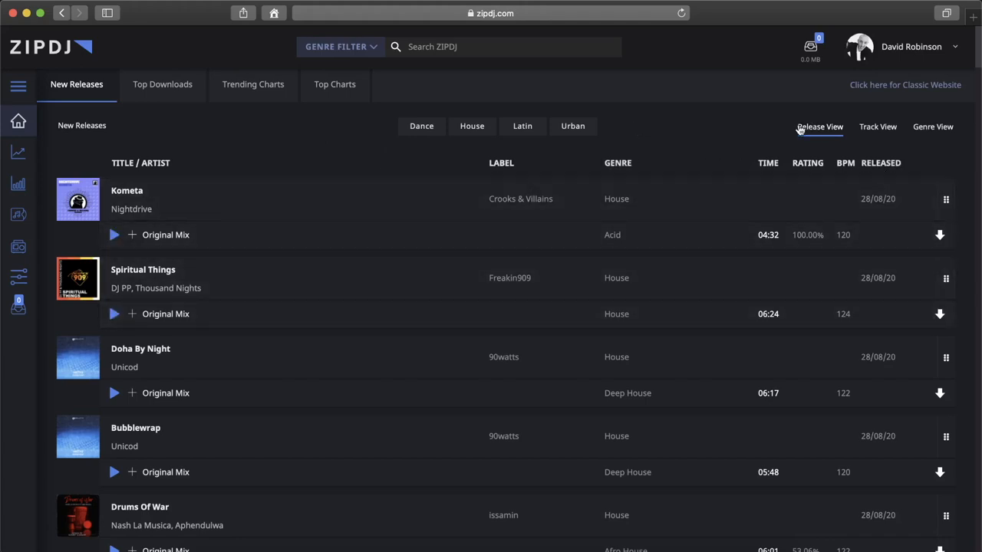
Switch New Releases to the grouped-by-genre view and back to the plain track list.
left_click(877, 126)
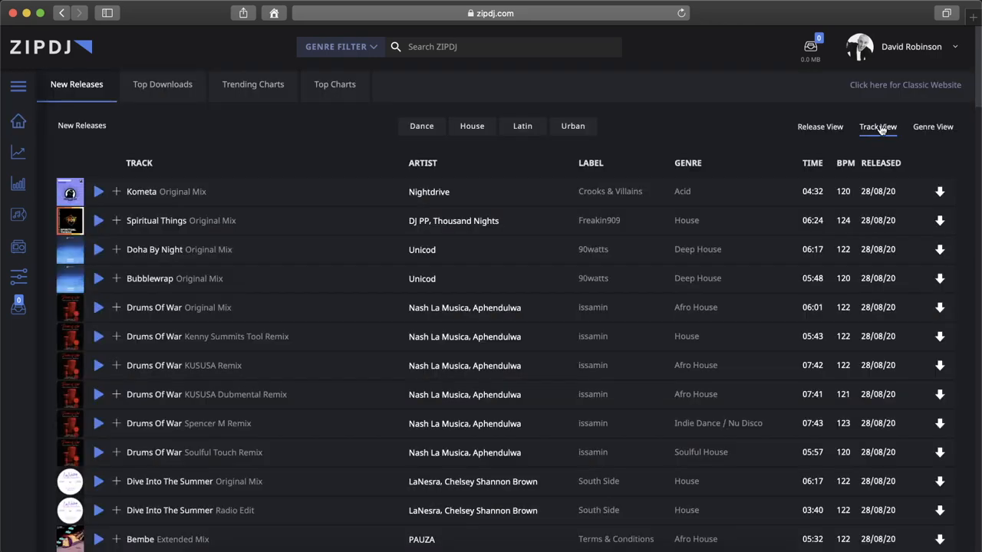
left_click(932, 126)
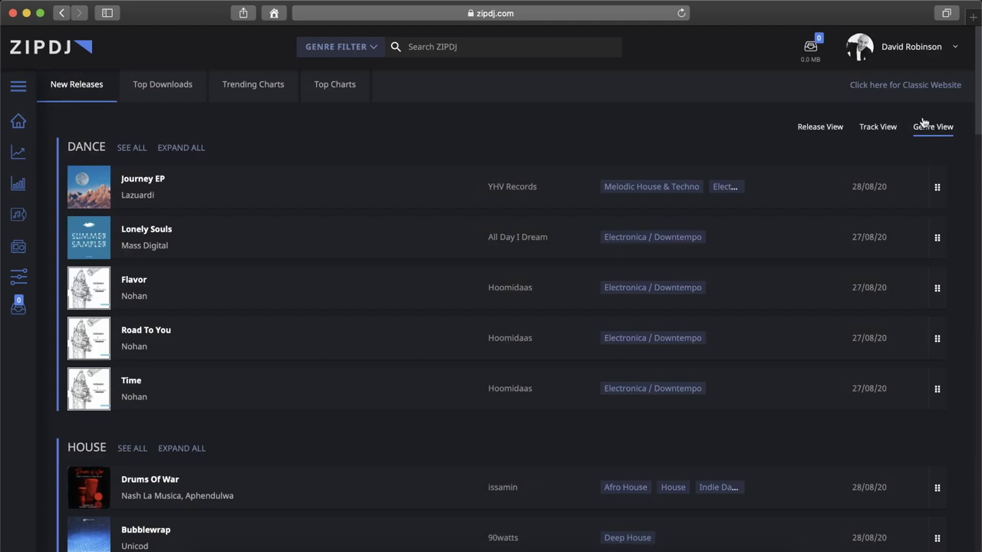
left_click(878, 126)
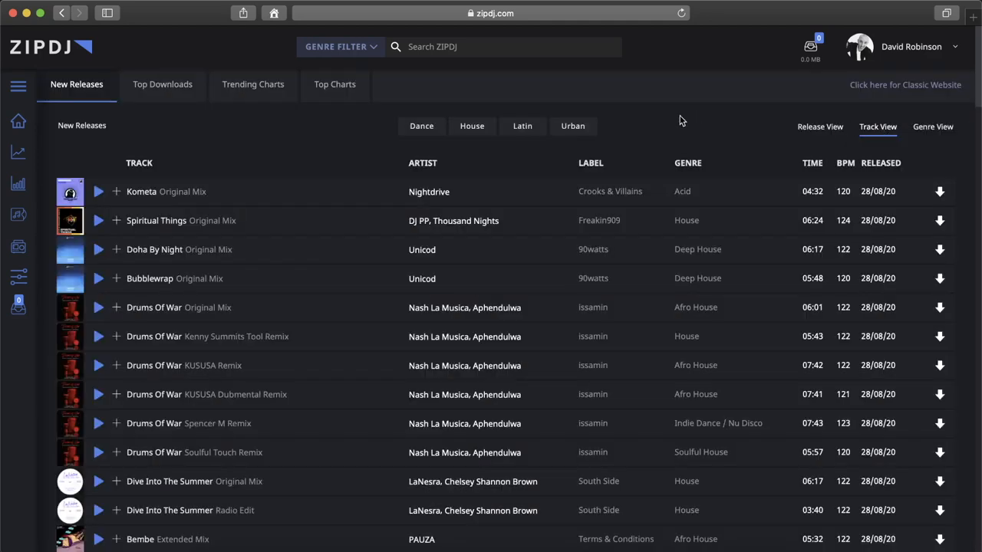
scroll("down", 3)
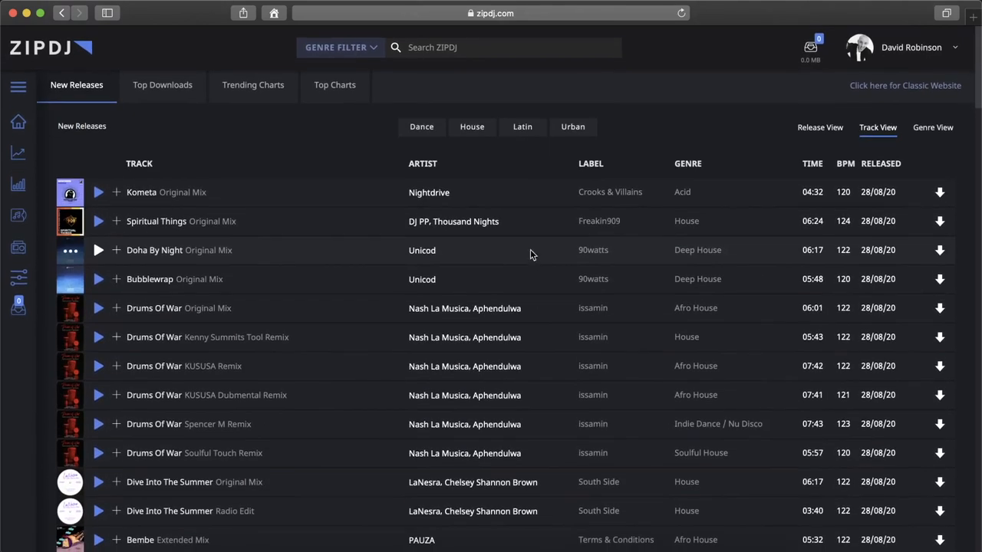
Narrow New Releases to the Urban genre and browse its hip-hop, dancehall and reggae tracks.
left_click(574, 126)
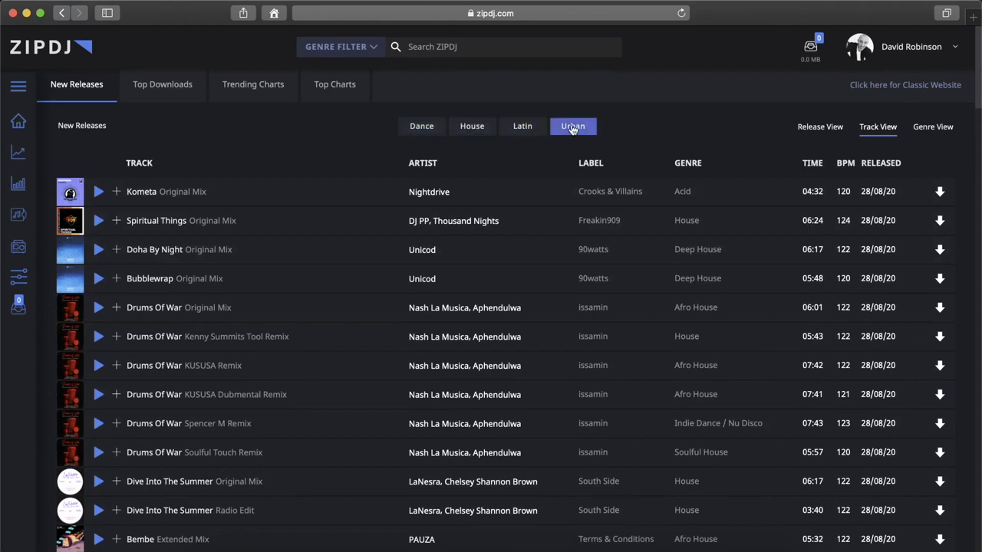
left_click(572, 126)
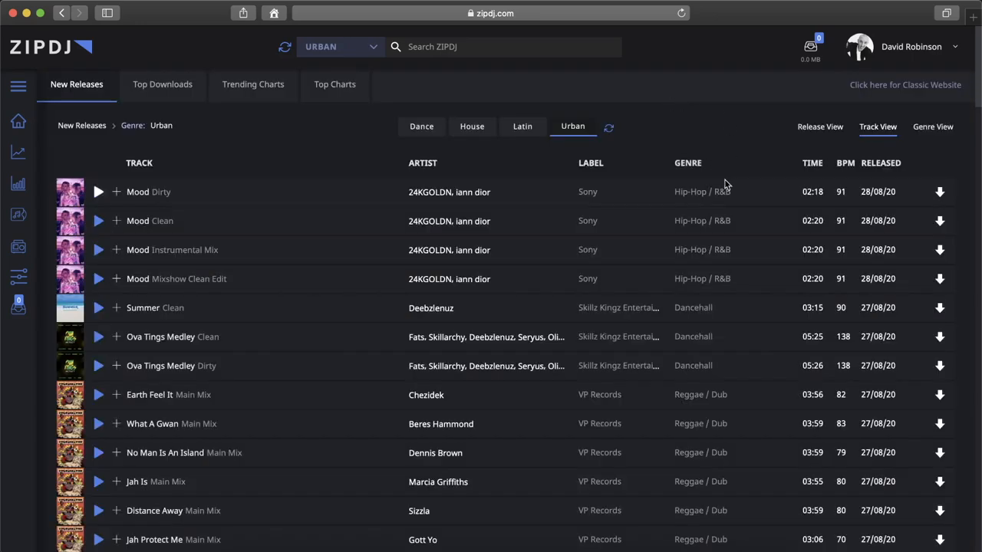
scroll("down", 3)
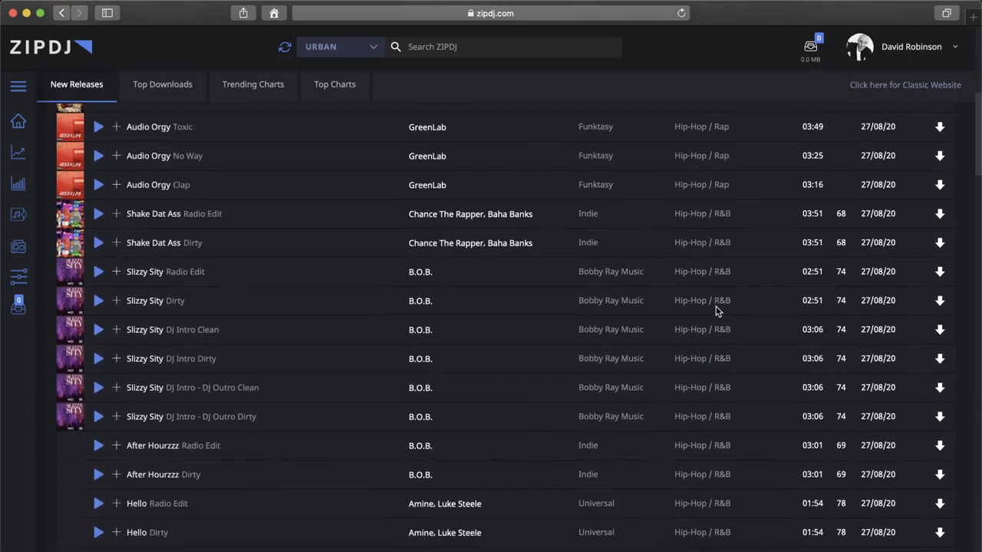
scroll("down", 3)
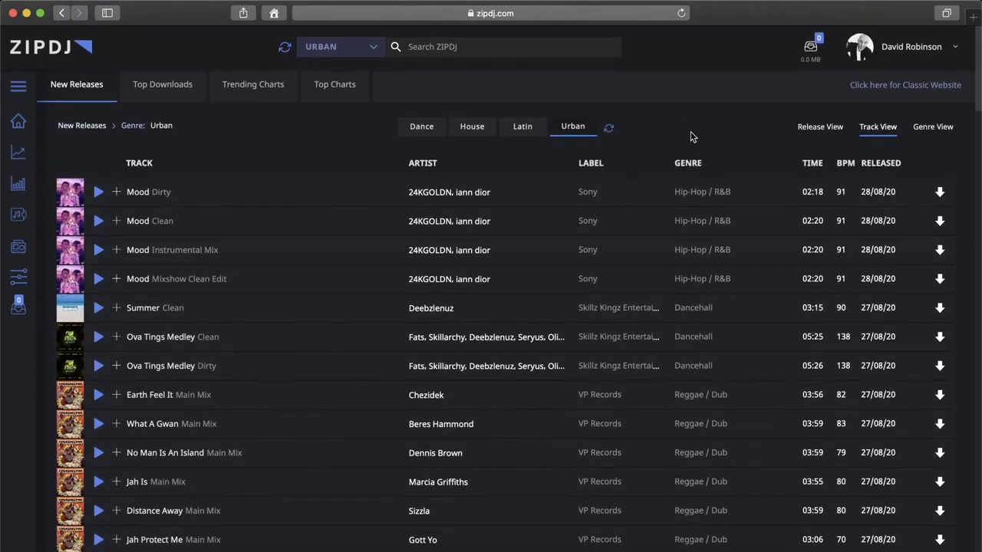
mouse_move(669, 107)
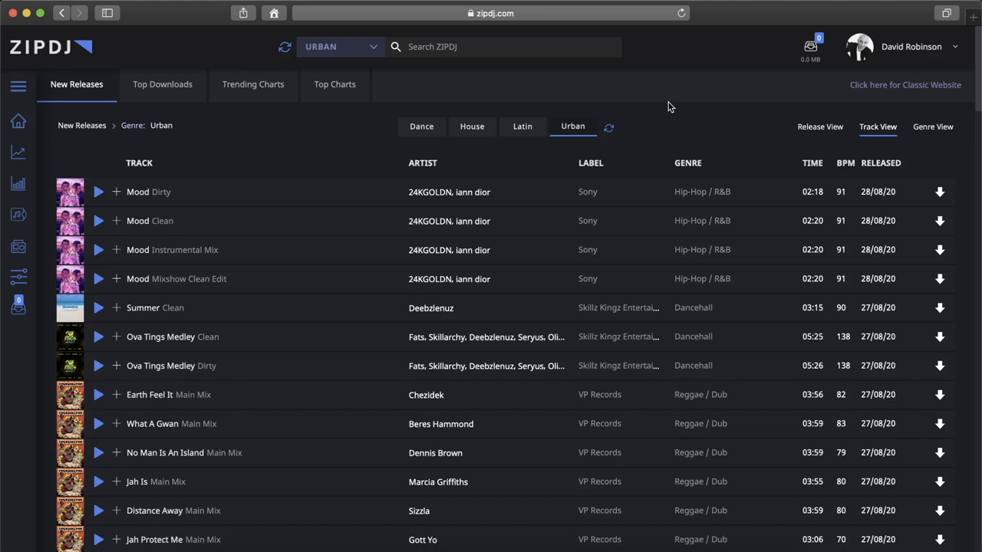
mouse_move(331, 110)
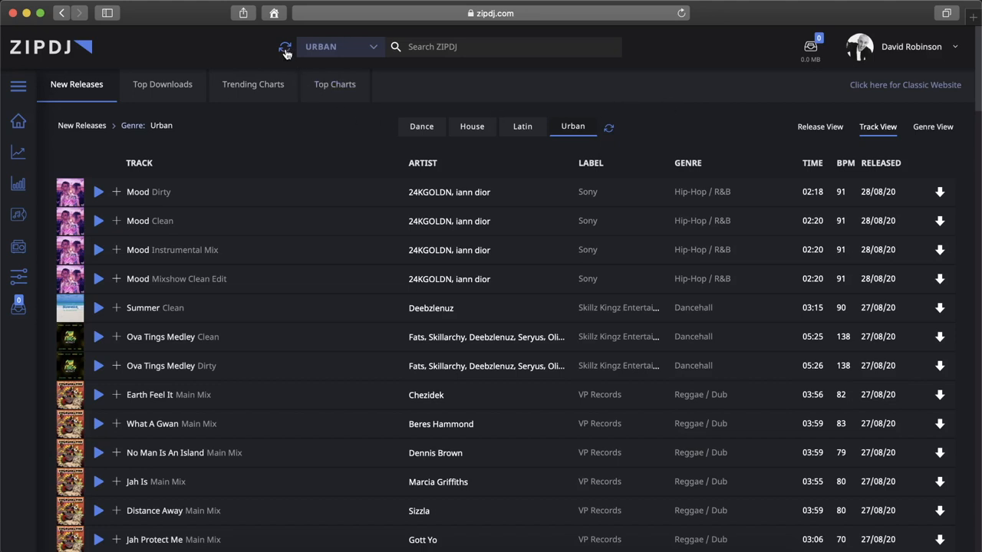
Clear the Urban filter and limit New Releases to Deep House from the full genre list.
left_click(283, 46)
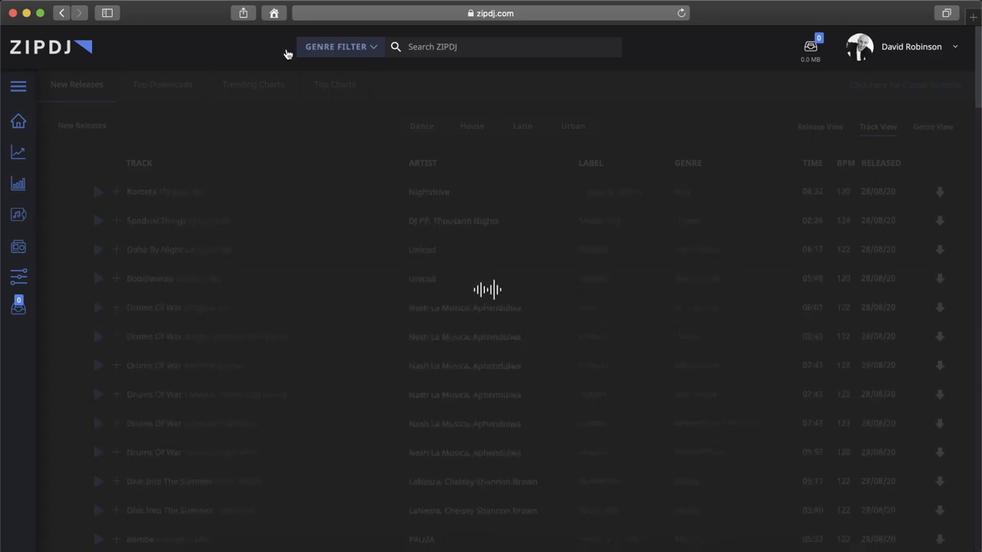
left_click(340, 46)
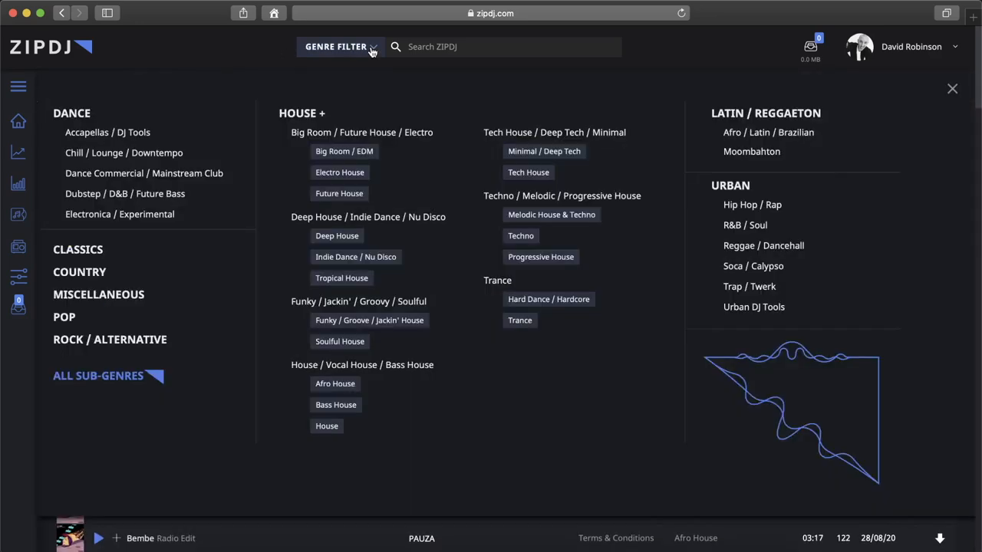
mouse_move(388, 86)
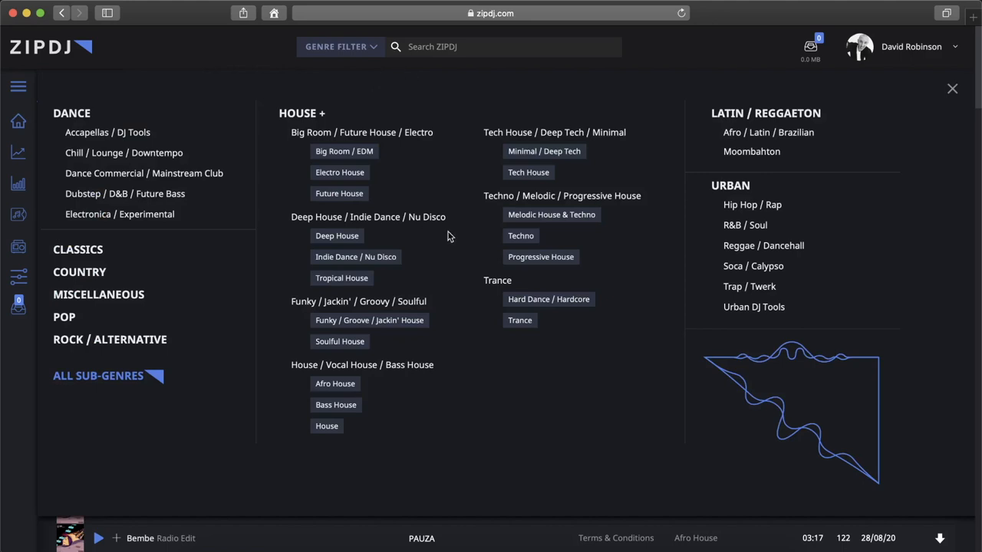
left_click(337, 236)
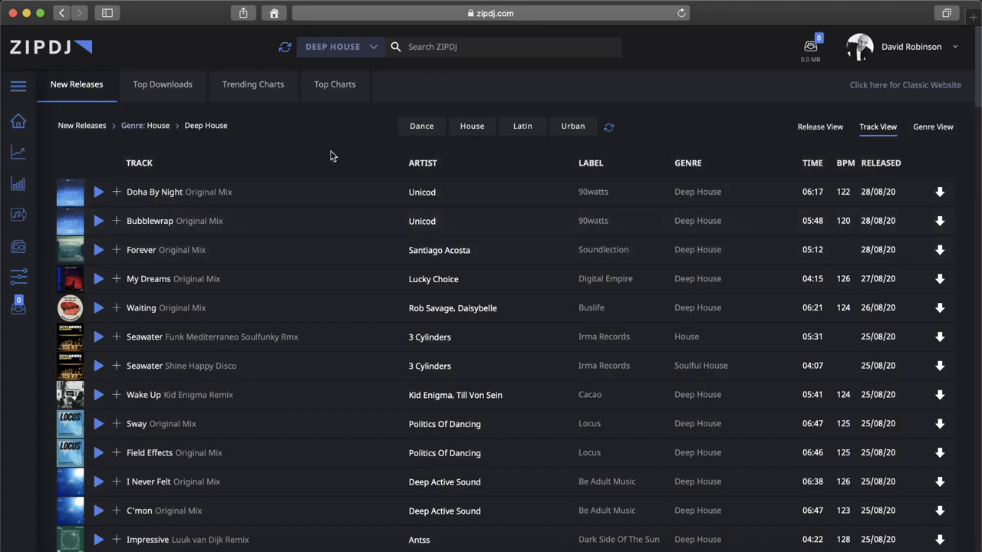
mouse_move(310, 144)
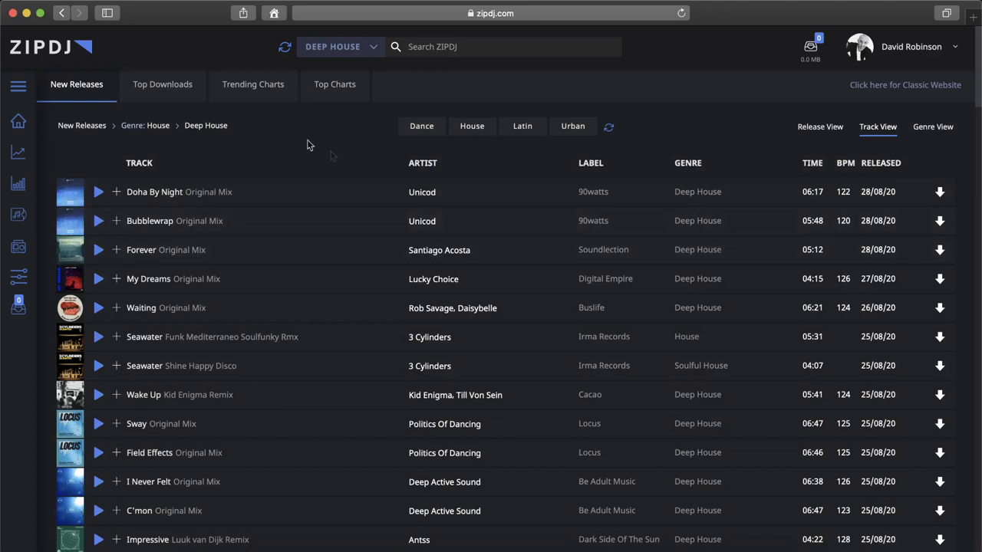
mouse_move(328, 144)
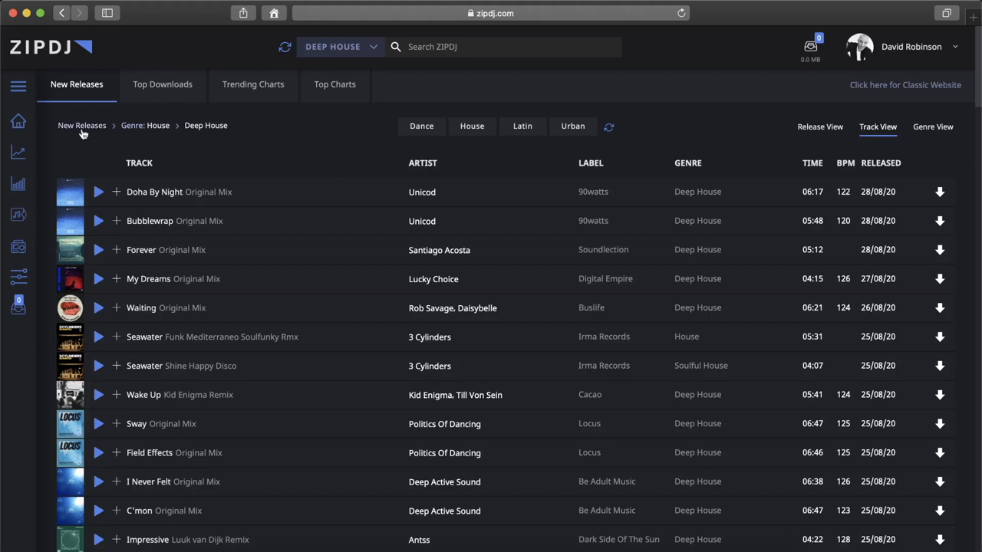
mouse_move(108, 132)
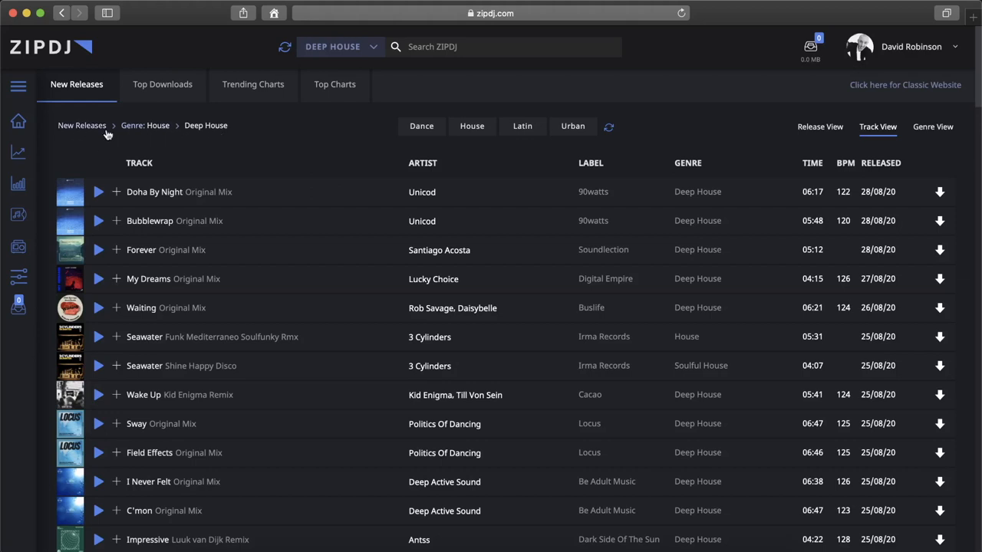
mouse_move(151, 126)
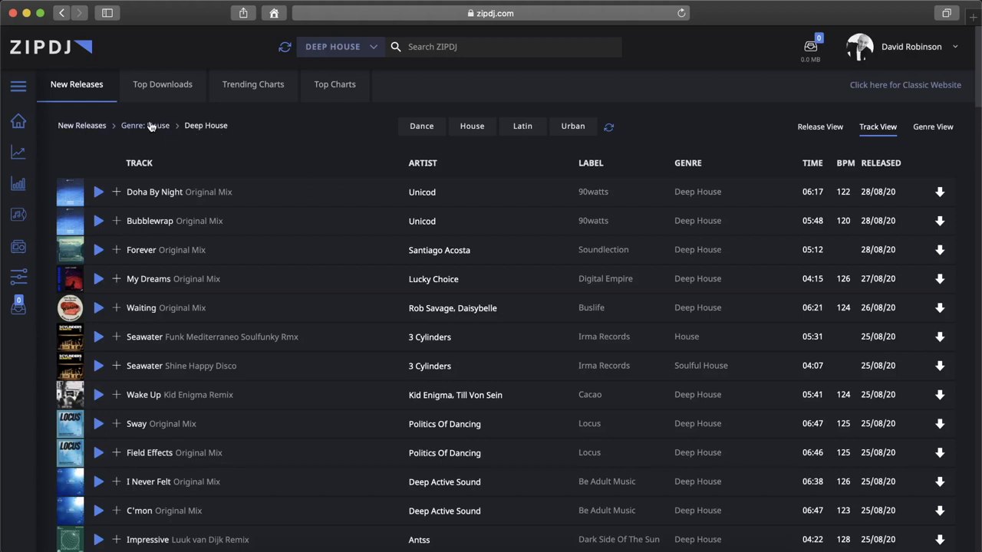
mouse_move(226, 138)
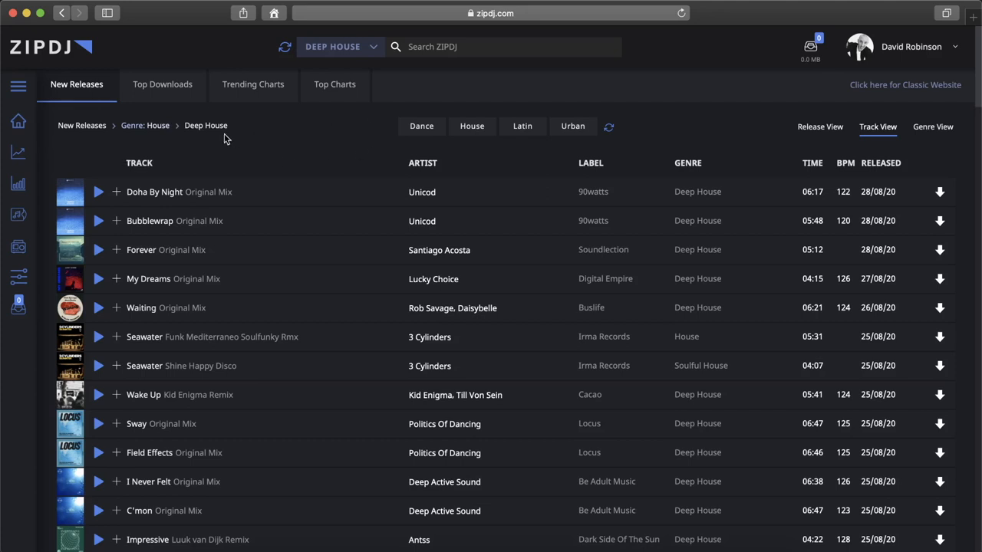
mouse_move(157, 129)
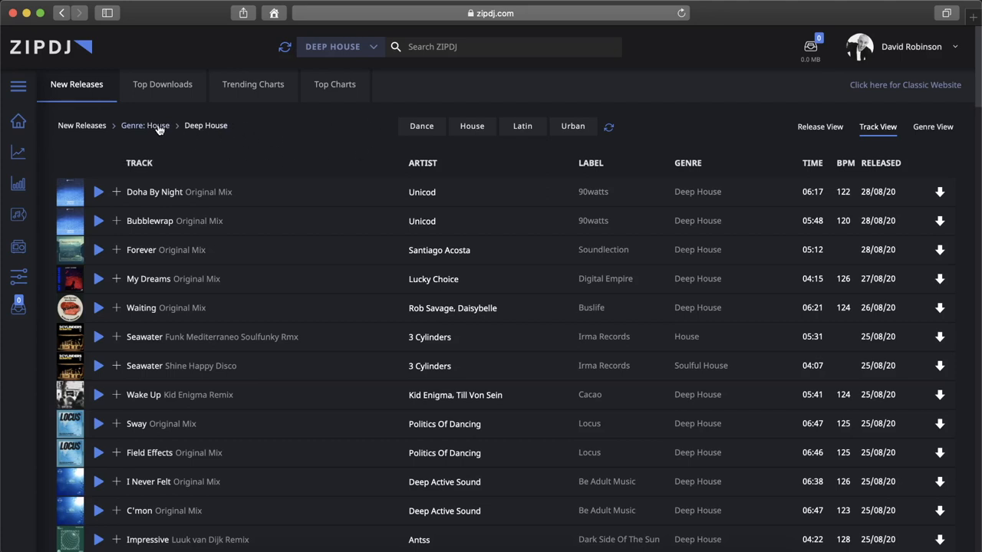
mouse_move(196, 130)
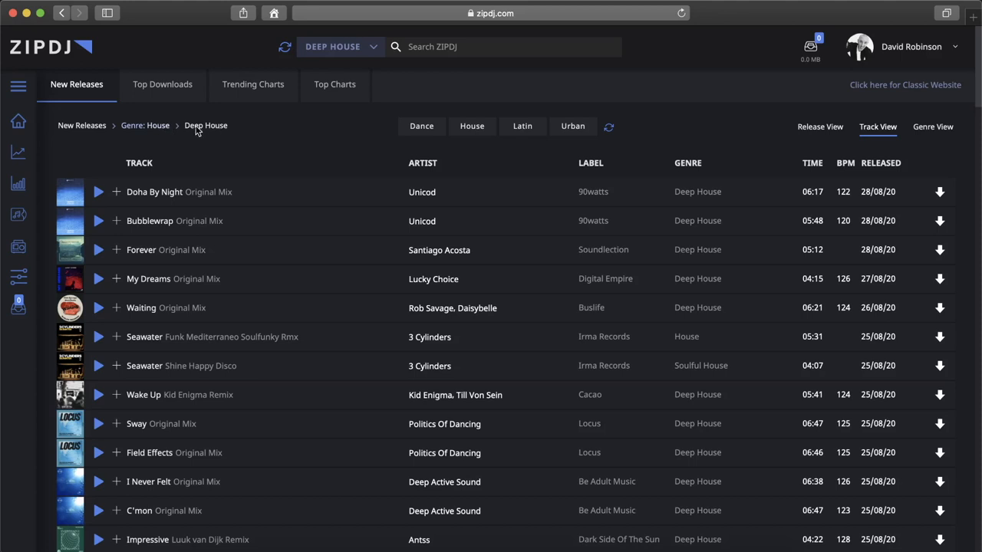
mouse_move(159, 132)
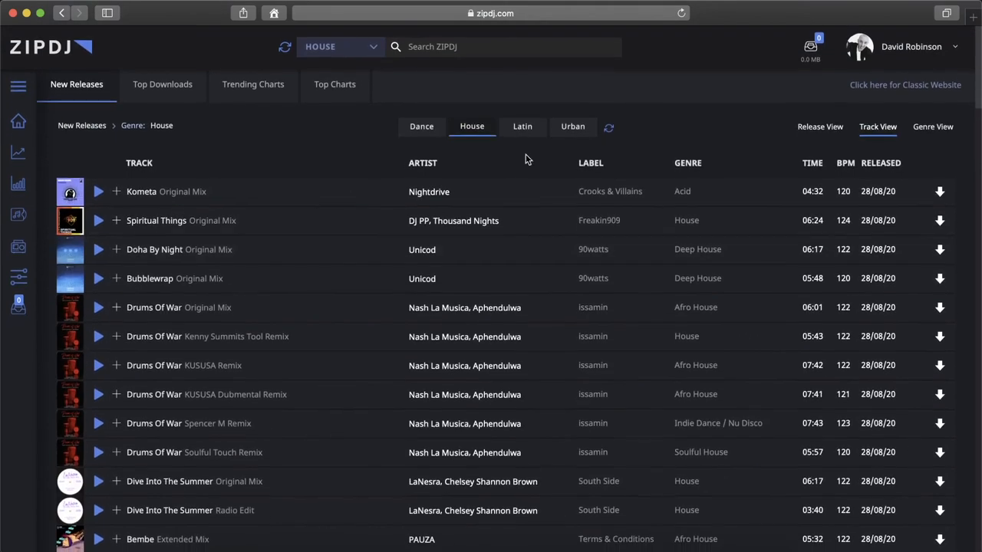
mouse_move(77, 131)
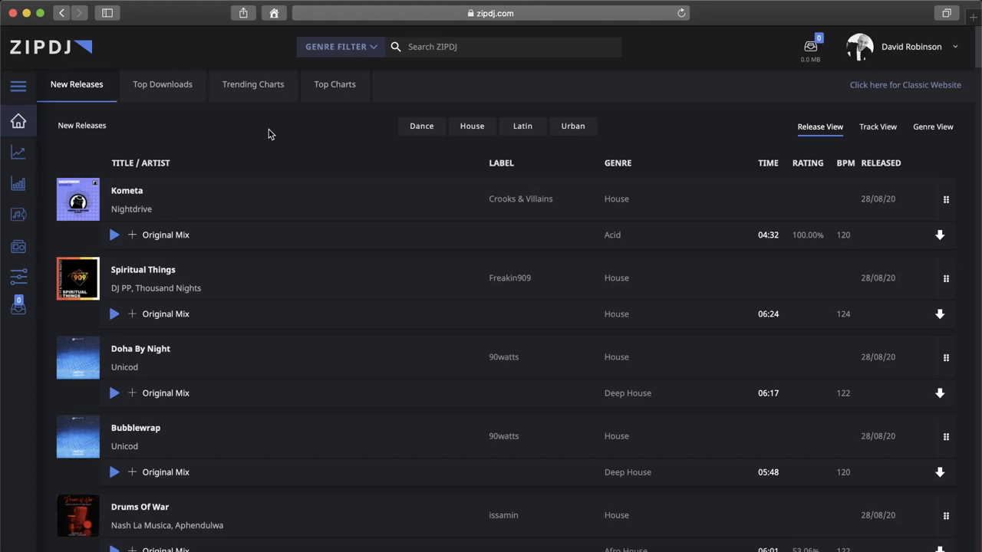
mouse_move(259, 137)
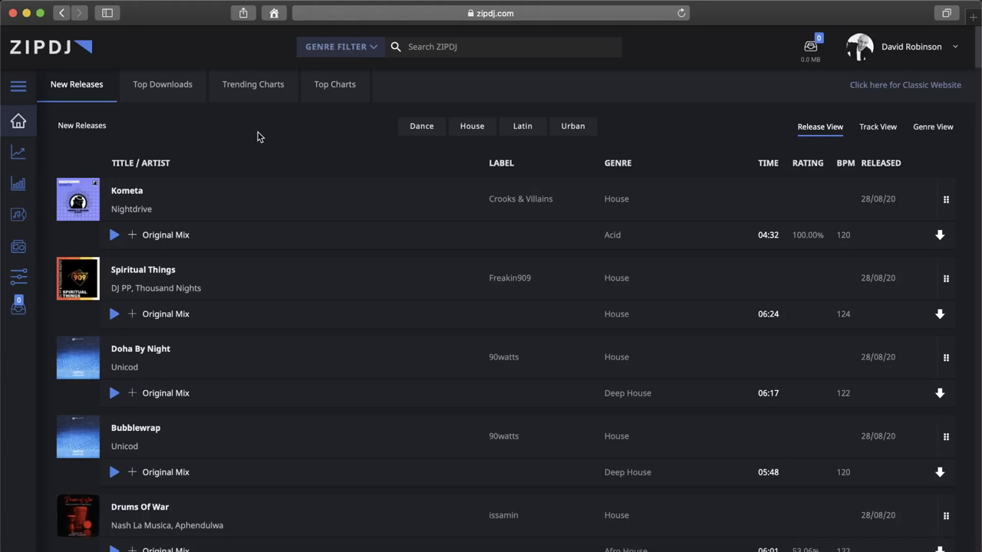
Narrow Top Downloads to Latin / Reggaeton and reveal period choices from Last 7 Days to Last Year.
left_click(162, 85)
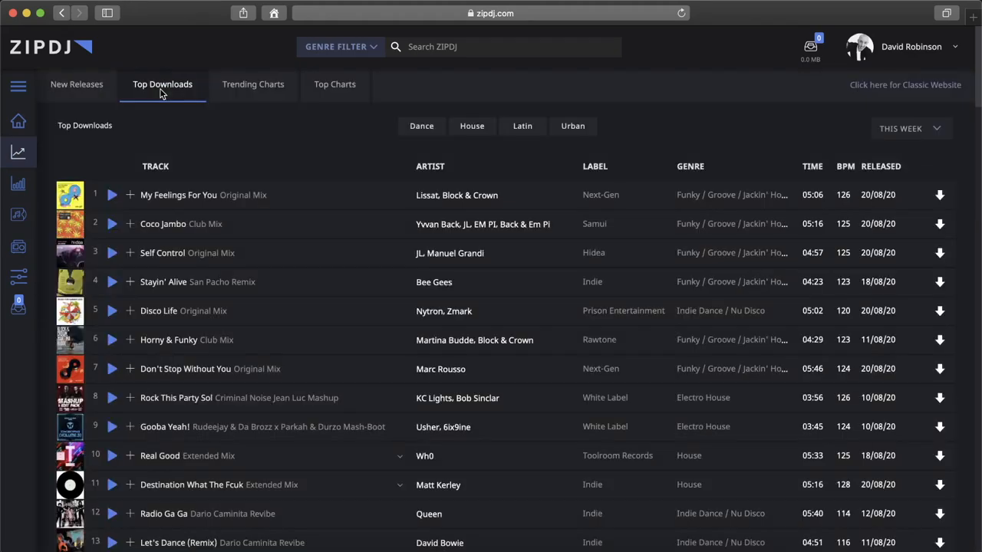
mouse_move(314, 129)
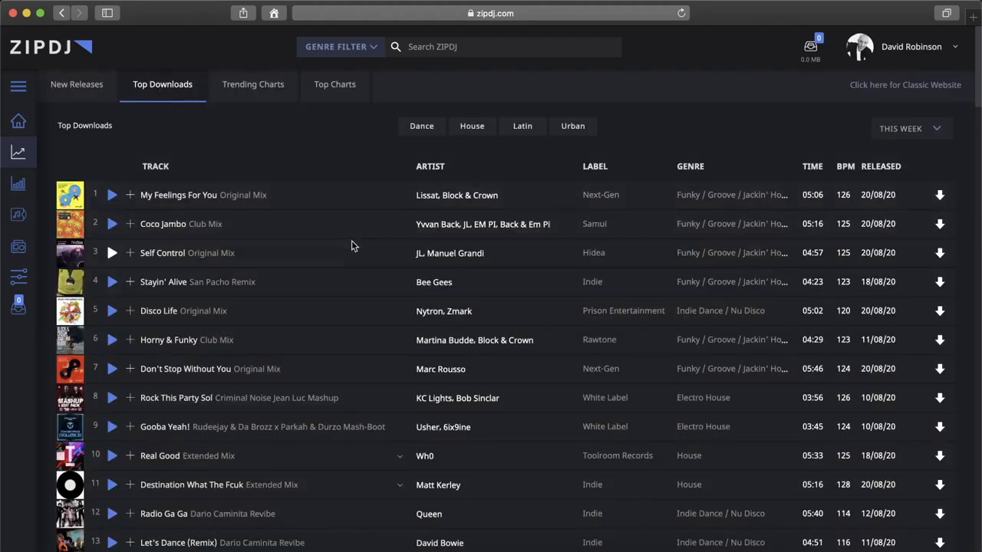
mouse_move(377, 172)
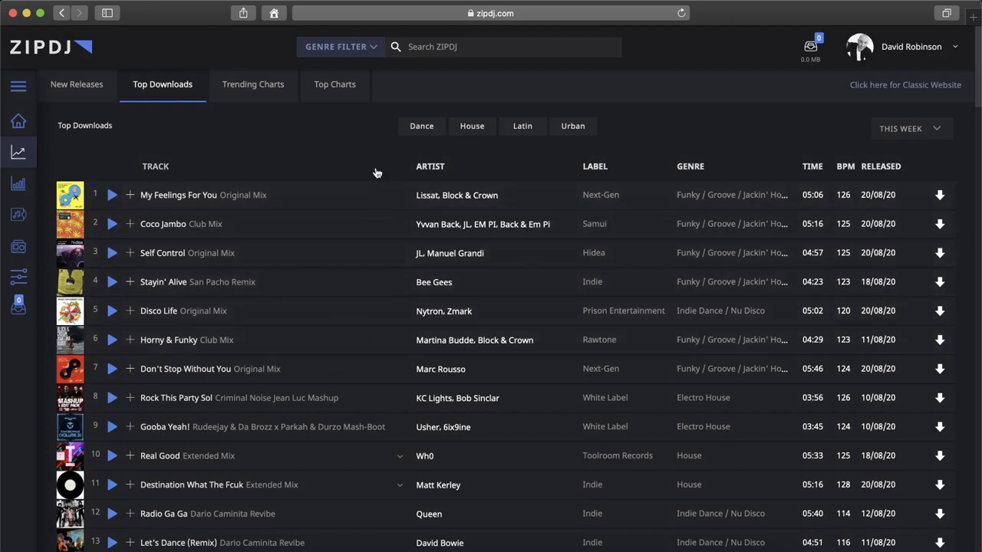
mouse_move(499, 104)
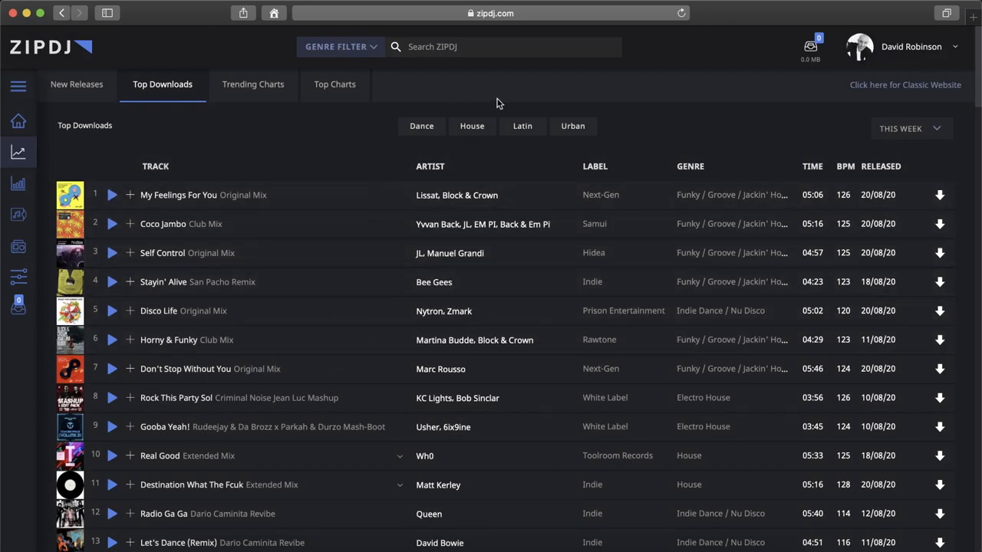
left_click(573, 126)
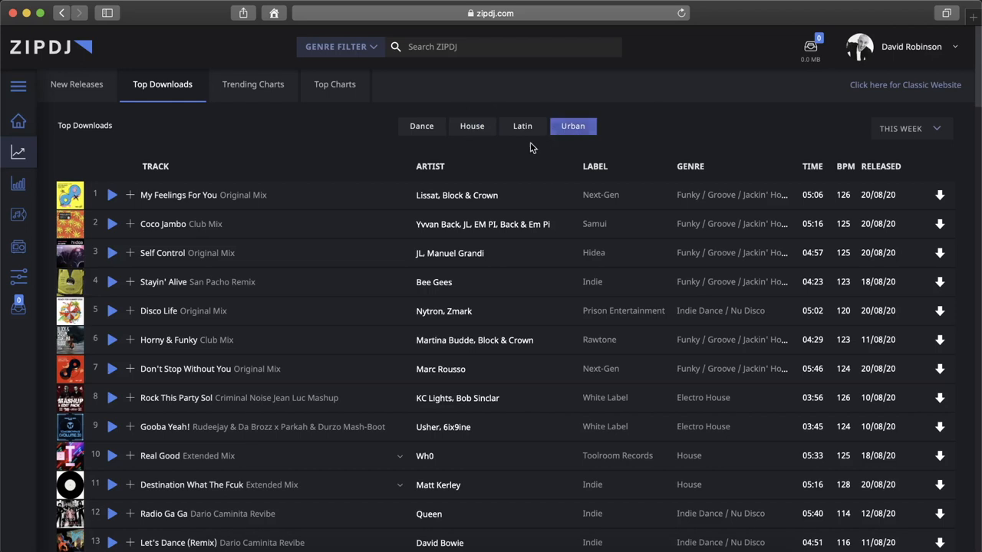
left_click(522, 126)
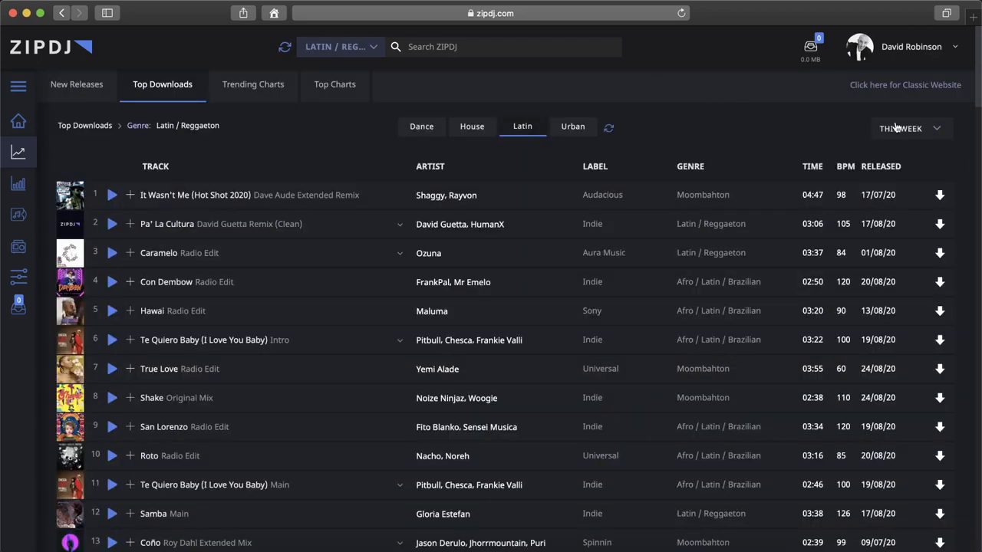
left_click(911, 129)
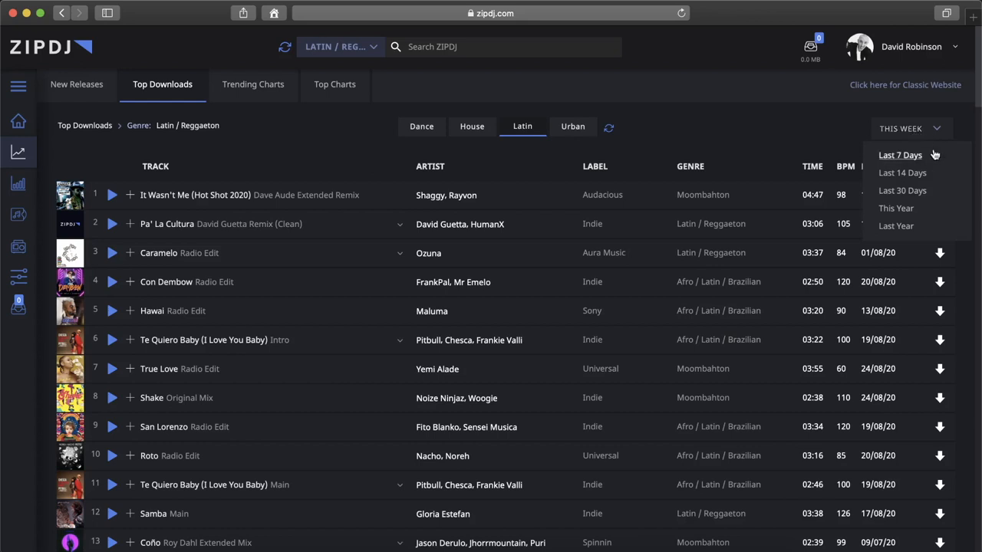
mouse_move(896, 209)
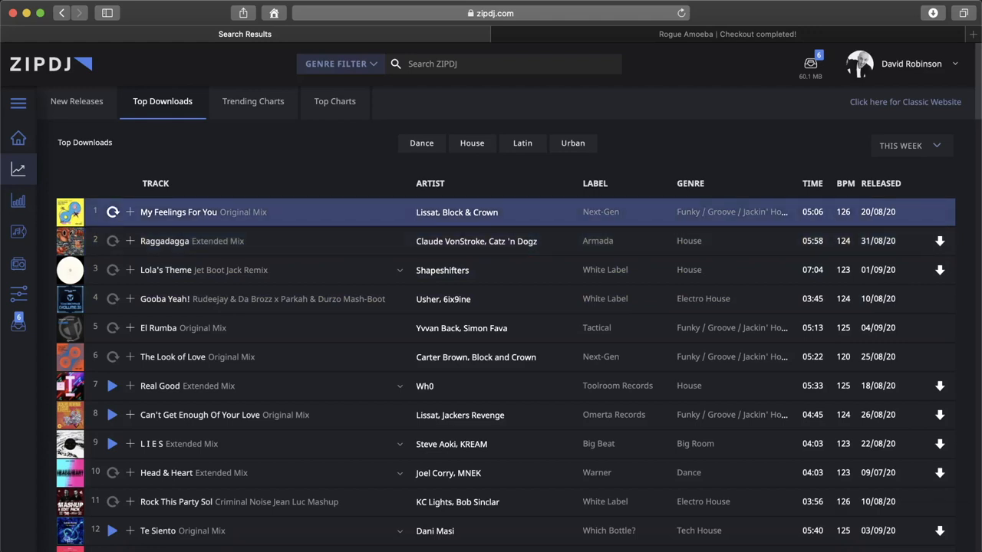
Preview My Feelings For You, Raggadagga (paused and resumed), Gooba Yeah! and Real Good in the player.
left_click(112, 212)
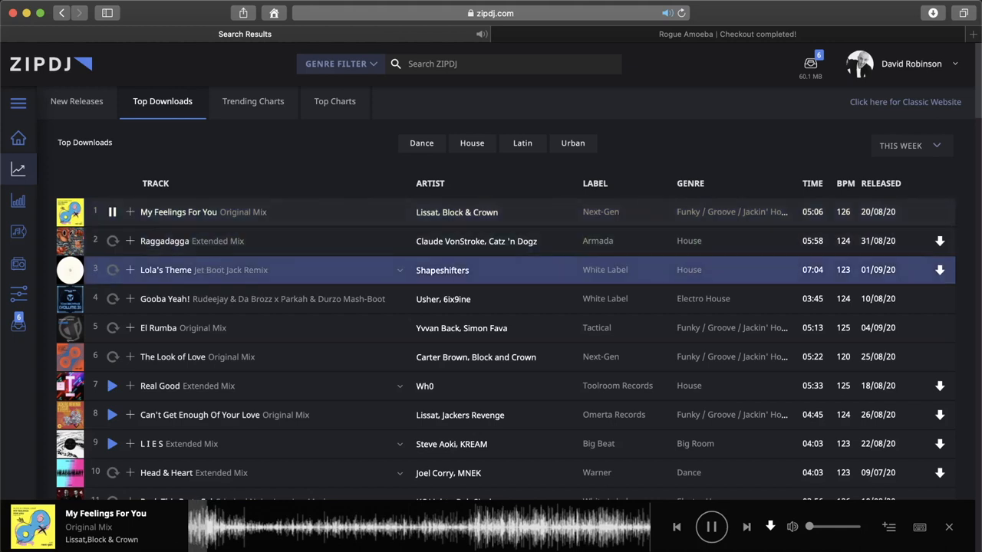
left_click(112, 241)
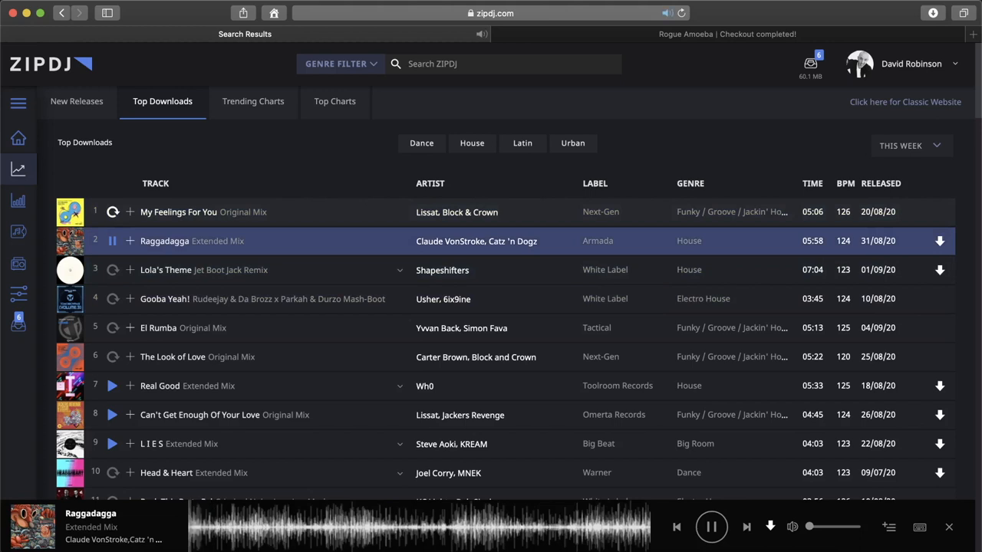
left_click(710, 528)
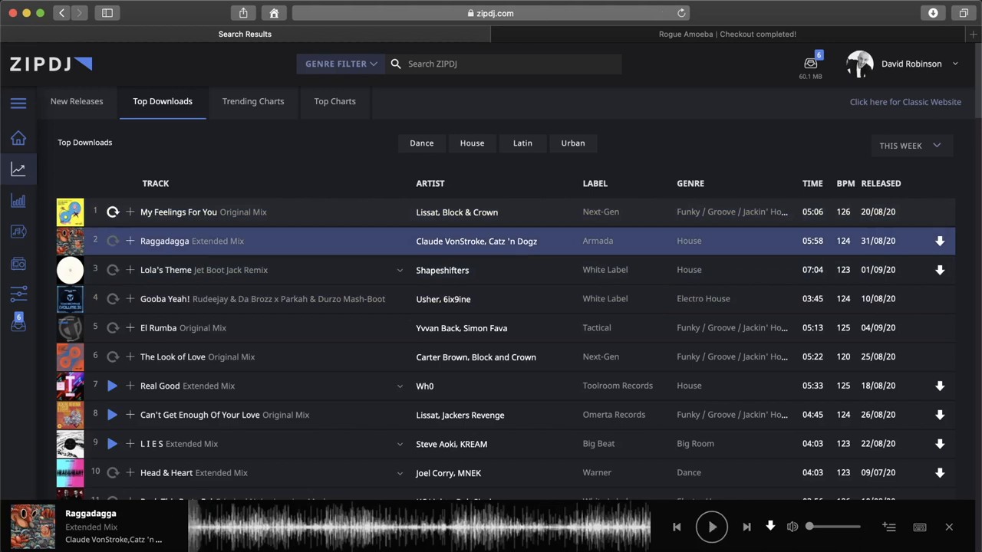
left_click(712, 527)
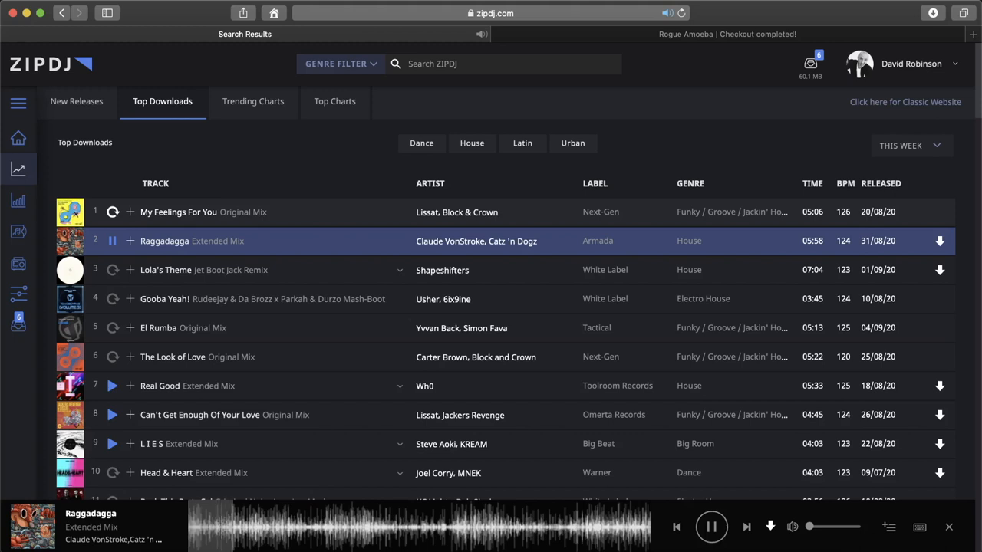
left_click(112, 270)
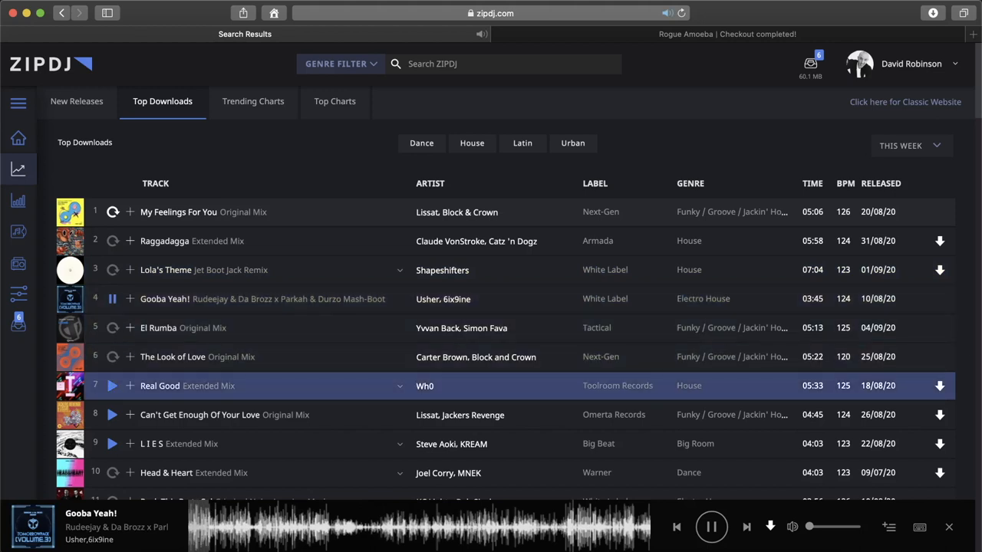
left_click(112, 386)
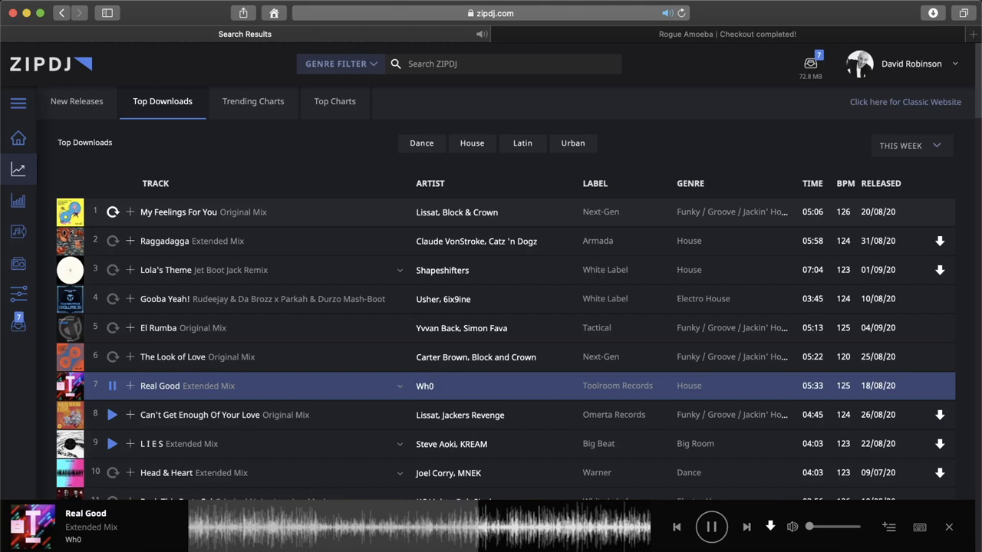
left_click(709, 527)
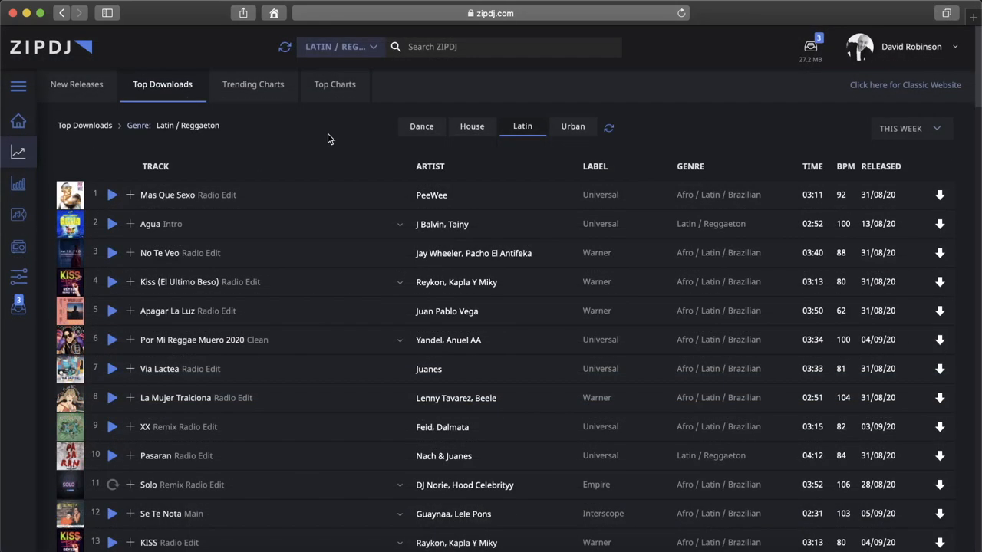
mouse_move(267, 95)
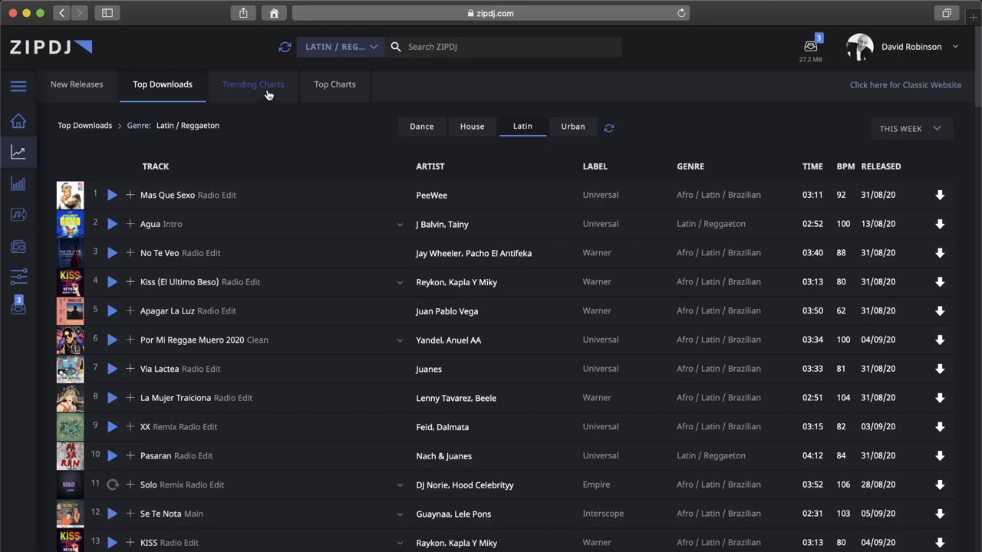
Cycle Trending Charts through Airplay, Electronic and Mainstream views before returning to All.
left_click(253, 84)
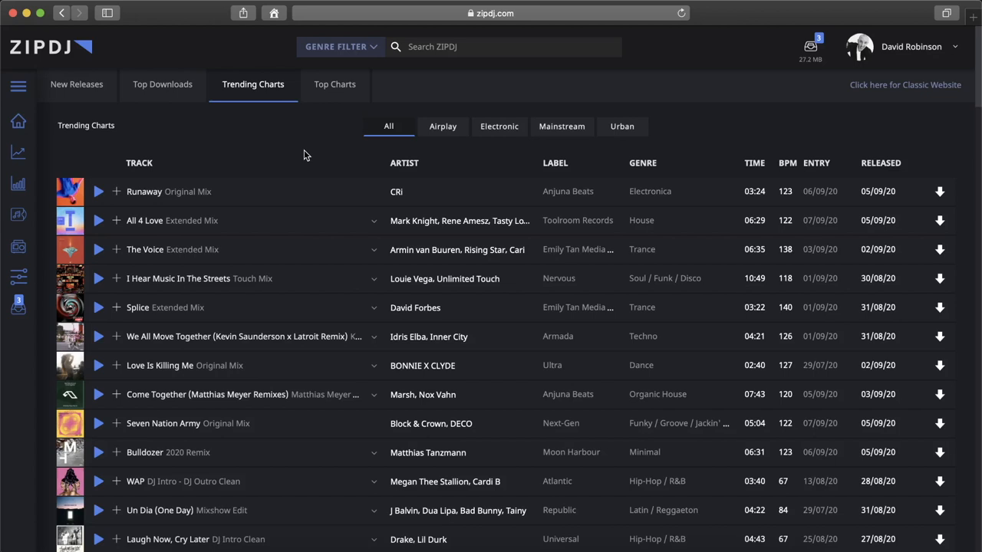
mouse_move(270, 138)
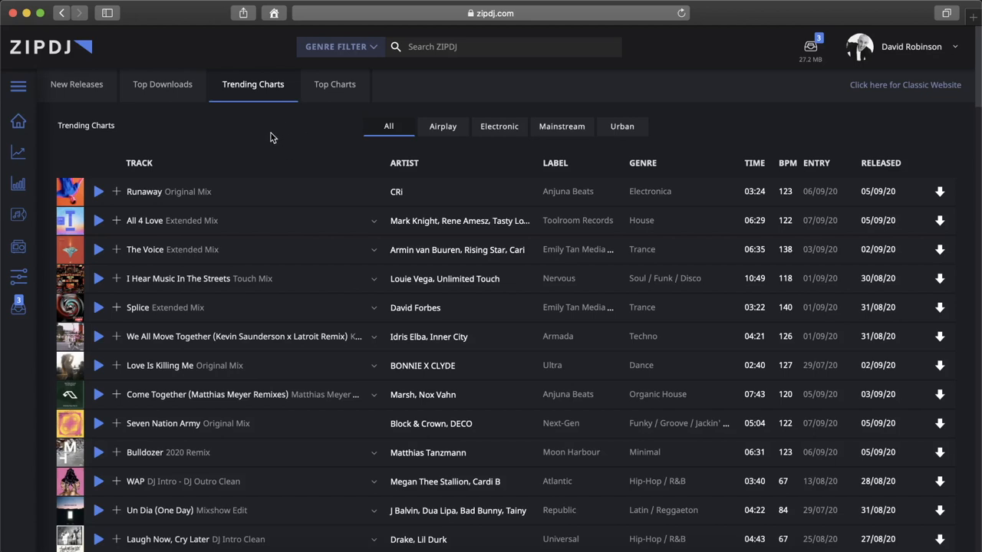
mouse_move(276, 144)
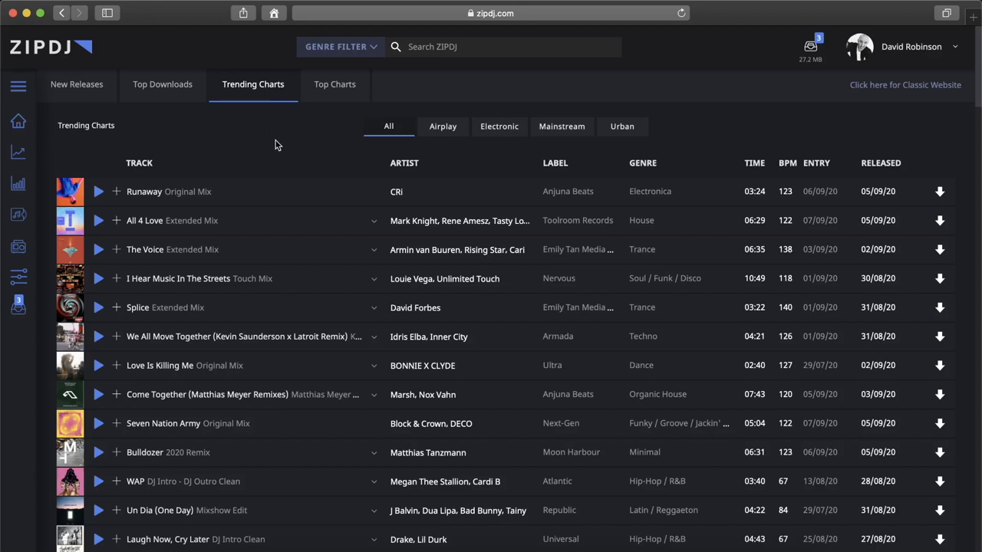
mouse_move(290, 147)
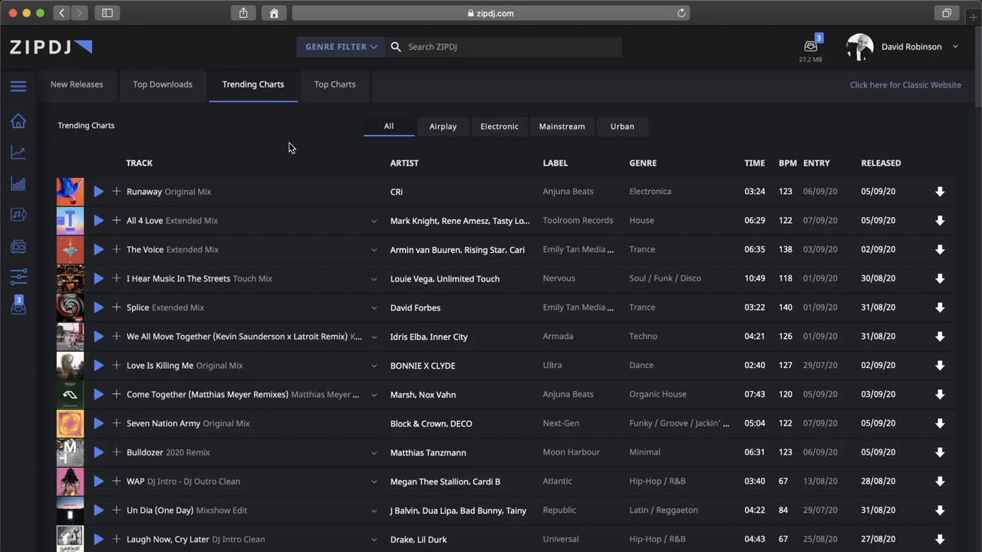
mouse_move(307, 150)
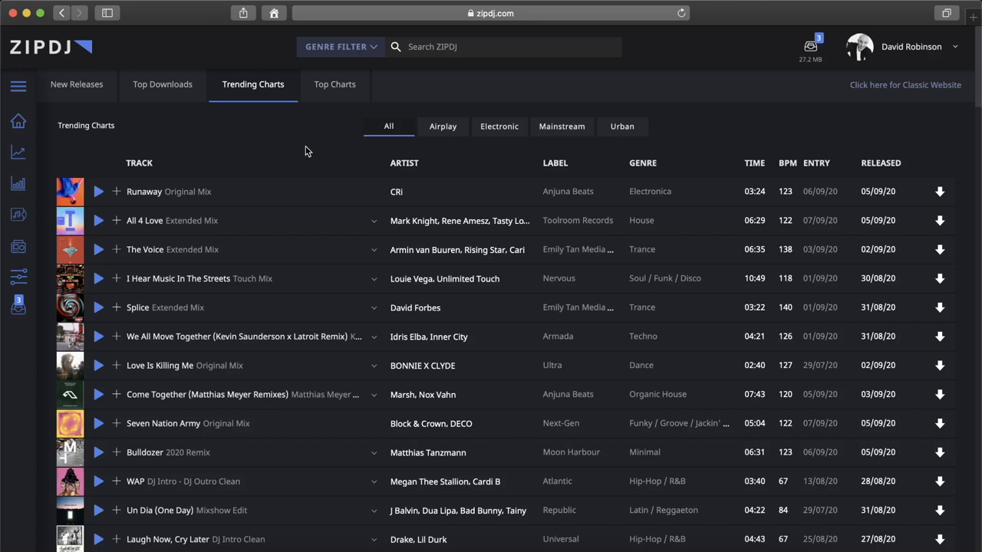
mouse_move(337, 134)
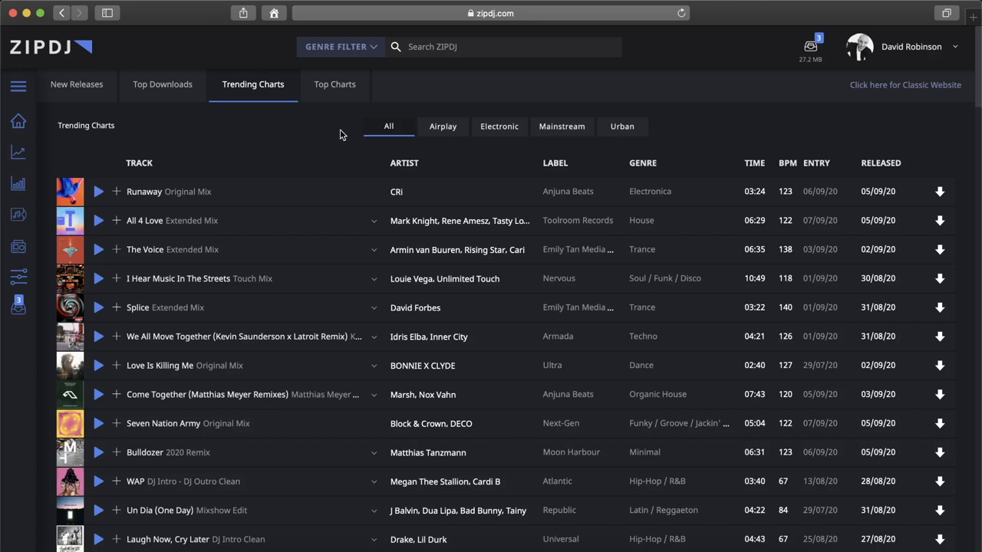
mouse_move(335, 141)
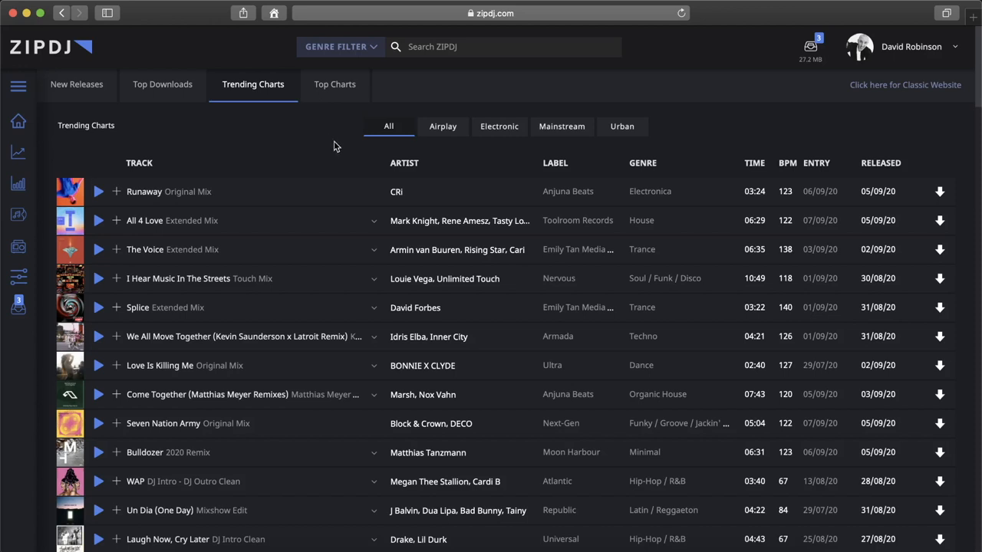
mouse_move(388, 135)
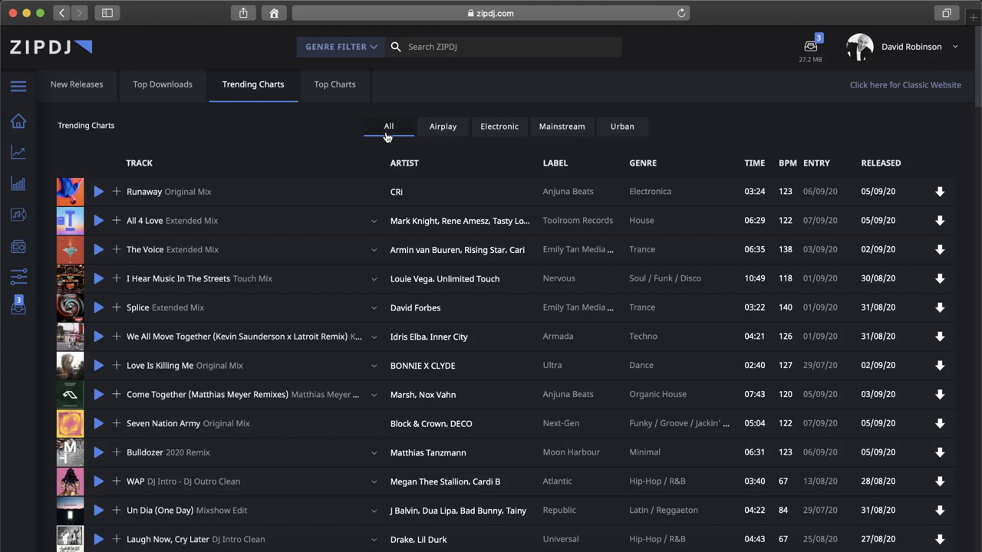
left_click(442, 125)
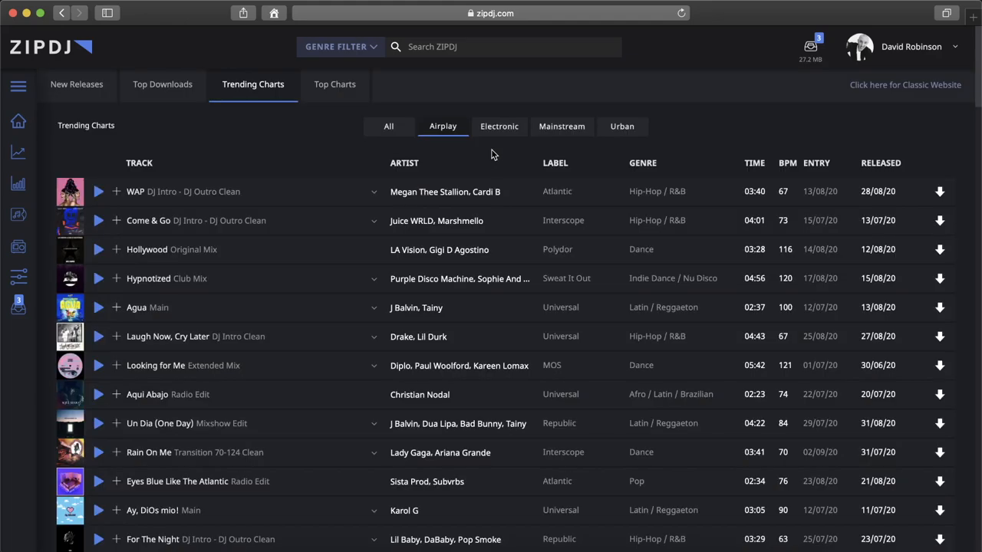
left_click(498, 126)
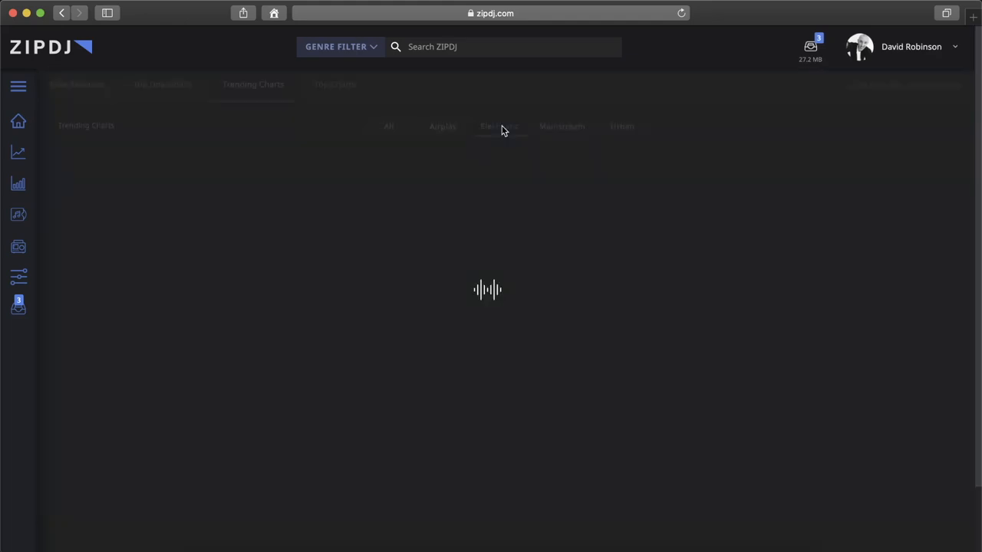
left_click(500, 125)
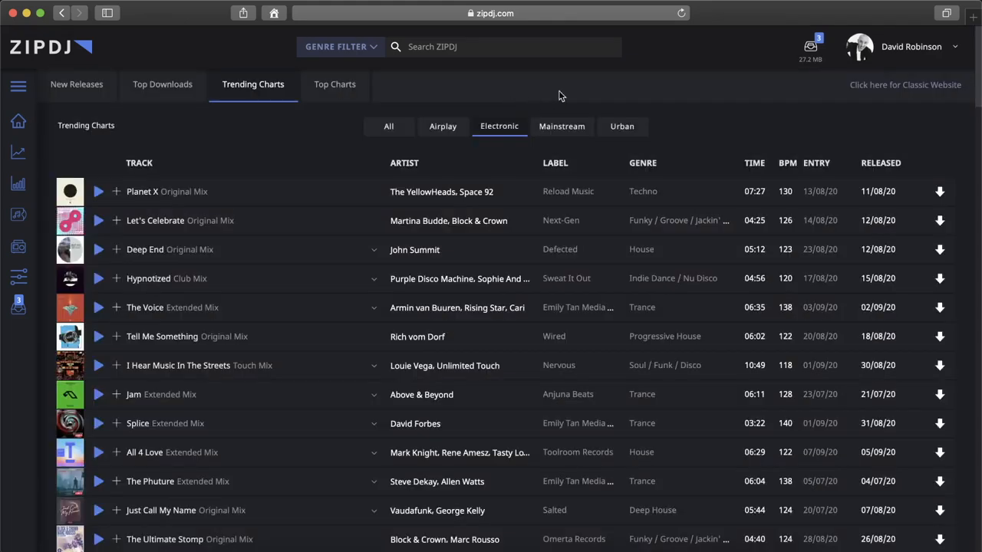
left_click(562, 125)
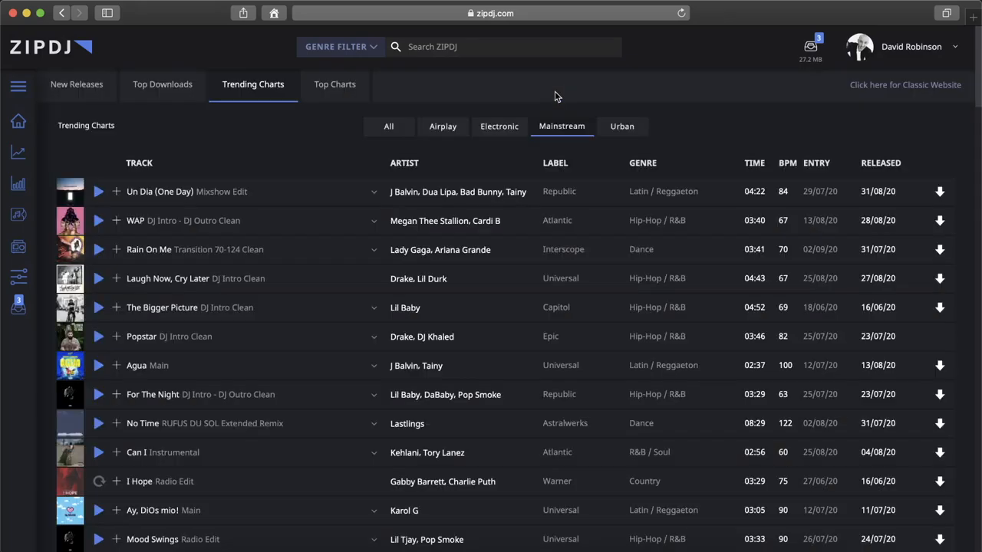
left_click(623, 125)
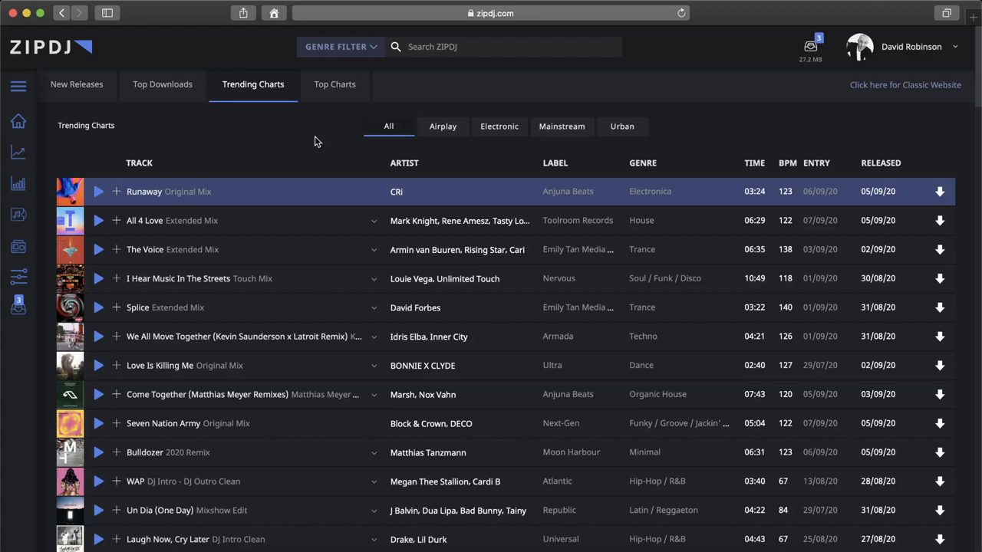
mouse_move(312, 138)
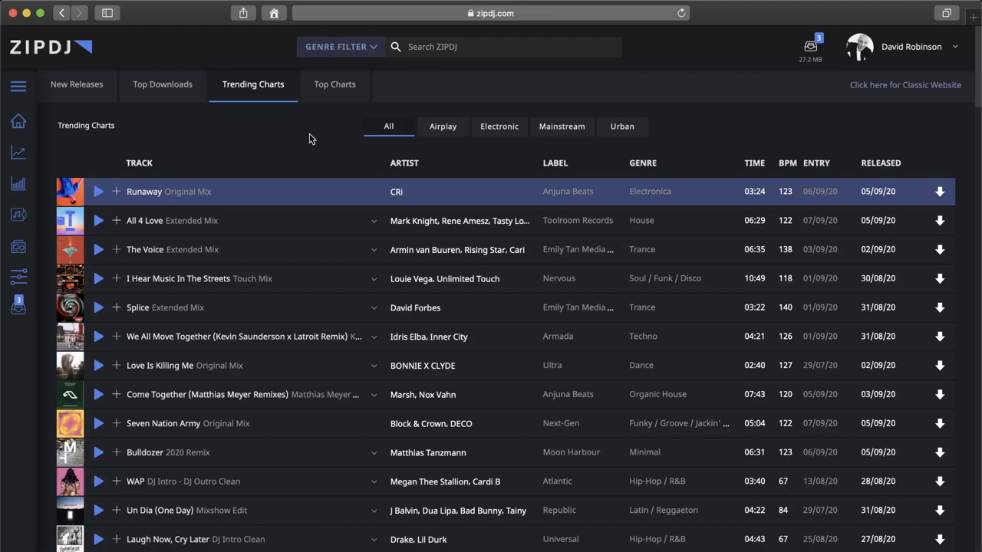
Expand the WAP row to list its clean, dirty, intro and remix versions and browse them.
scroll("down", 3)
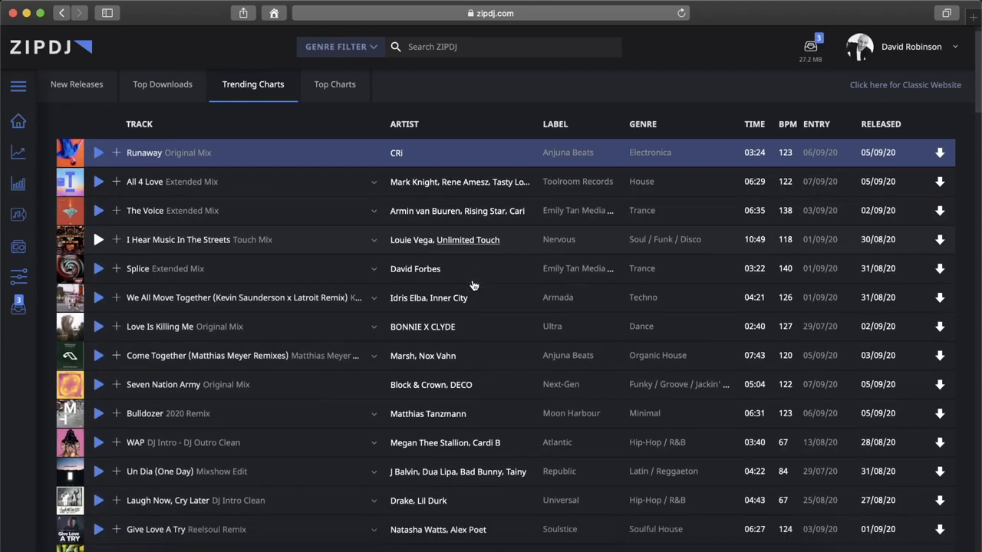
scroll("down", 3)
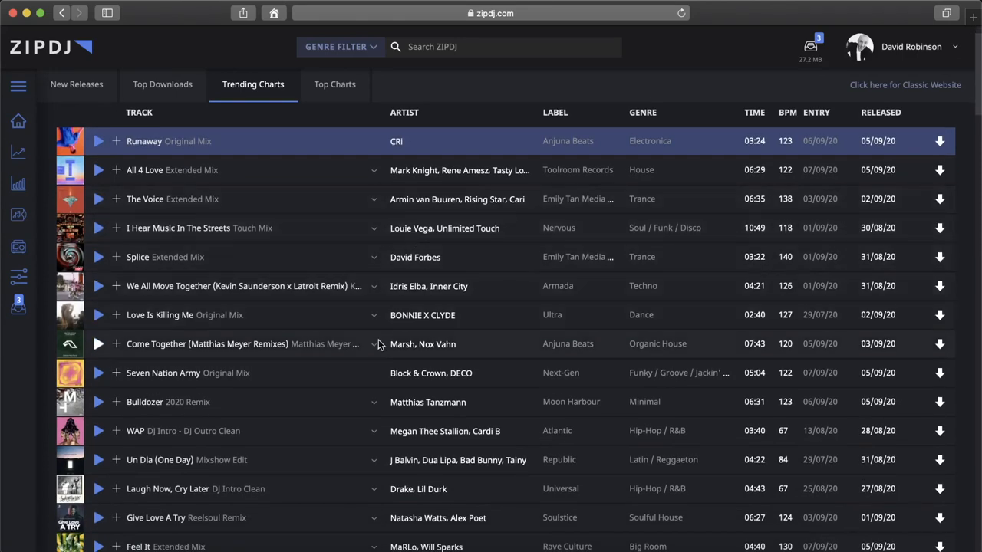
scroll("down", 3)
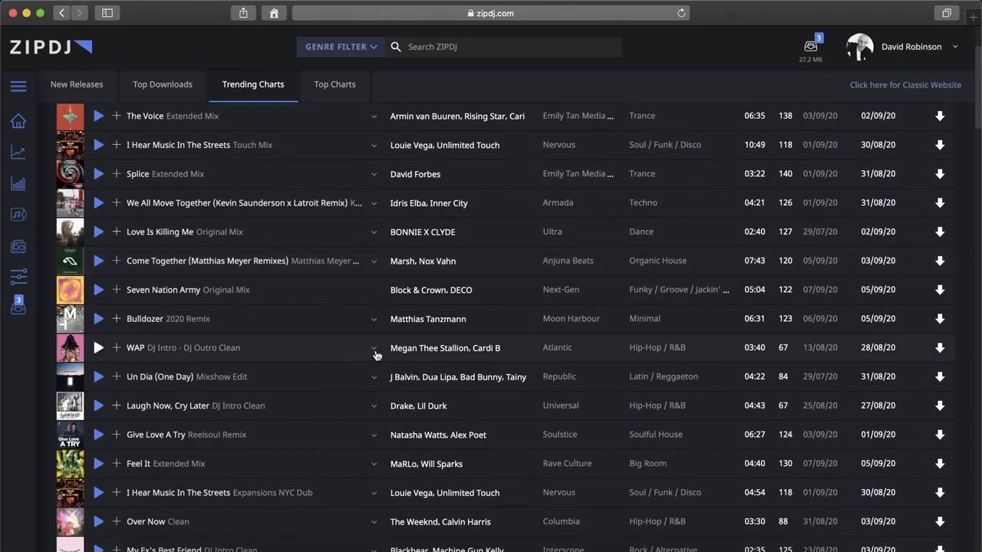
left_click(374, 346)
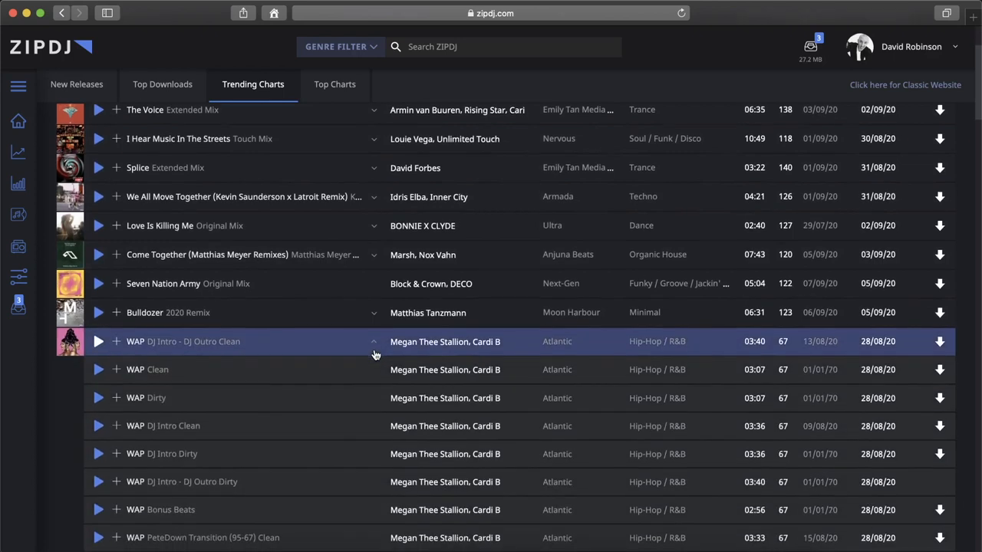
scroll("down", 3)
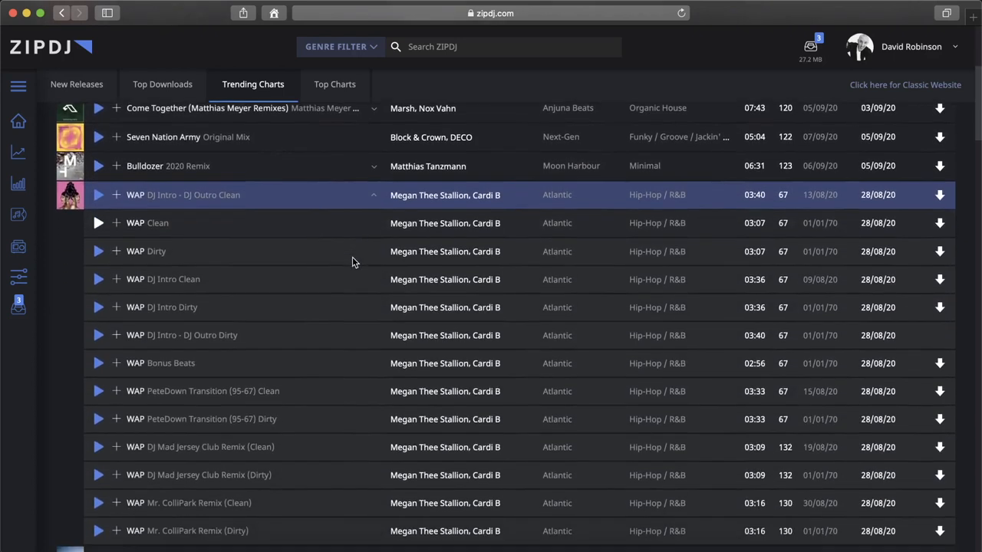
scroll("down", 3)
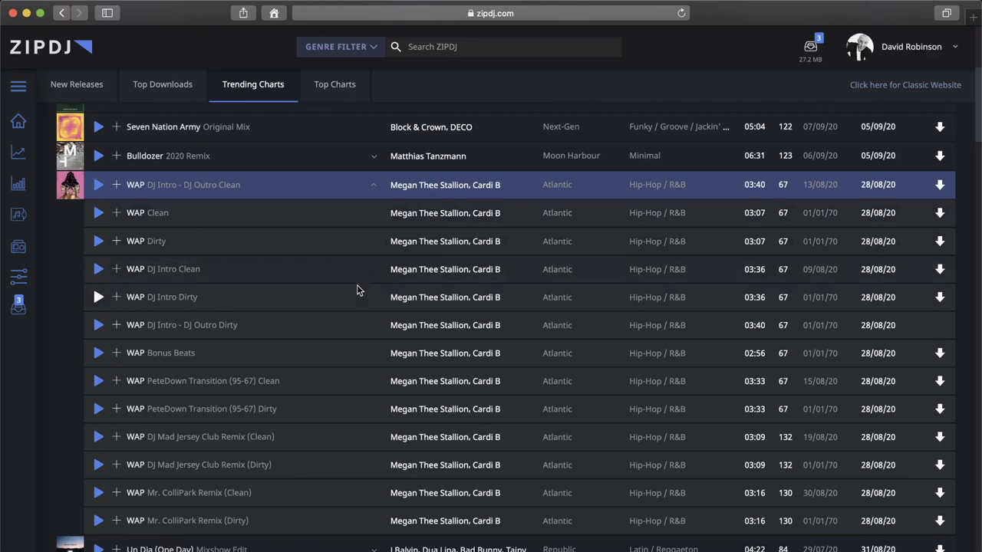
mouse_move(362, 340)
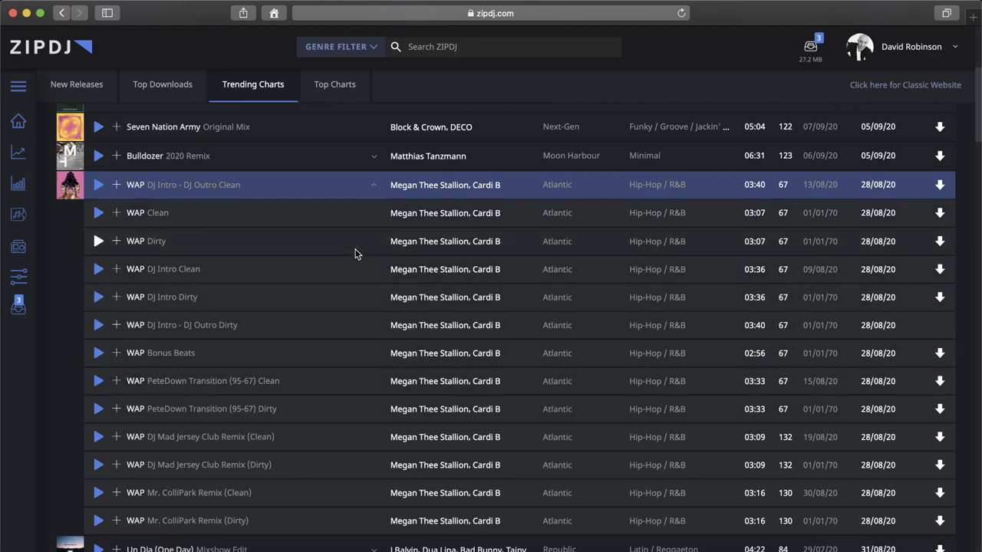
mouse_move(357, 445)
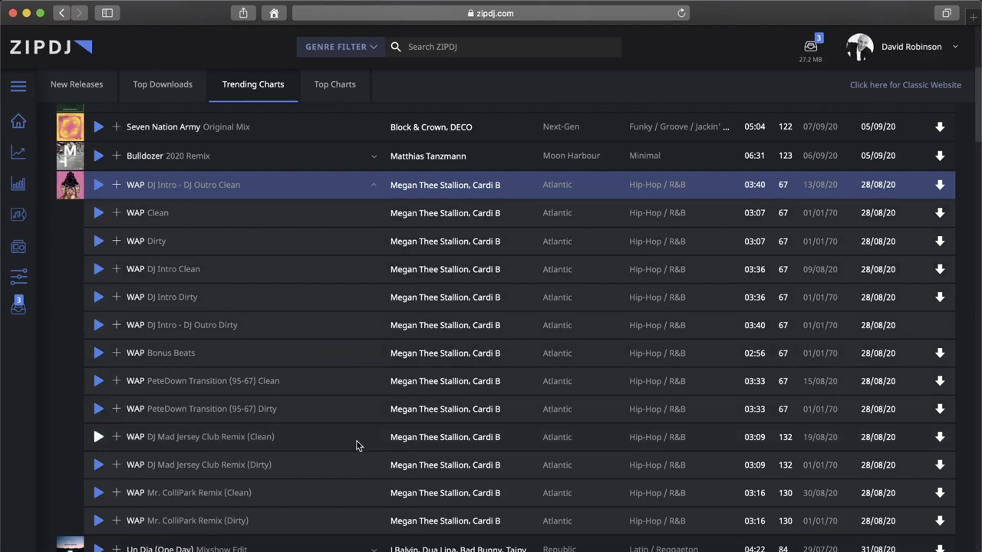
mouse_move(374, 193)
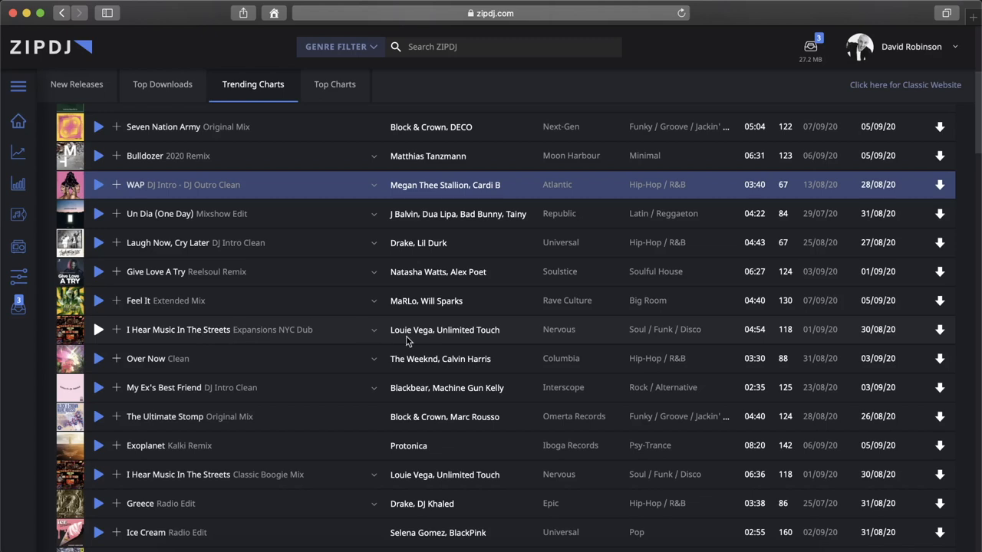
mouse_move(561, 335)
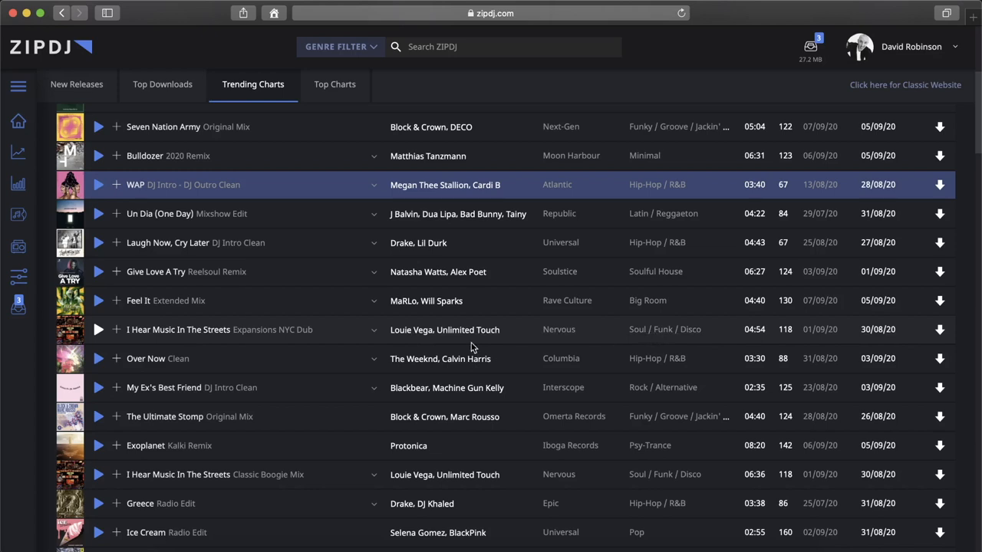
mouse_move(404, 335)
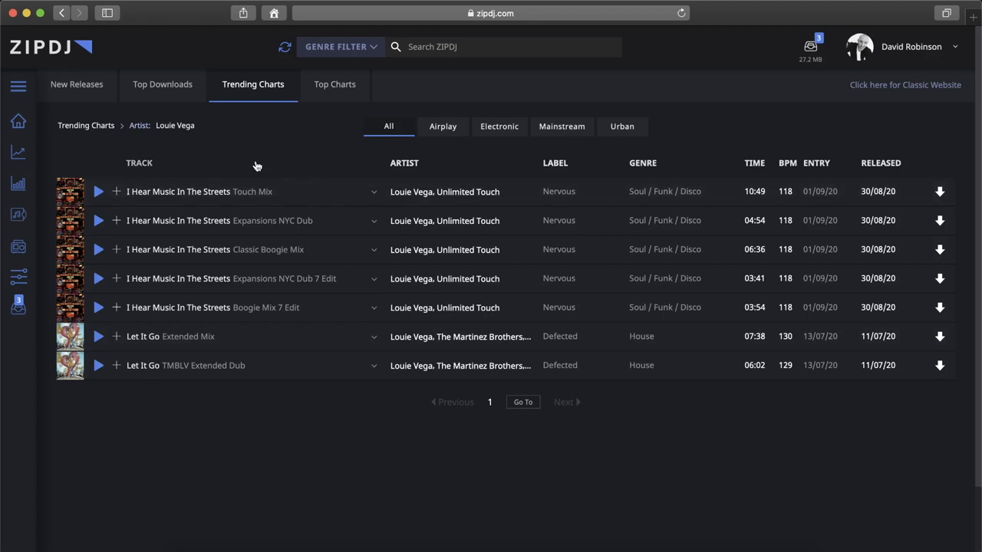
mouse_move(94, 136)
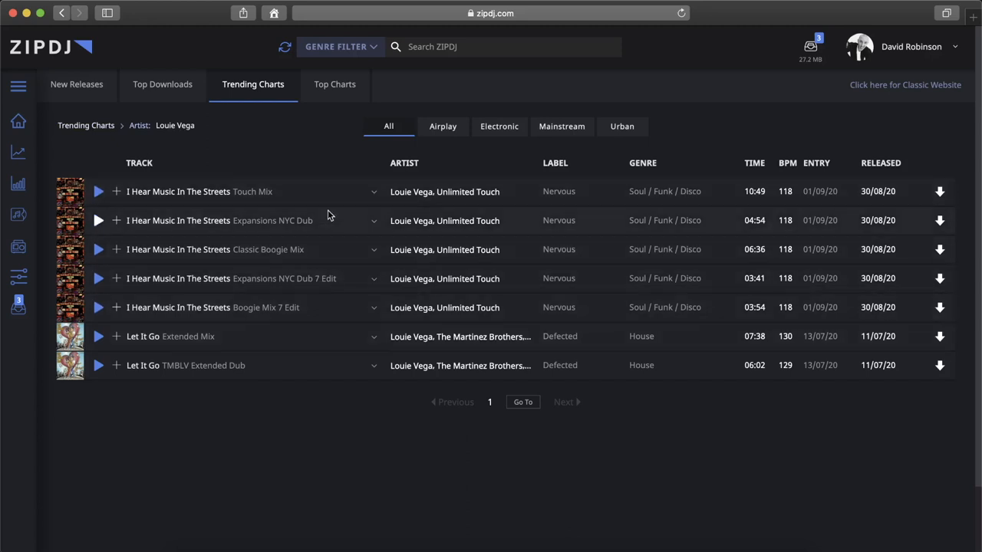
mouse_move(546, 253)
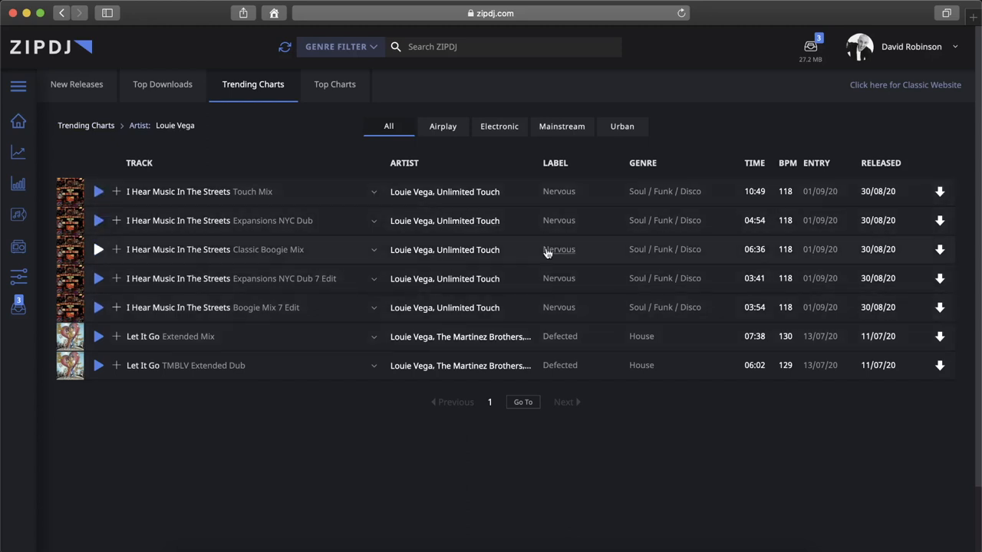
mouse_move(672, 342)
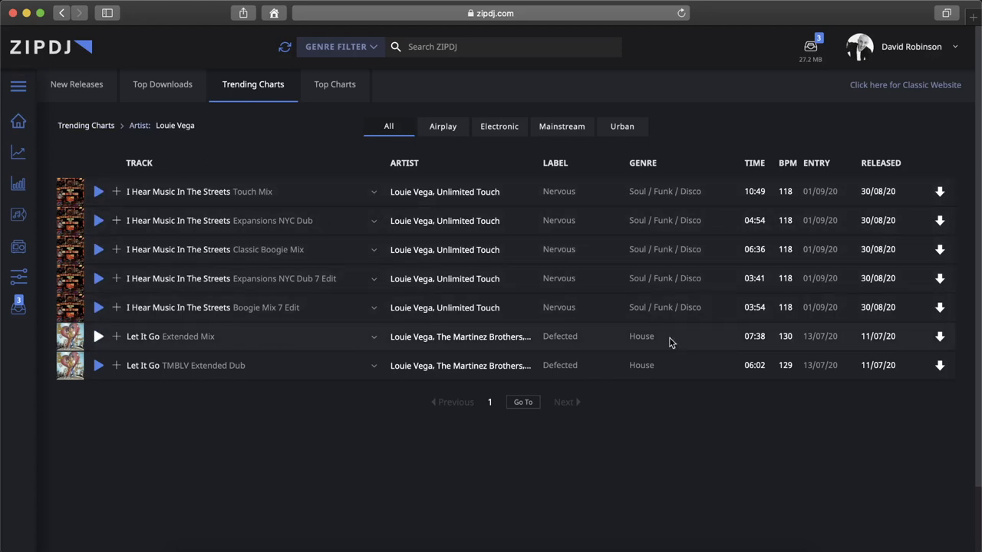
mouse_move(644, 340)
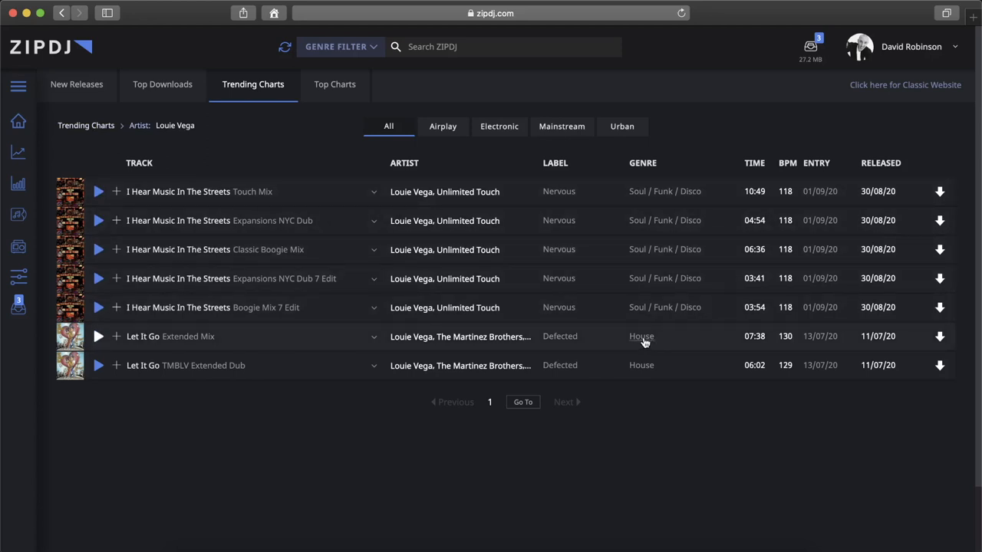
Show only House tracks via a track's House genre tag and browse the filtered chart.
left_click(641, 336)
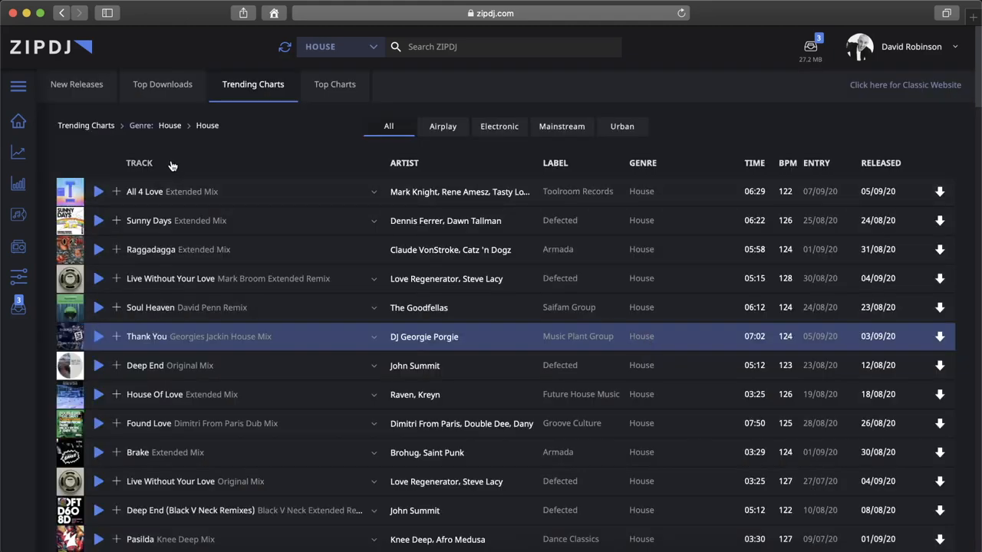
mouse_move(100, 141)
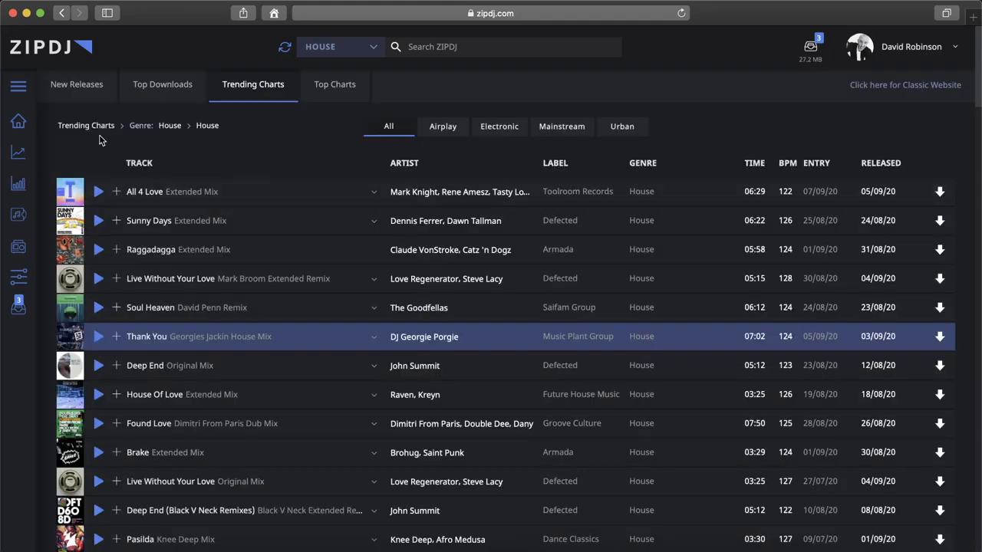
mouse_move(204, 134)
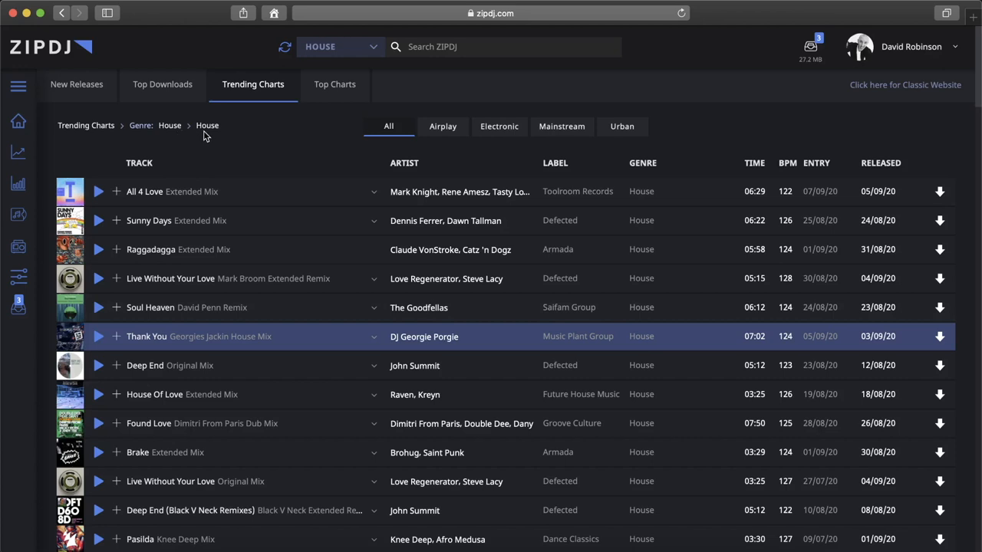
mouse_move(626, 244)
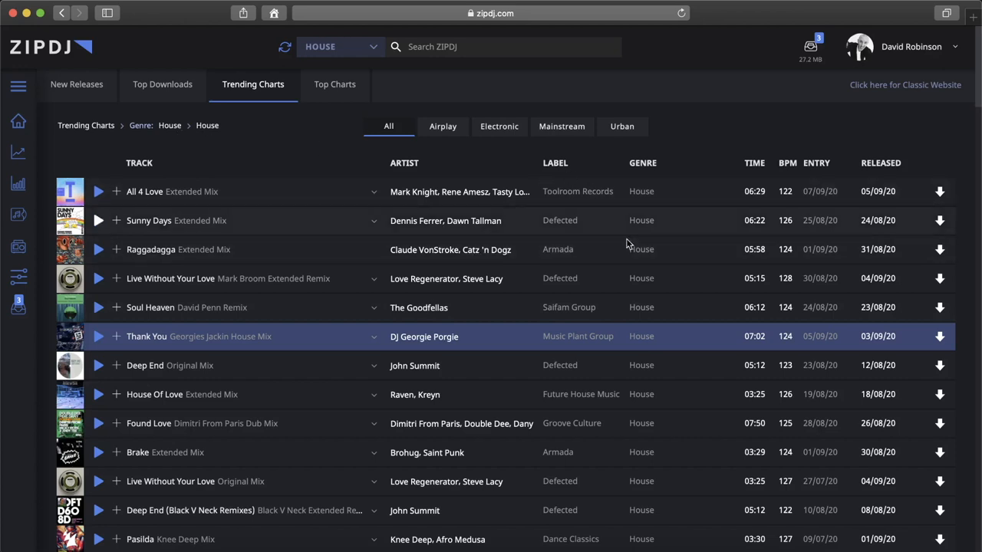
scroll("down", 3)
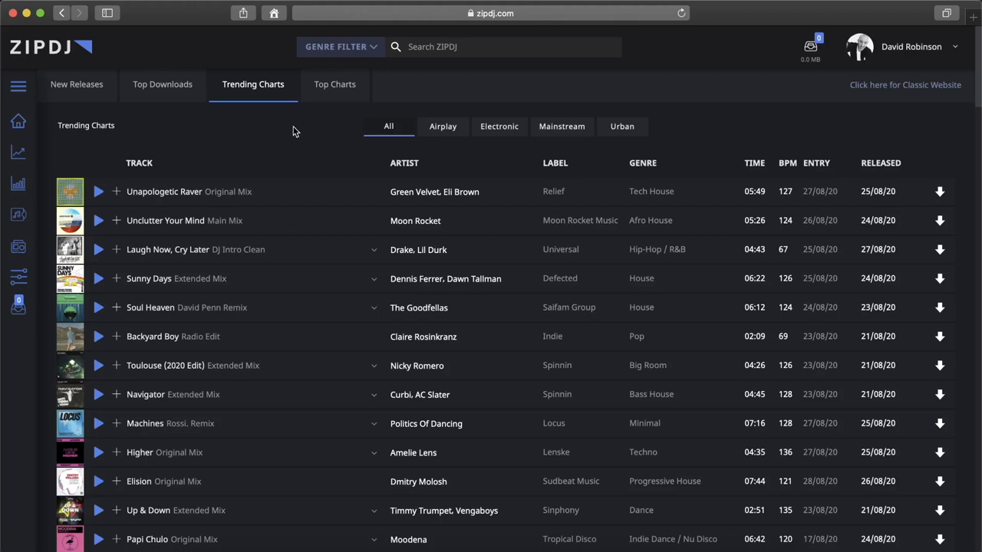
Browse the Top Charts page, then return to this week's Top Downloads chart.
left_click(334, 85)
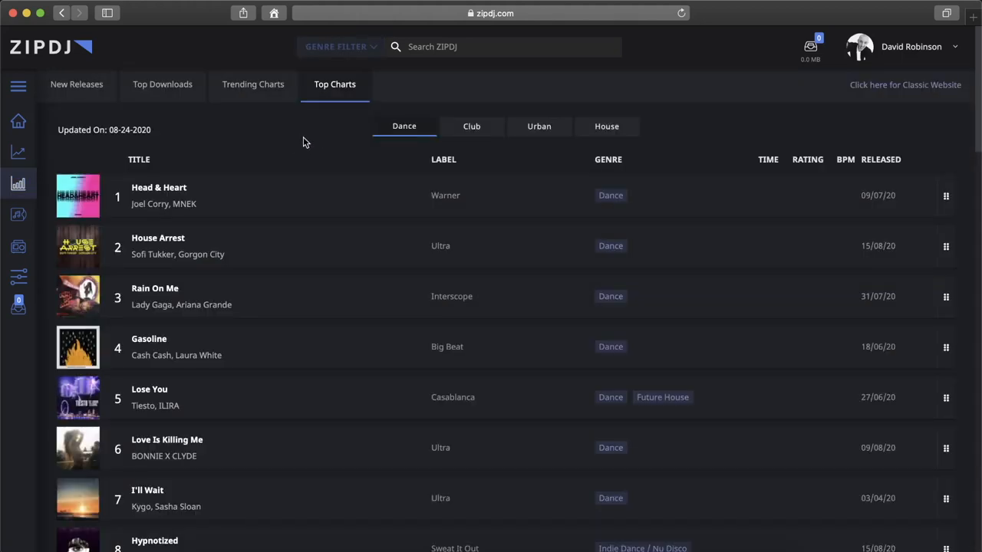
scroll("down", 3)
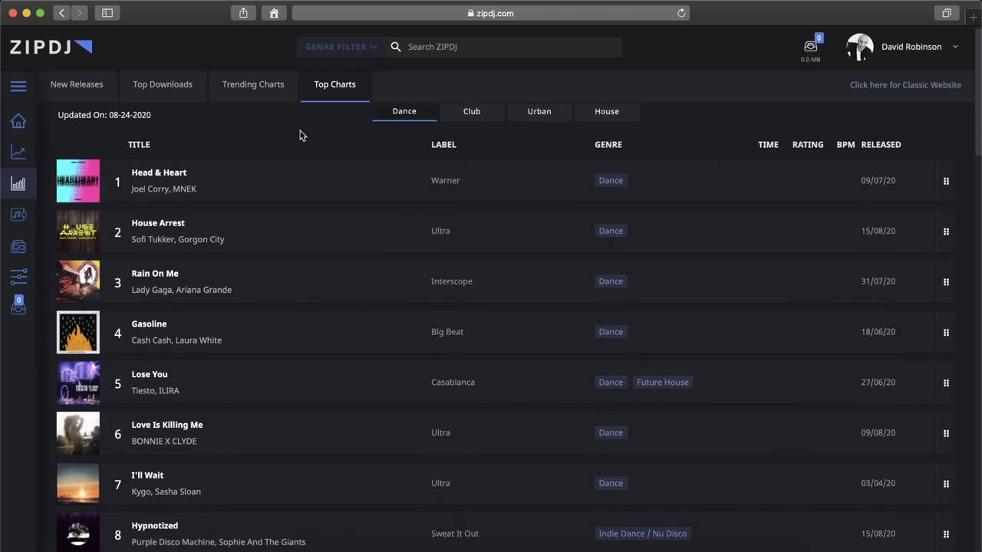
scroll("down", 3)
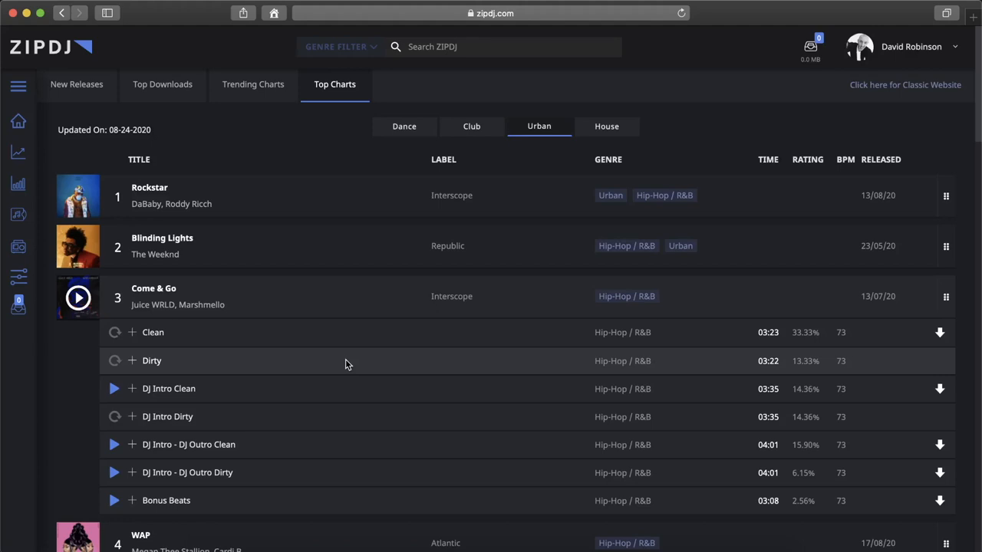
mouse_move(206, 118)
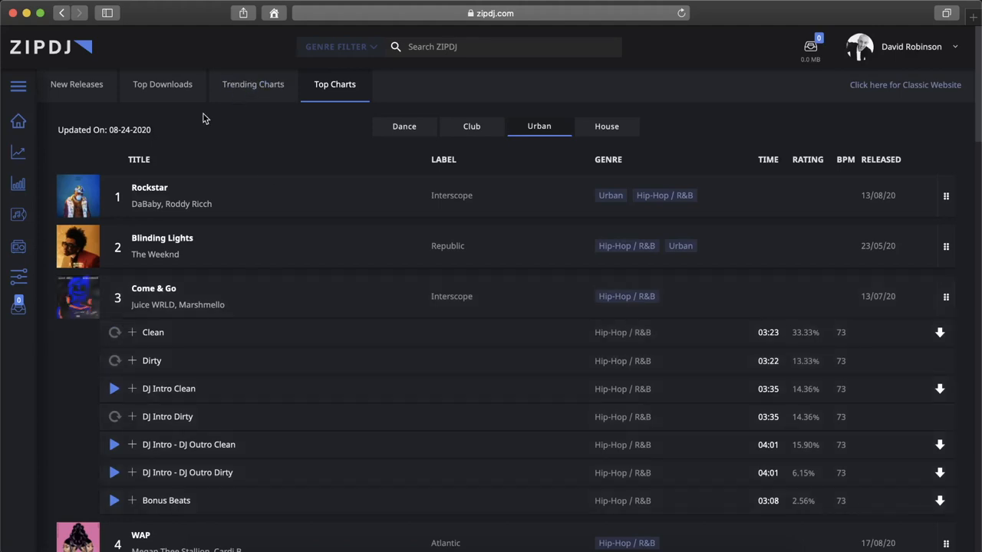
left_click(162, 84)
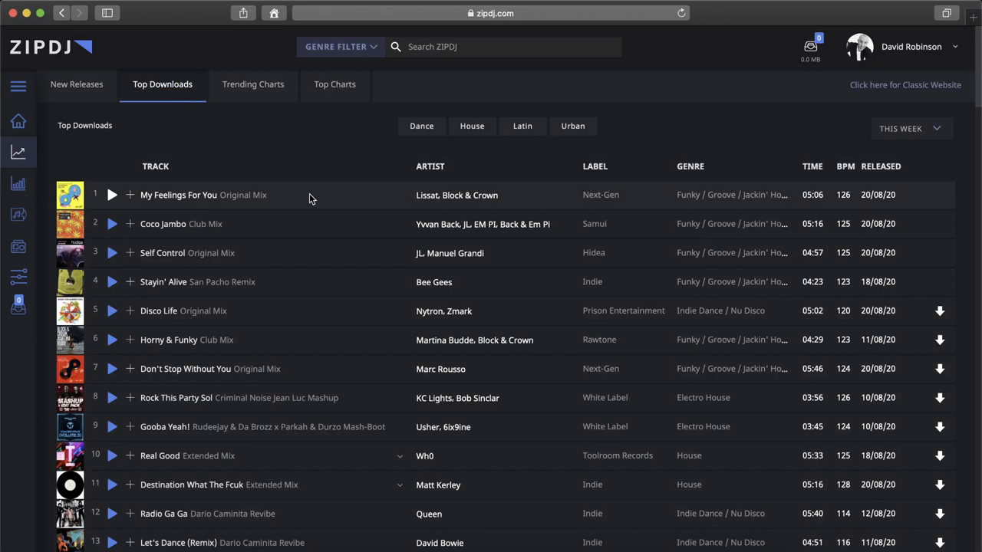
Queue Disco Life, Horny & Funky and other tracks, then view them in the download manager.
scroll("down", 3)
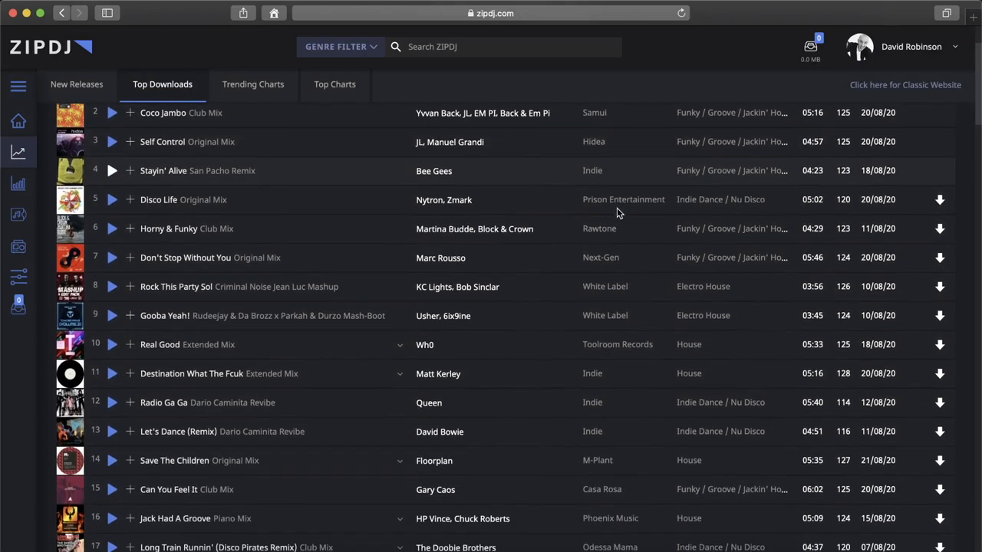
left_click(939, 199)
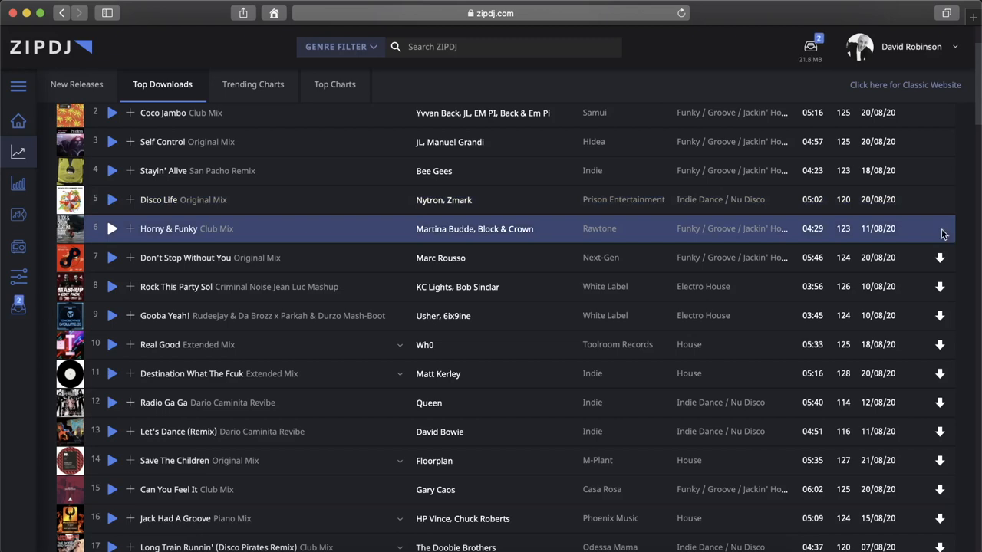
left_click(939, 258)
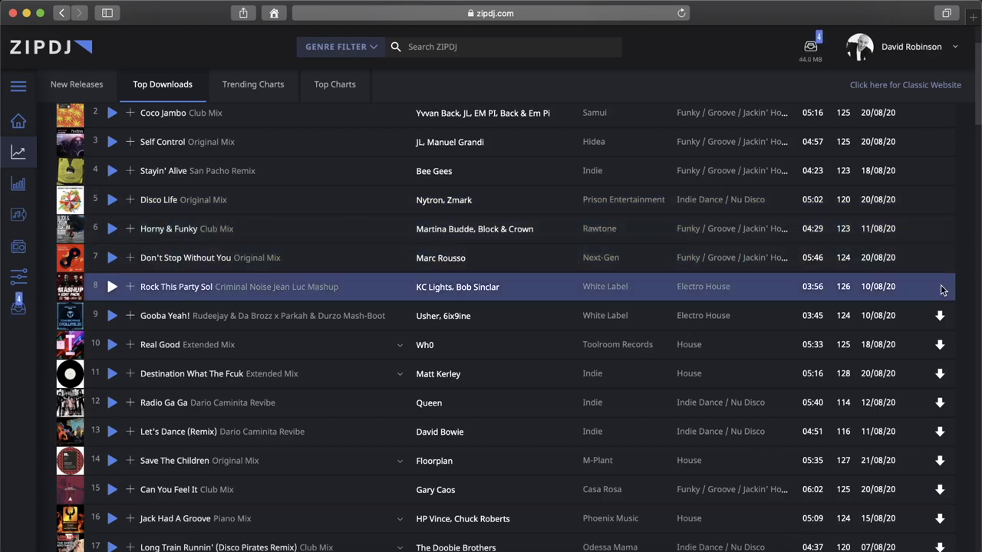
mouse_move(825, 71)
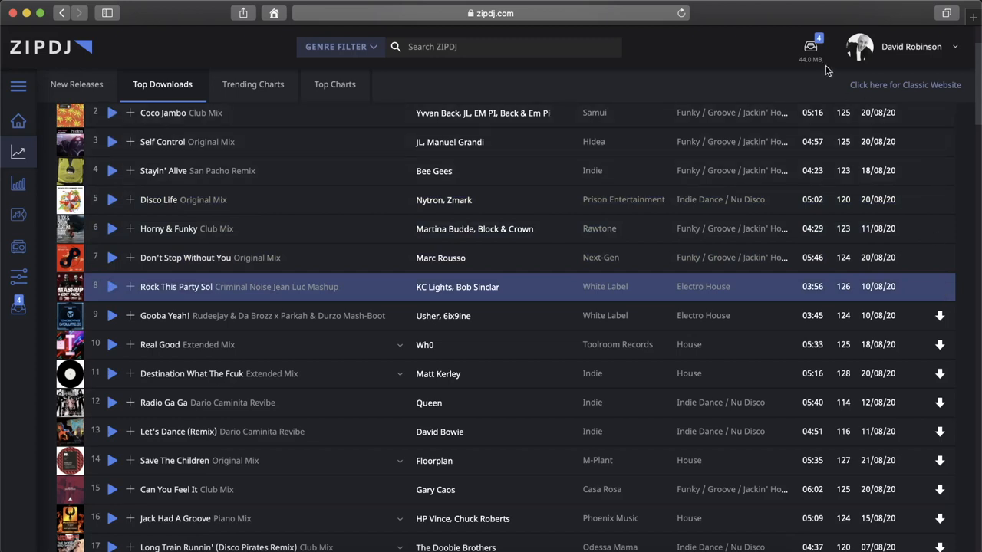
left_click(810, 46)
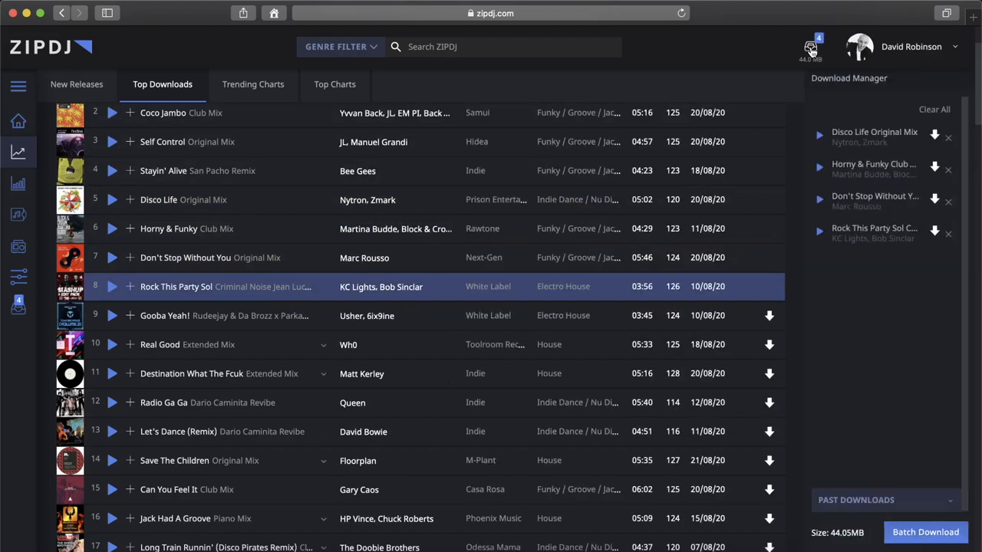
mouse_move(926, 532)
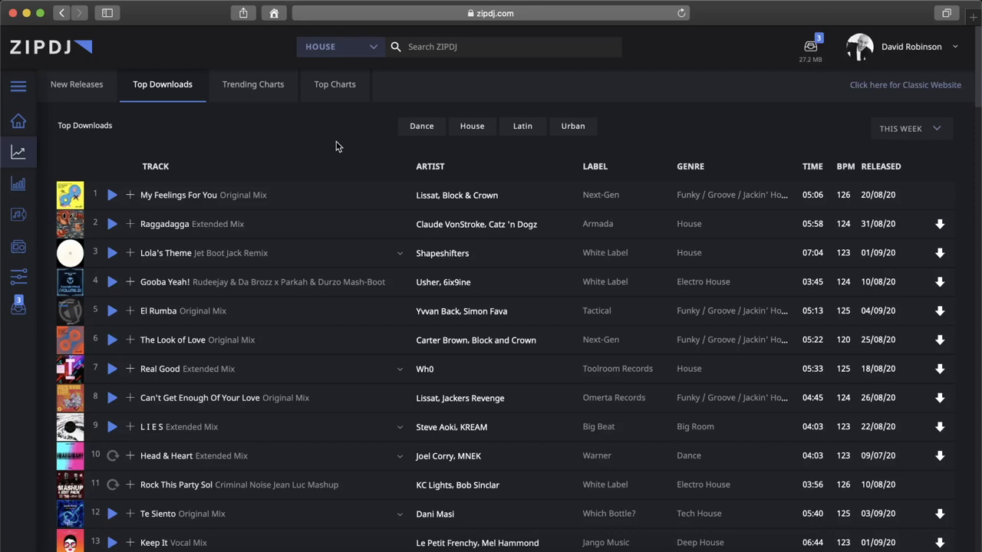
Search the catalogue for 'Nick Fiorucci' with the House filter still applied.
left_click(466, 47)
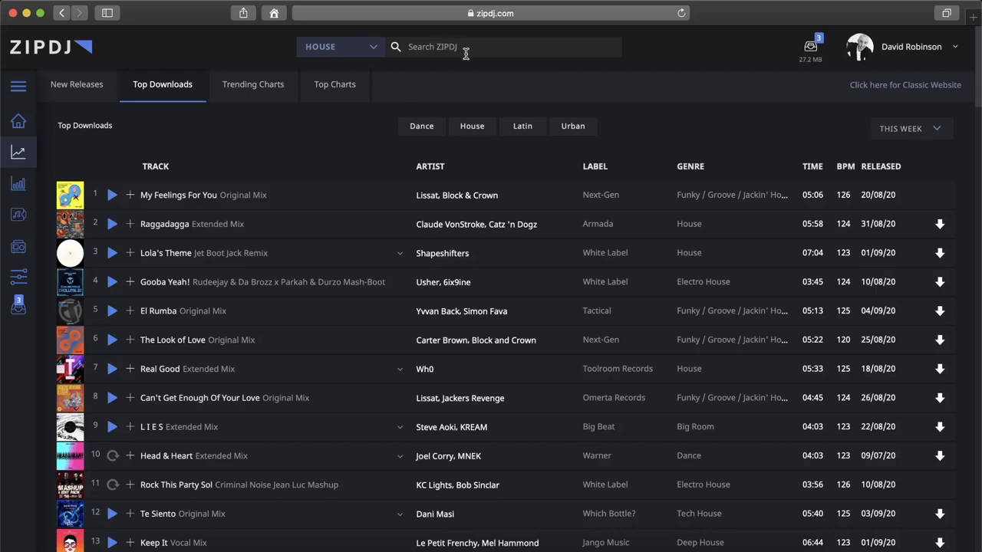
mouse_move(478, 48)
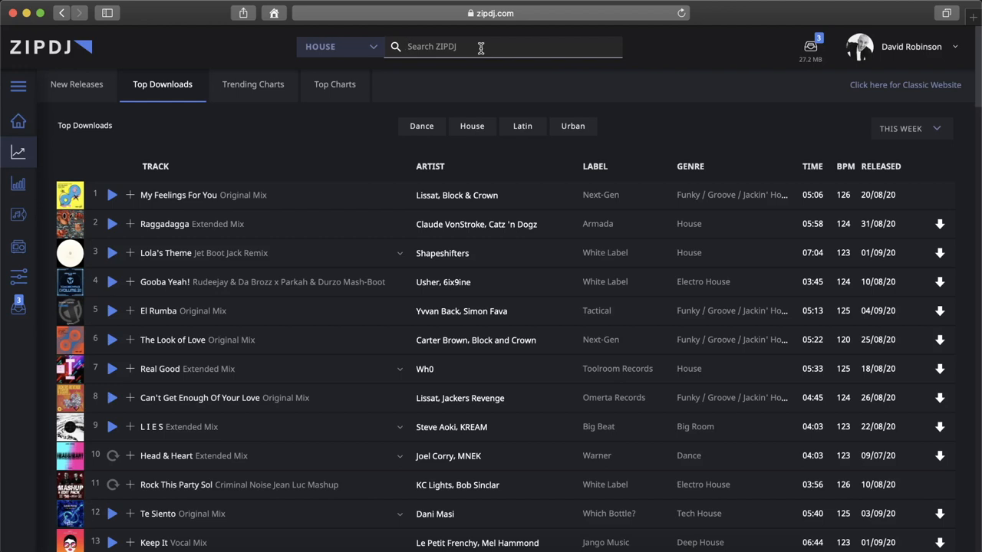
type("Nick Fiorucci")
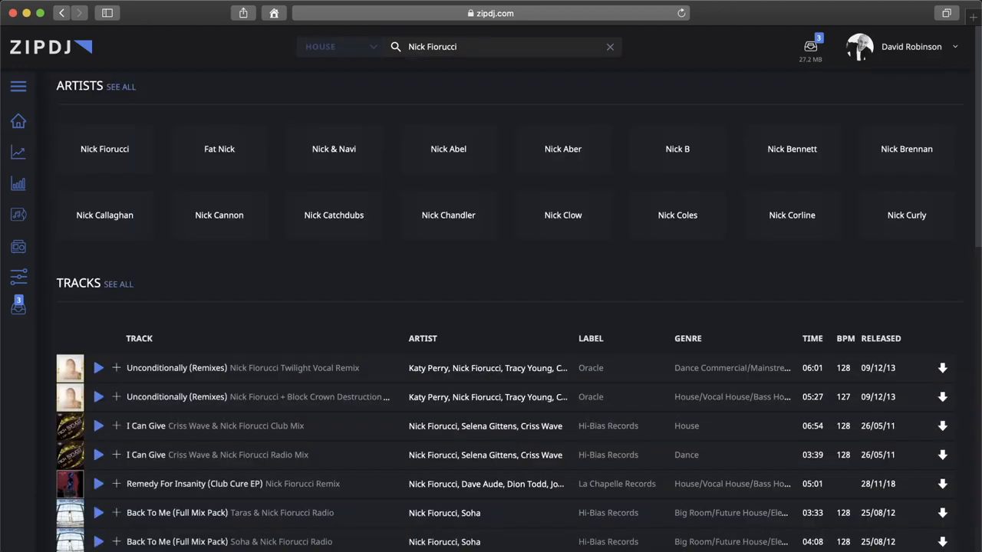
mouse_move(445, 72)
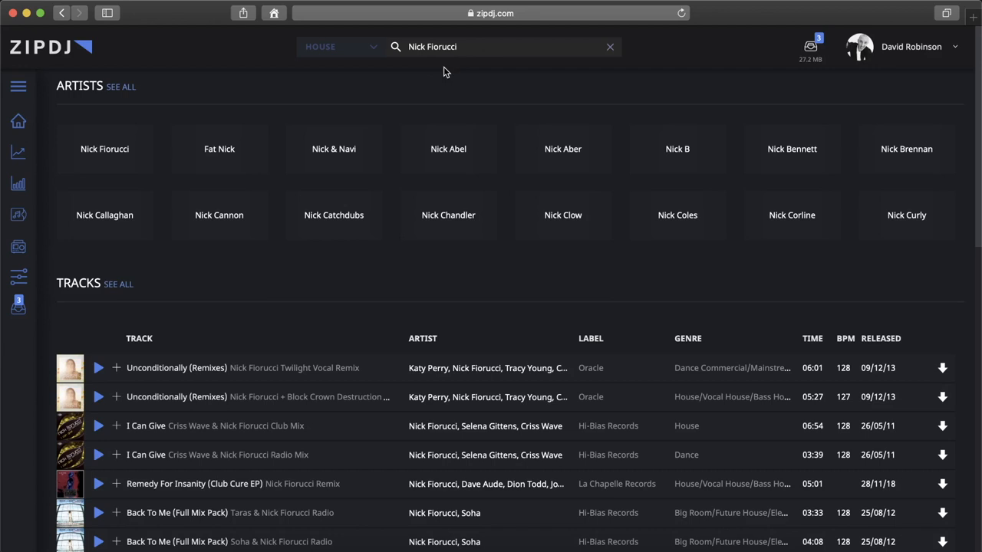
mouse_move(378, 104)
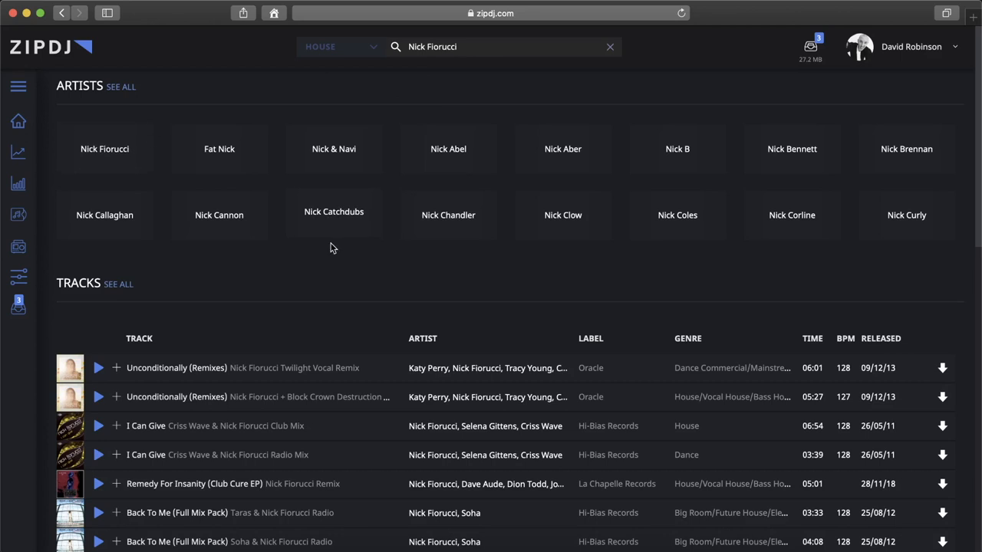
Scroll through the Nick Fiorucci search results and back up toward his artist tile.
scroll("down", 3)
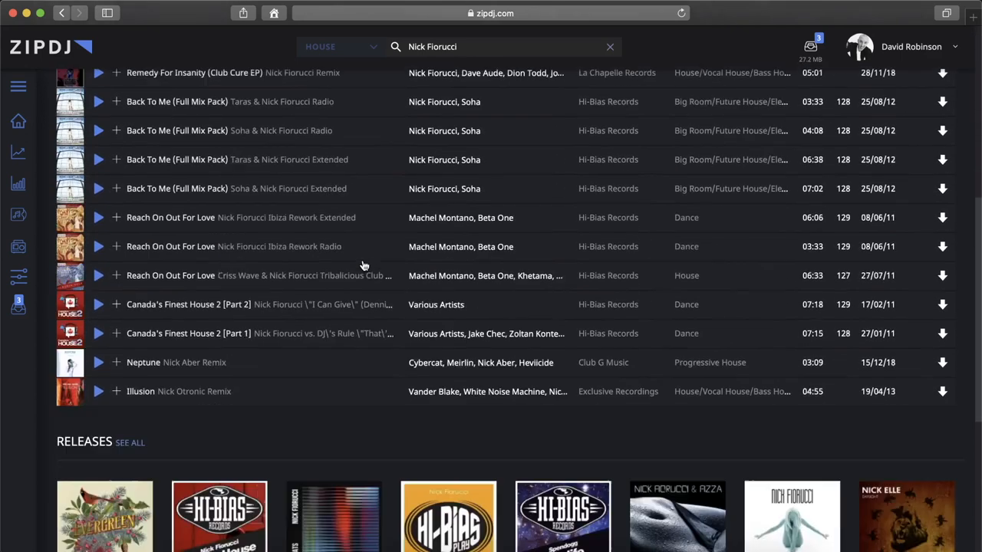
scroll("down", 3)
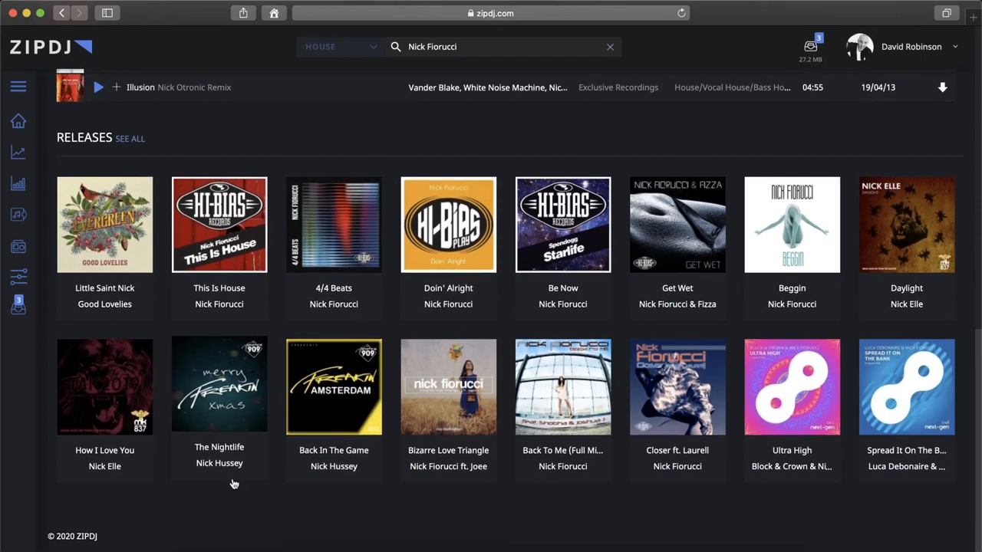
scroll("down", 3)
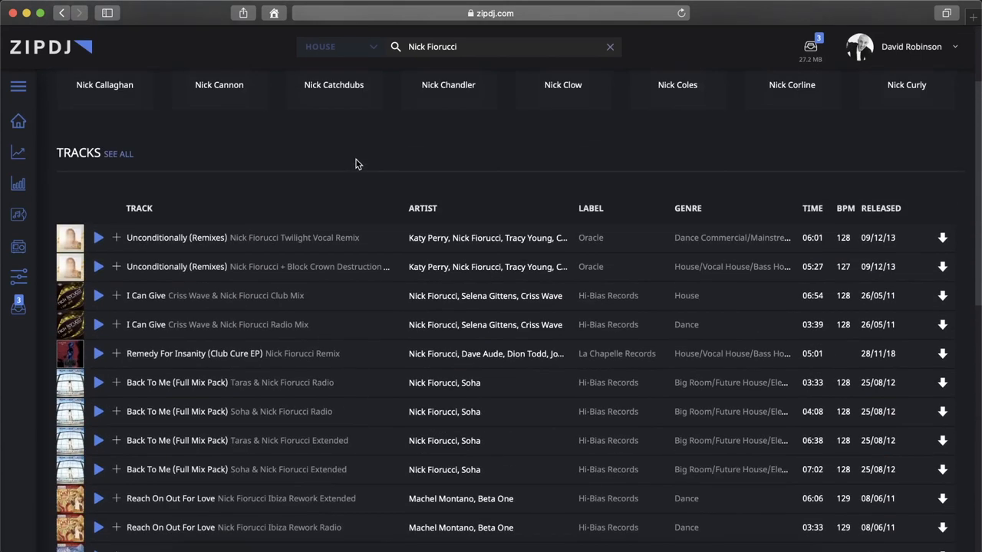
scroll("up", 3)
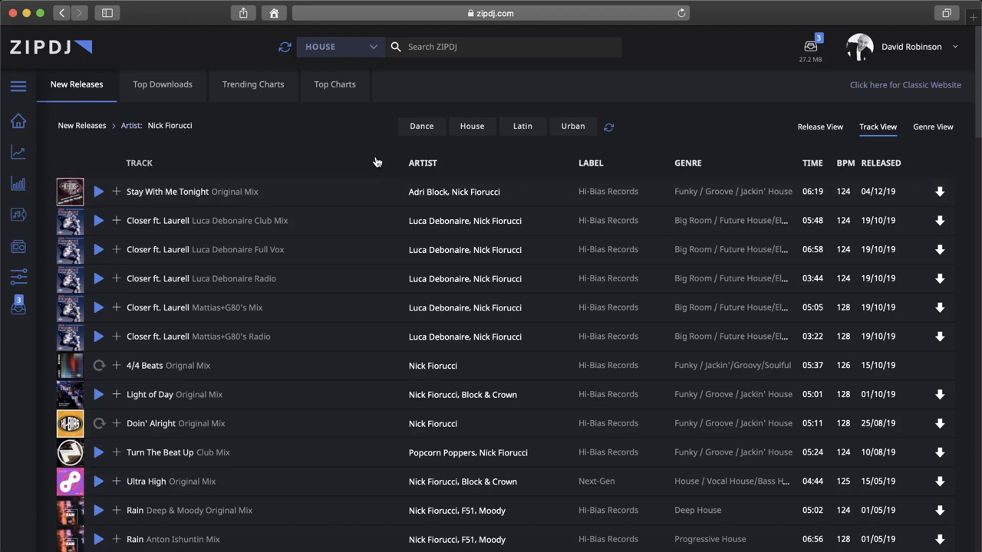
Browse the Nick Fiorucci tracks, then go to the Packs section from the sidebar.
scroll("down", 3)
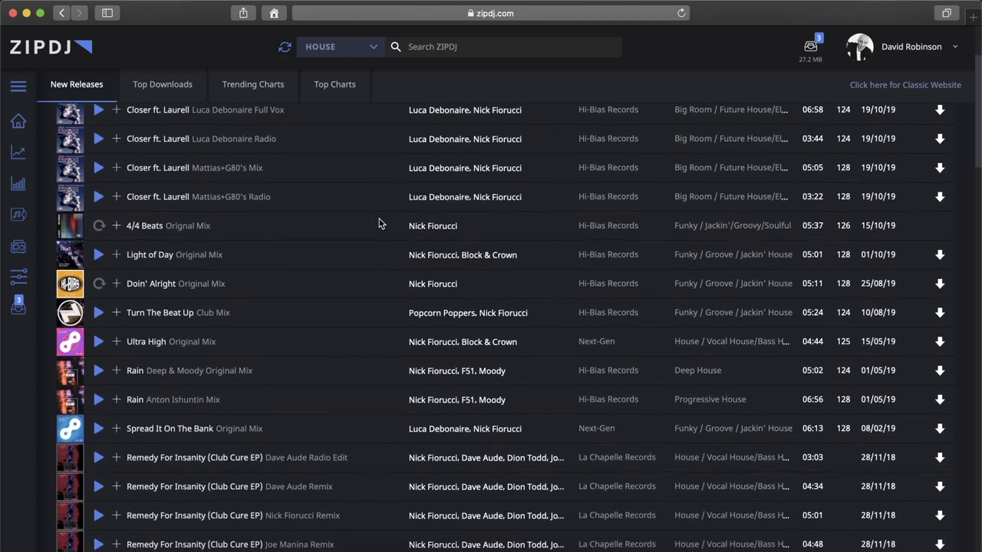
scroll("down", 3)
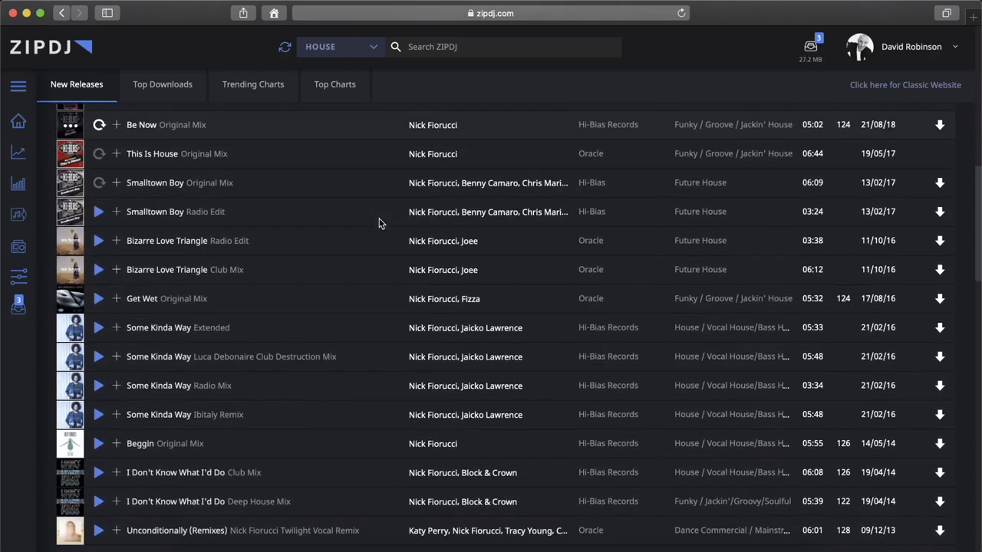
scroll("down", 3)
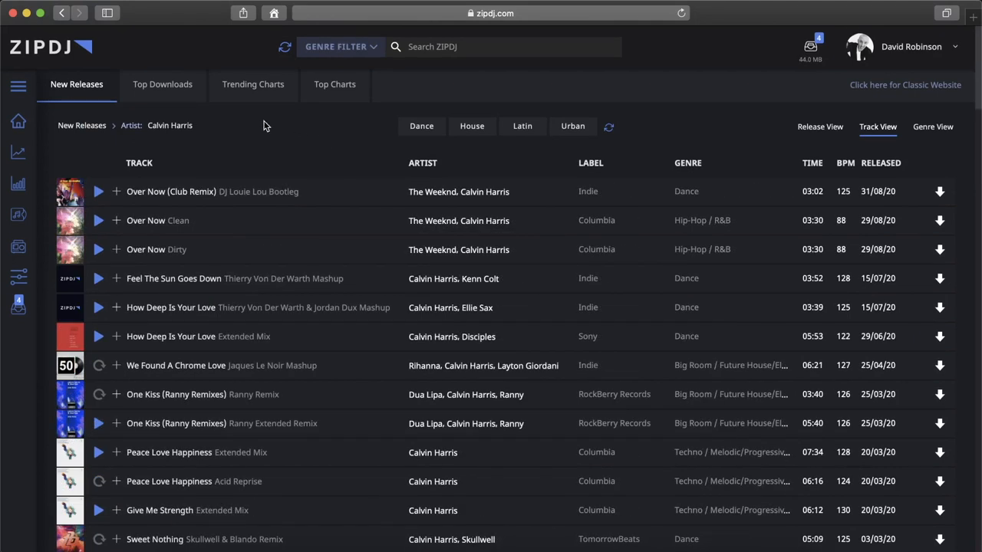
mouse_move(19, 182)
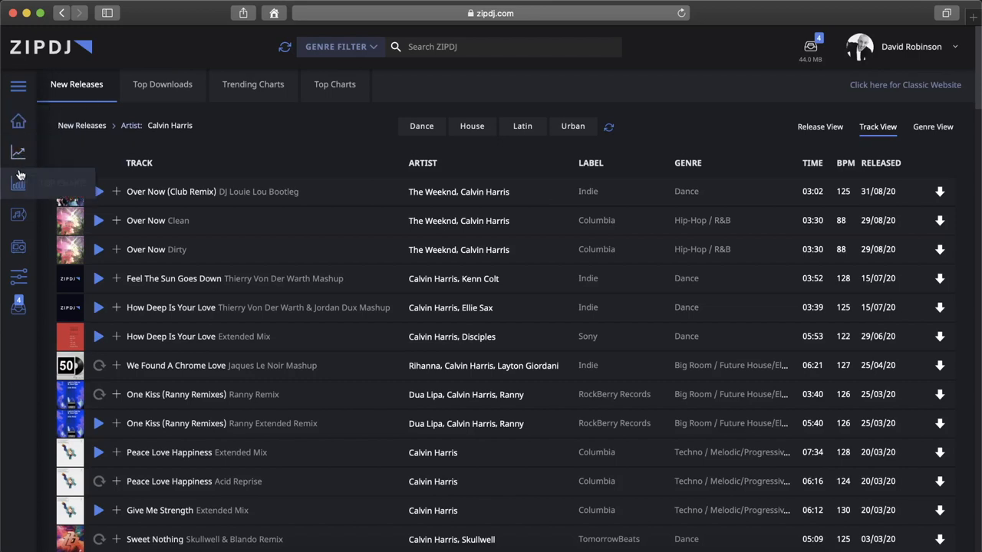
left_click(18, 215)
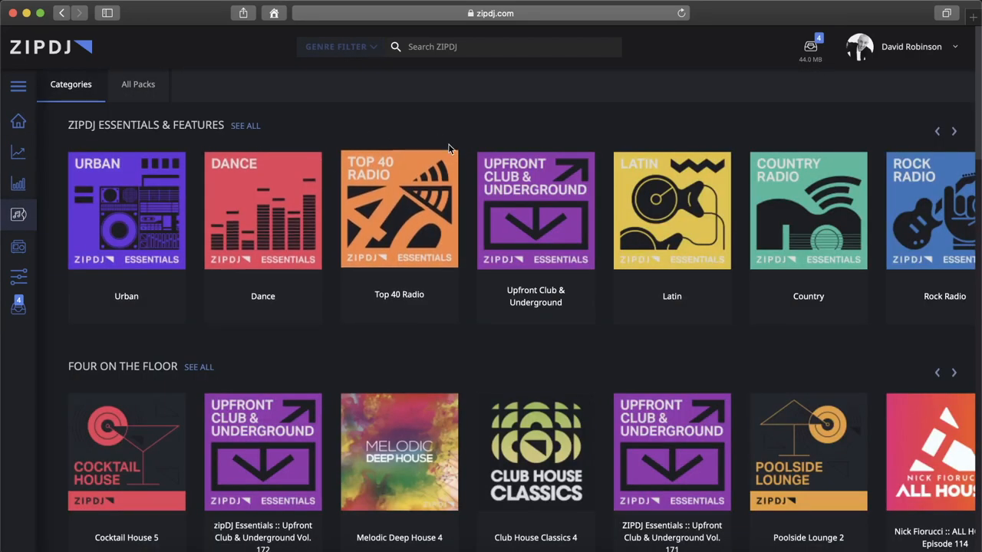
Scroll through the pack Categories, past Essentials & Features and Urban Jamz collections.
scroll("down", 3)
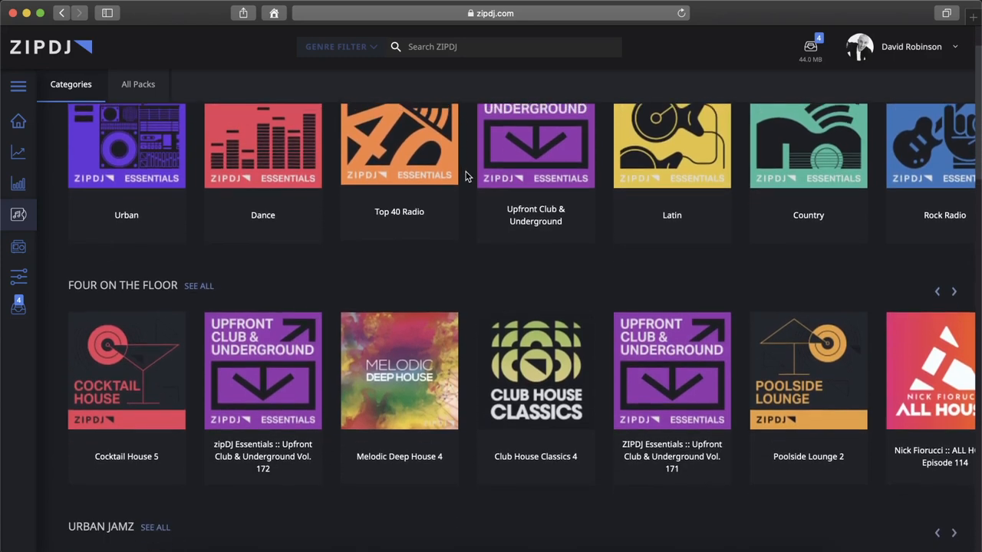
scroll("down", 3)
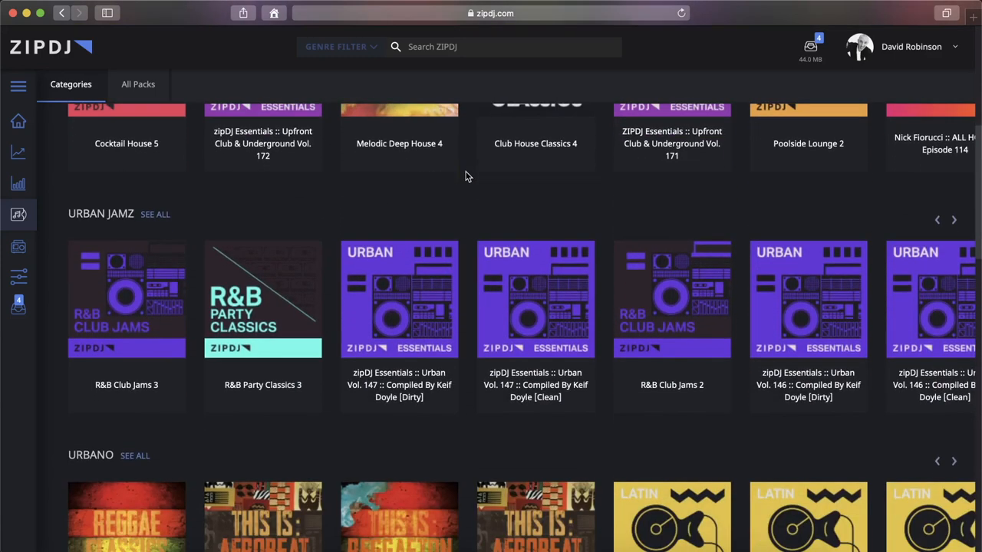
scroll("down", 3)
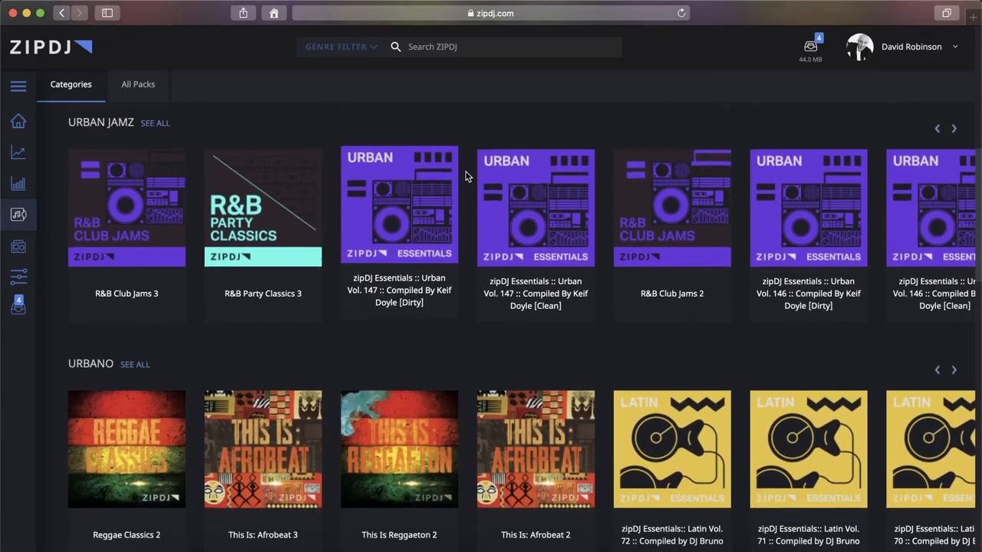
scroll("down", 3)
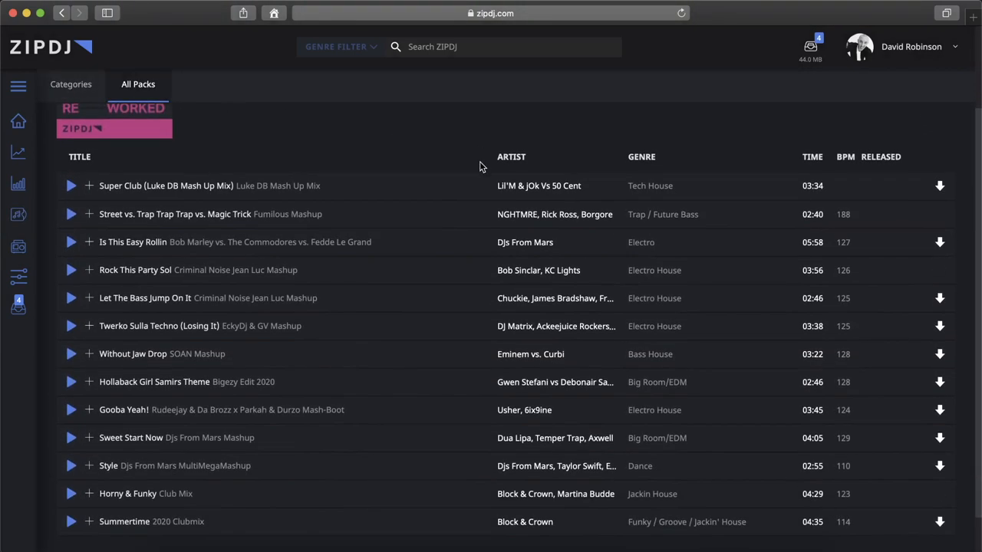
mouse_move(423, 300)
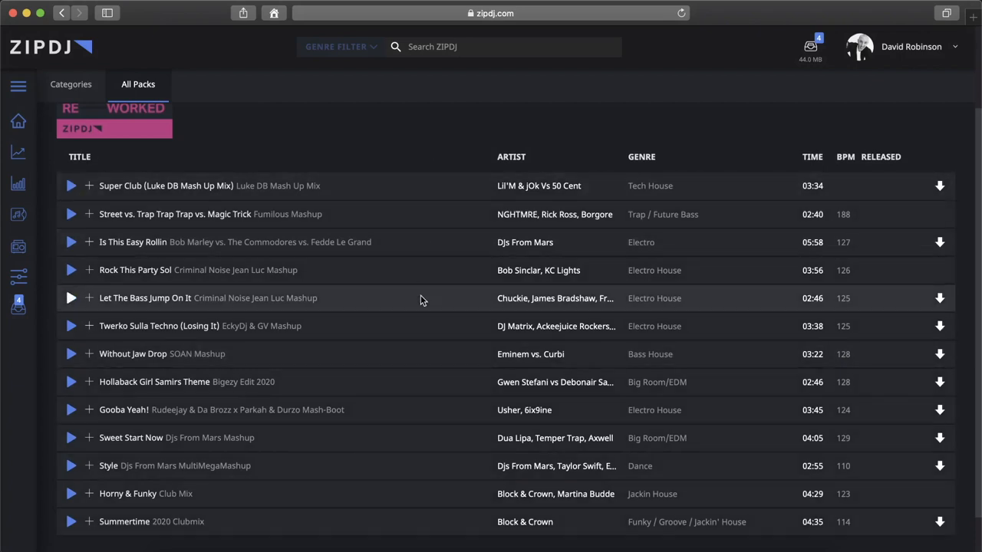
mouse_move(17, 216)
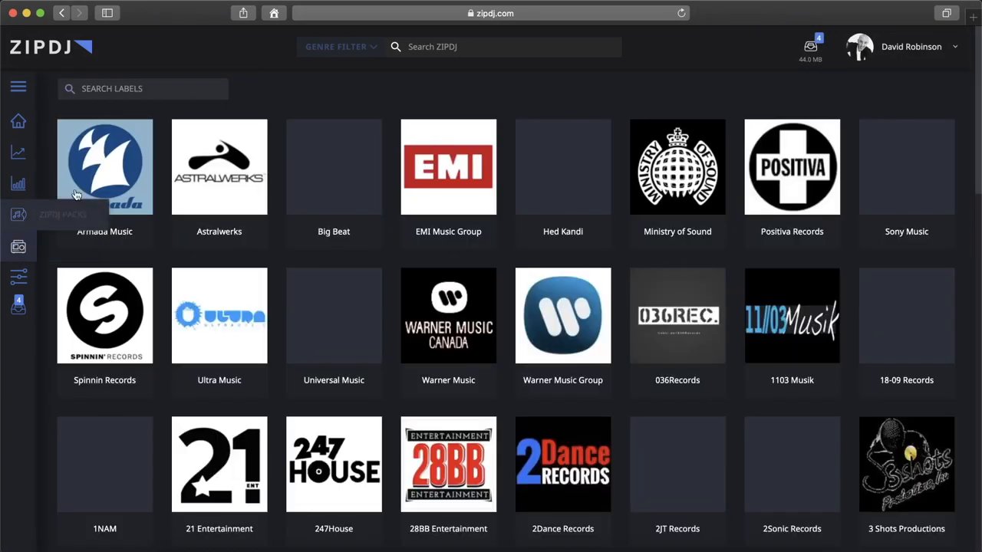
Browse the record labels grid from Armada Music onward, then go to Genres from the sidebar.
scroll("down", 3)
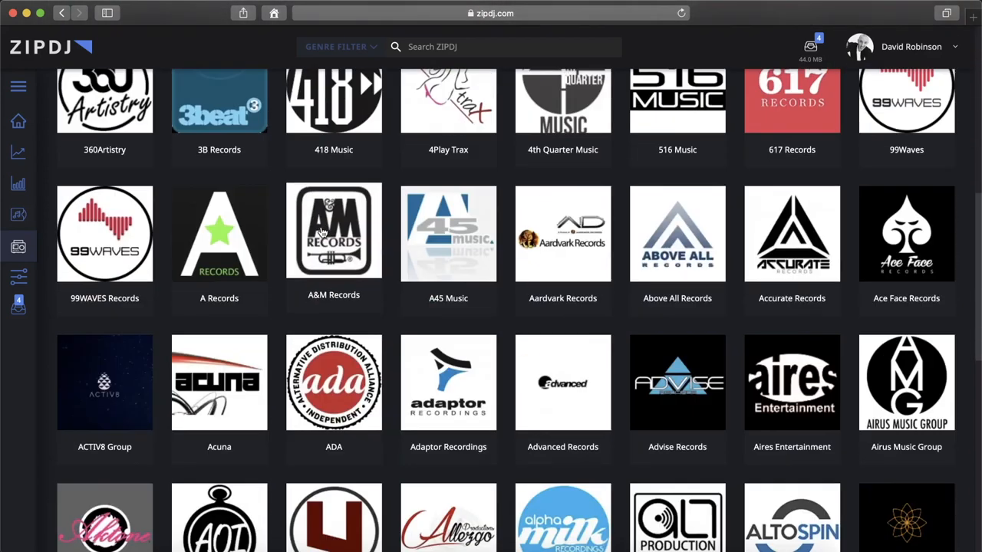
scroll("down", 3)
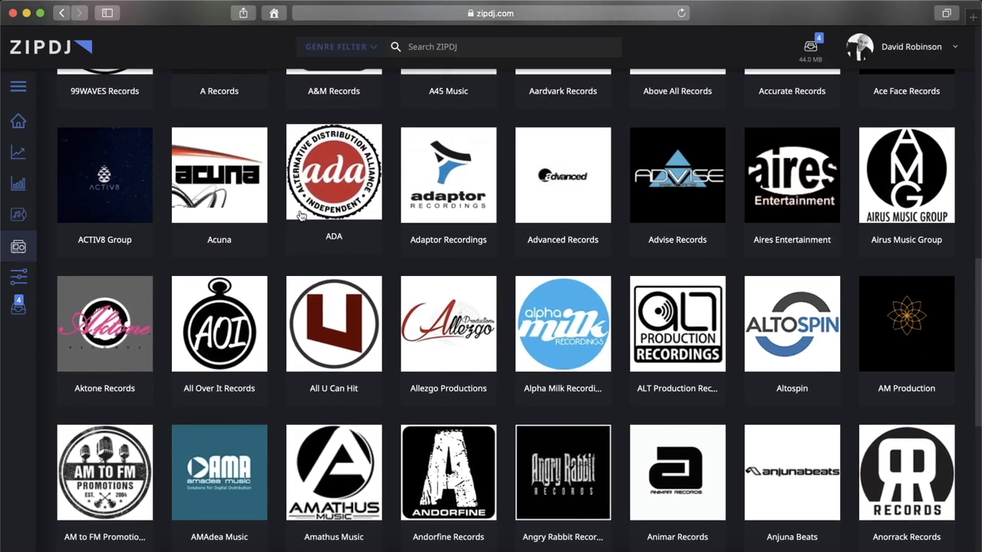
left_click(18, 278)
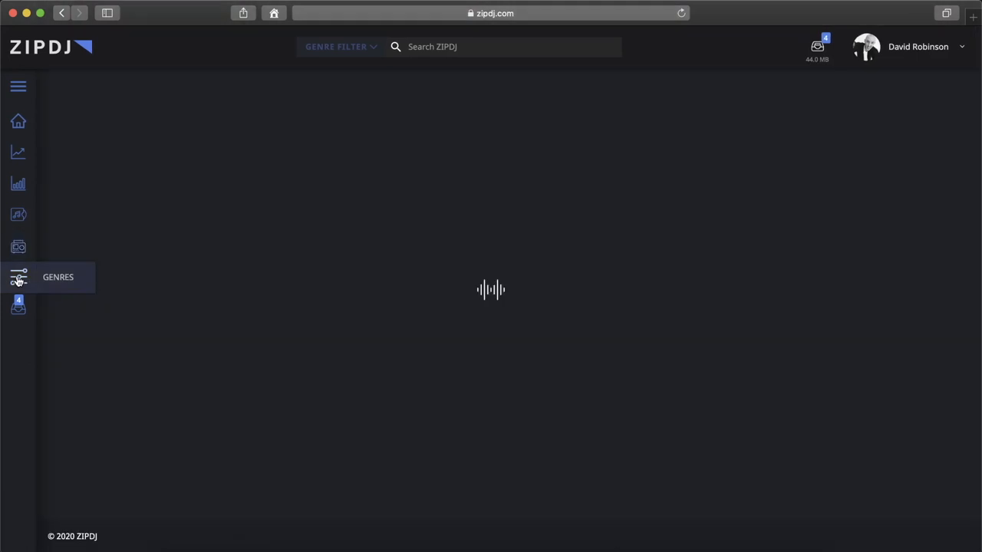
Show the genres list with Dance, House and Urban sub-genres.
left_click(18, 278)
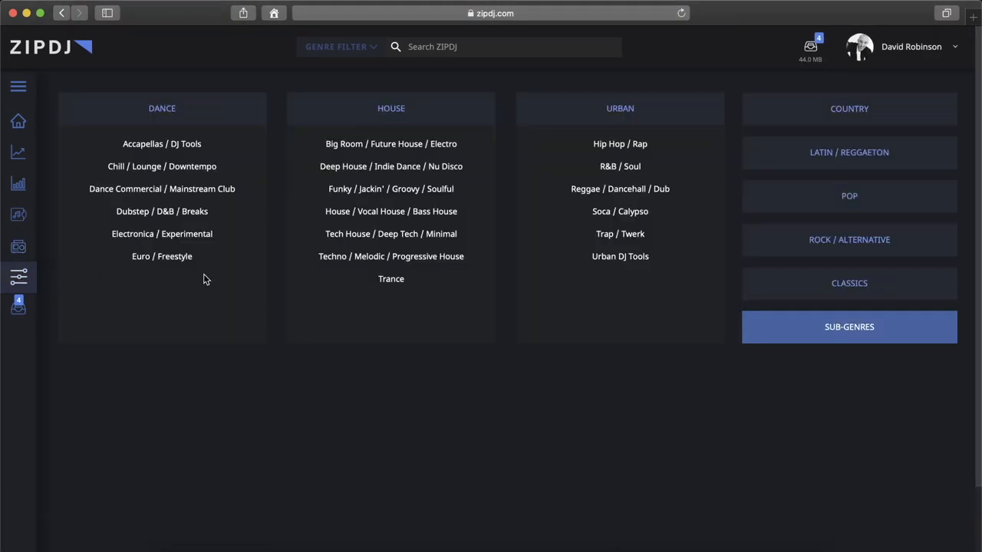
mouse_move(307, 107)
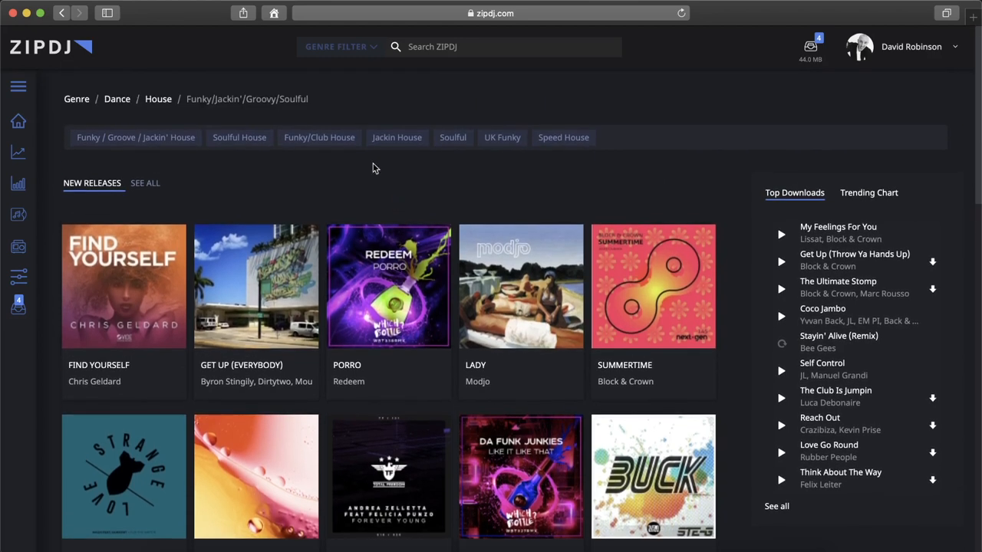
mouse_move(549, 138)
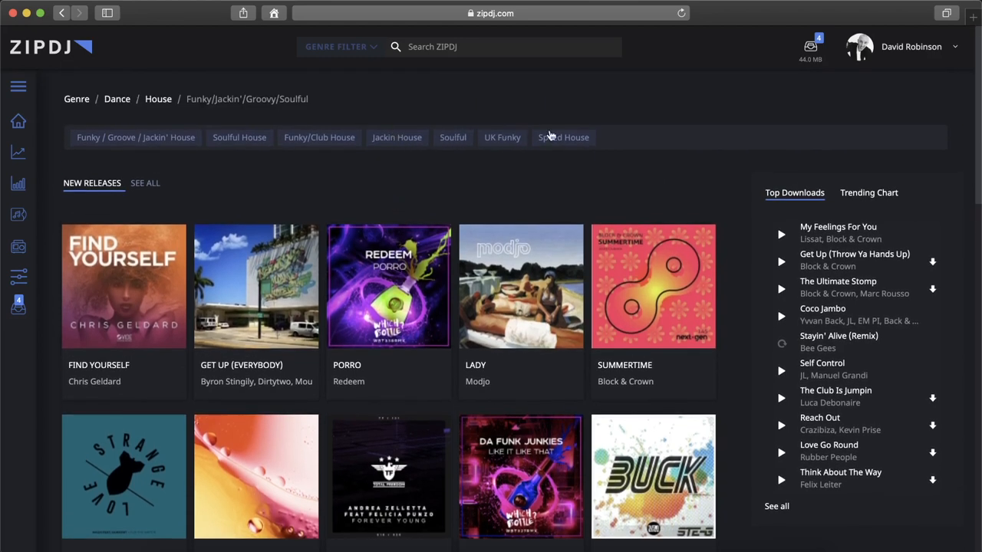
Scroll down the Funky / Jackin' / Groovy / Soulful House page to its Tracks list.
scroll("down", 3)
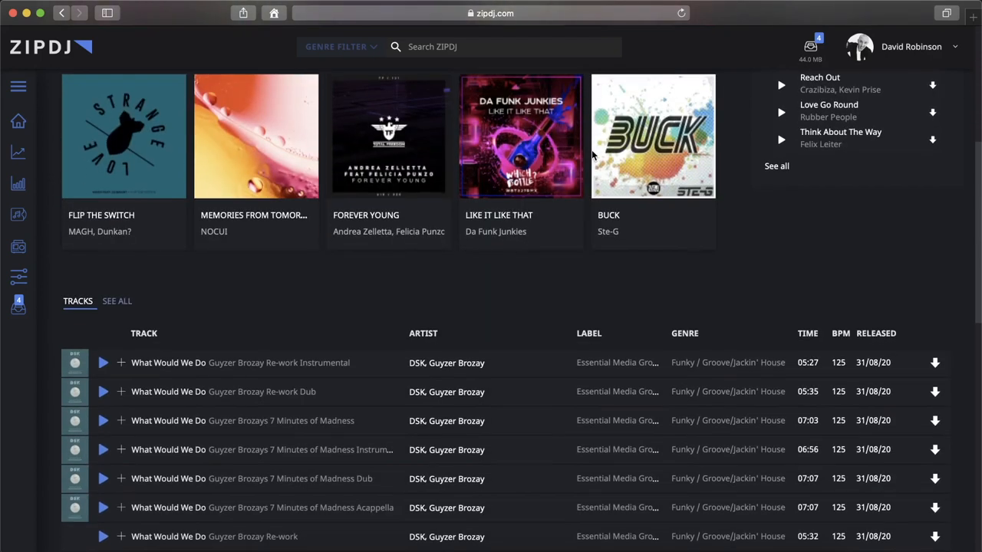
scroll("down", 3)
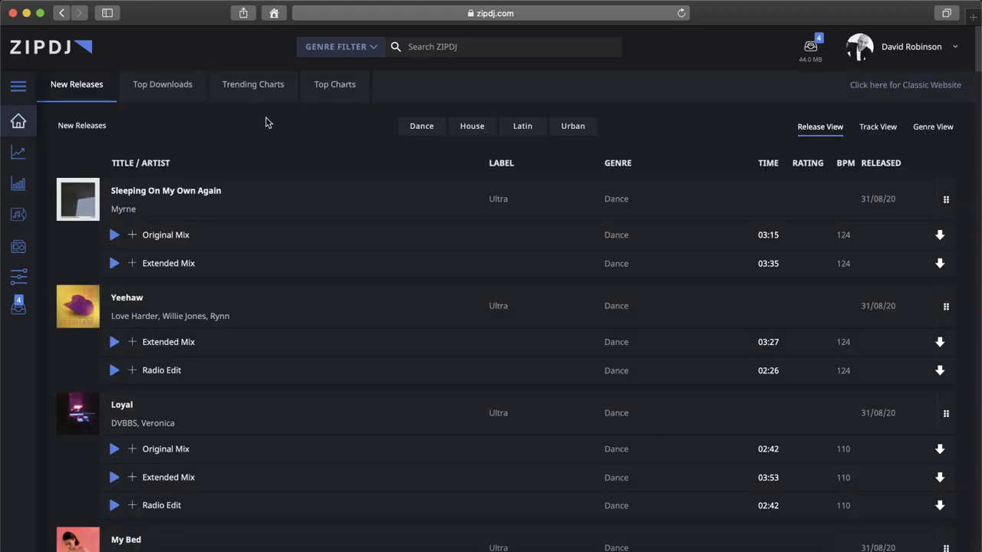
mouse_move(258, 132)
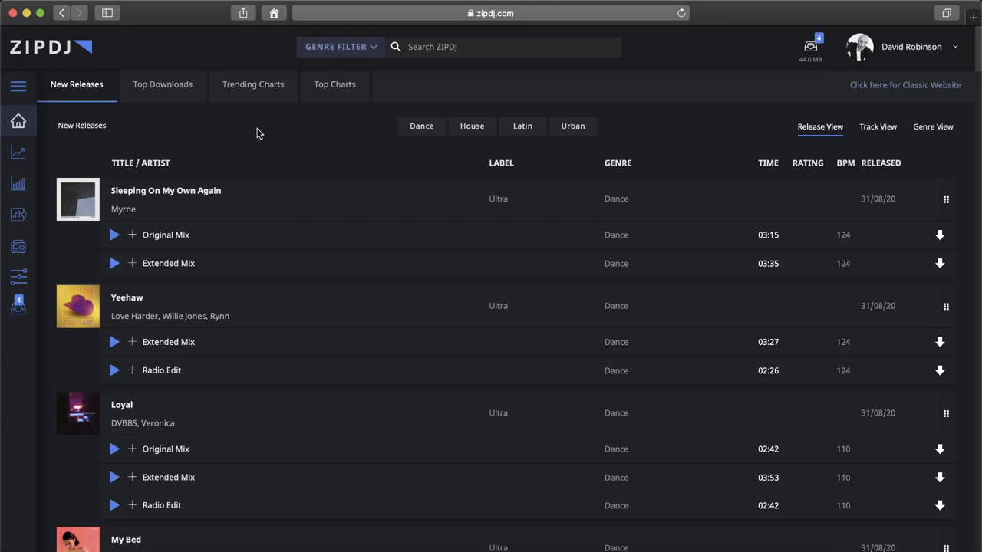
mouse_move(316, 141)
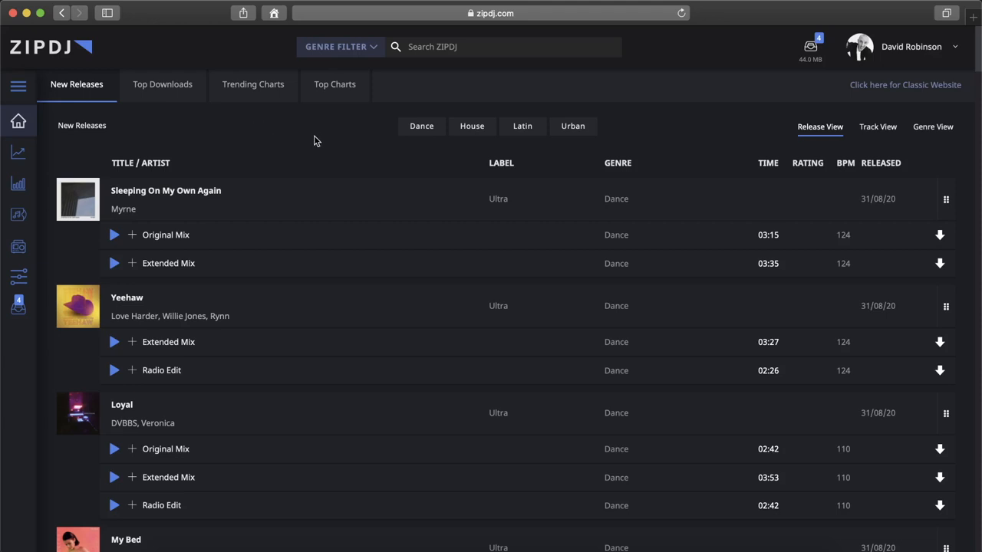